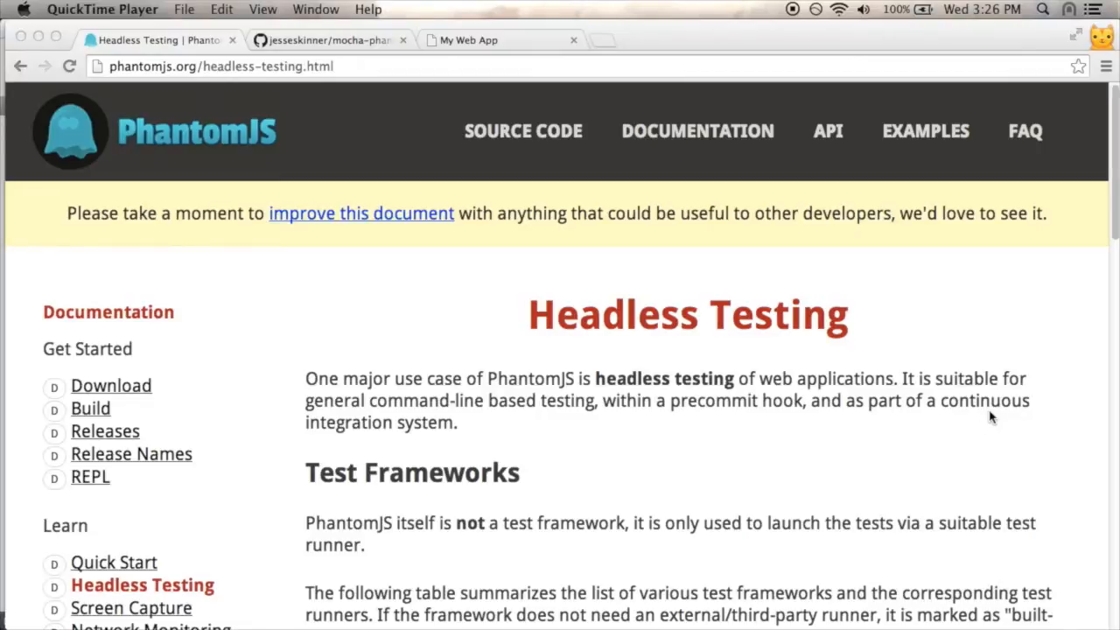
Scroll through the page to the Mocha row of test runner tools.
scroll("down", 3)
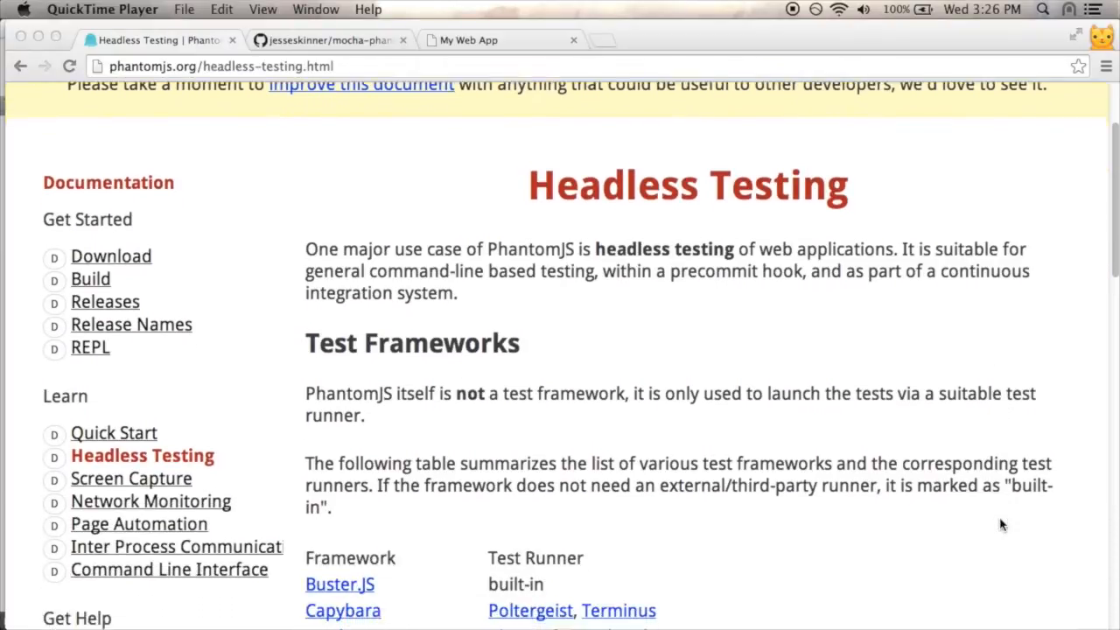
scroll("up", 3)
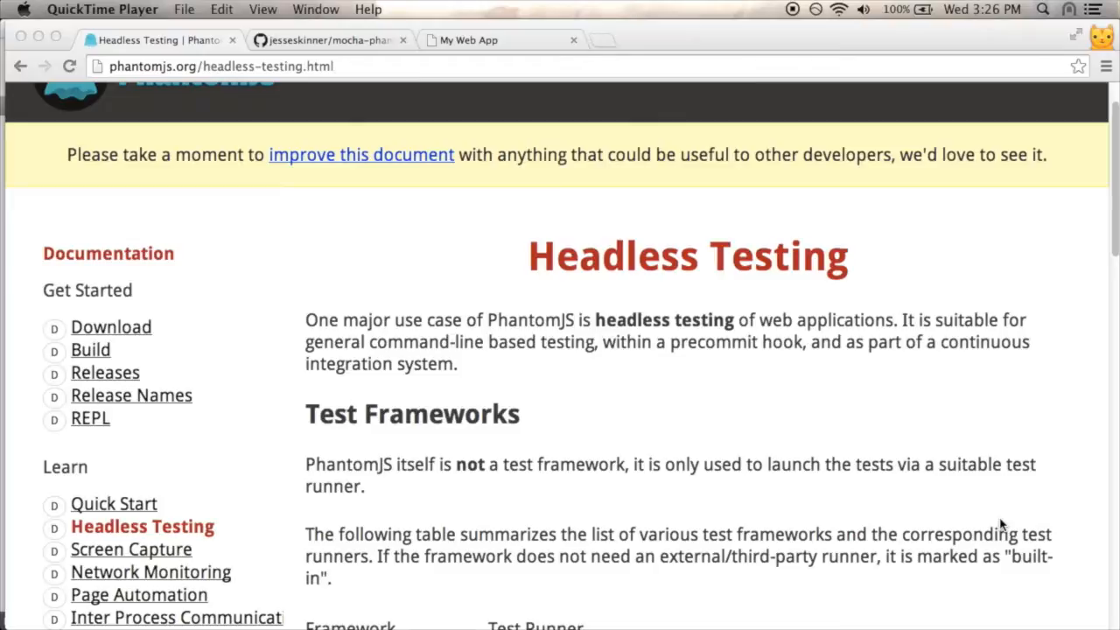
scroll("down", 3)
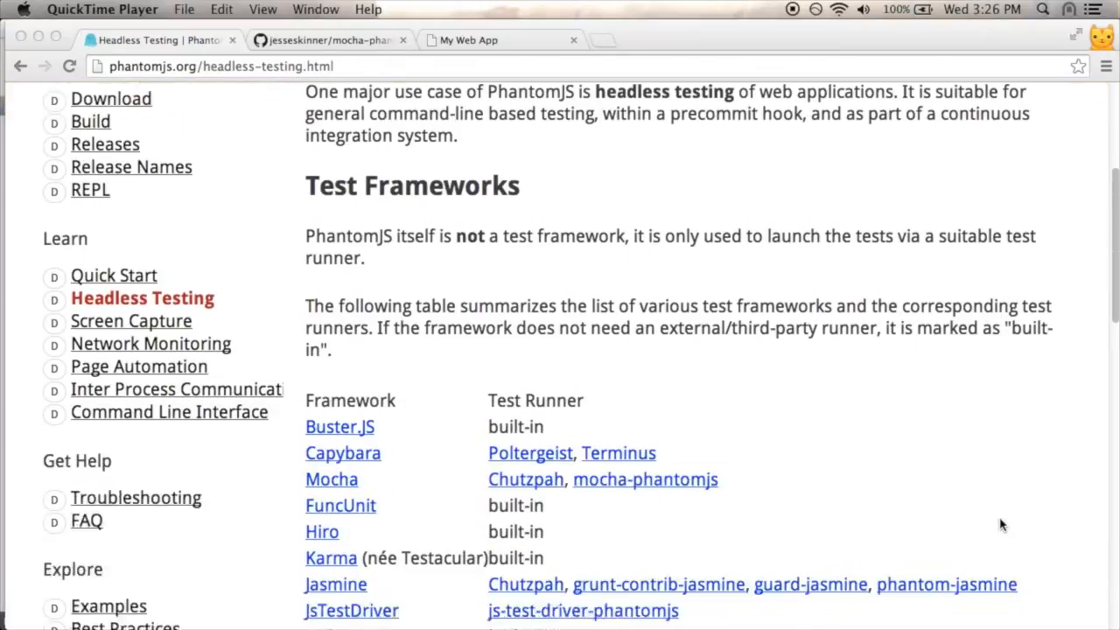
scroll("down", 3)
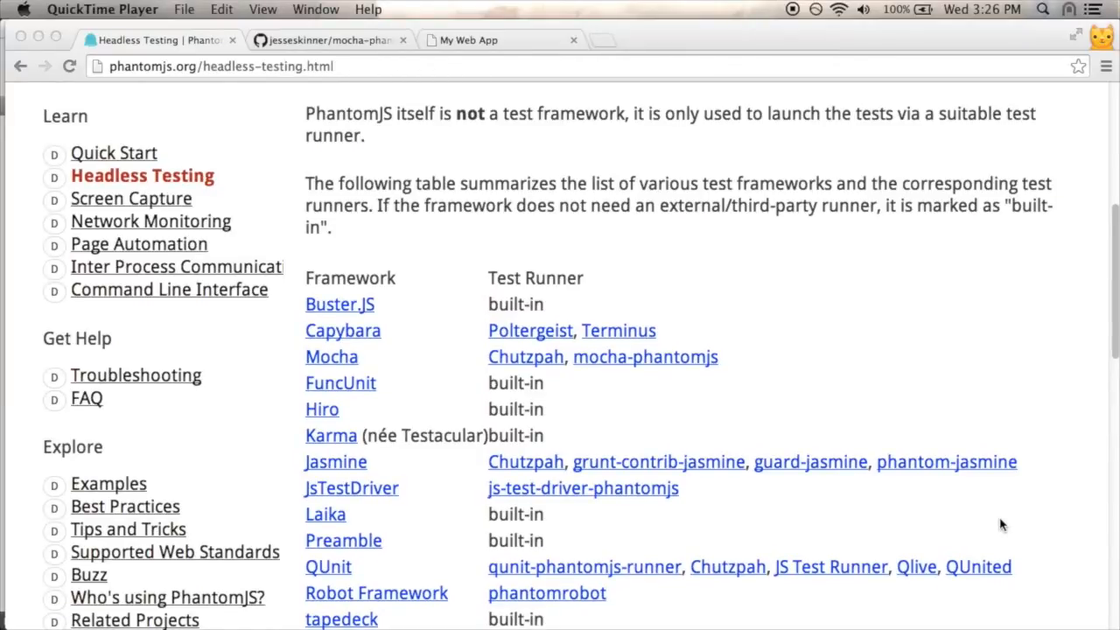
mouse_move(440, 306)
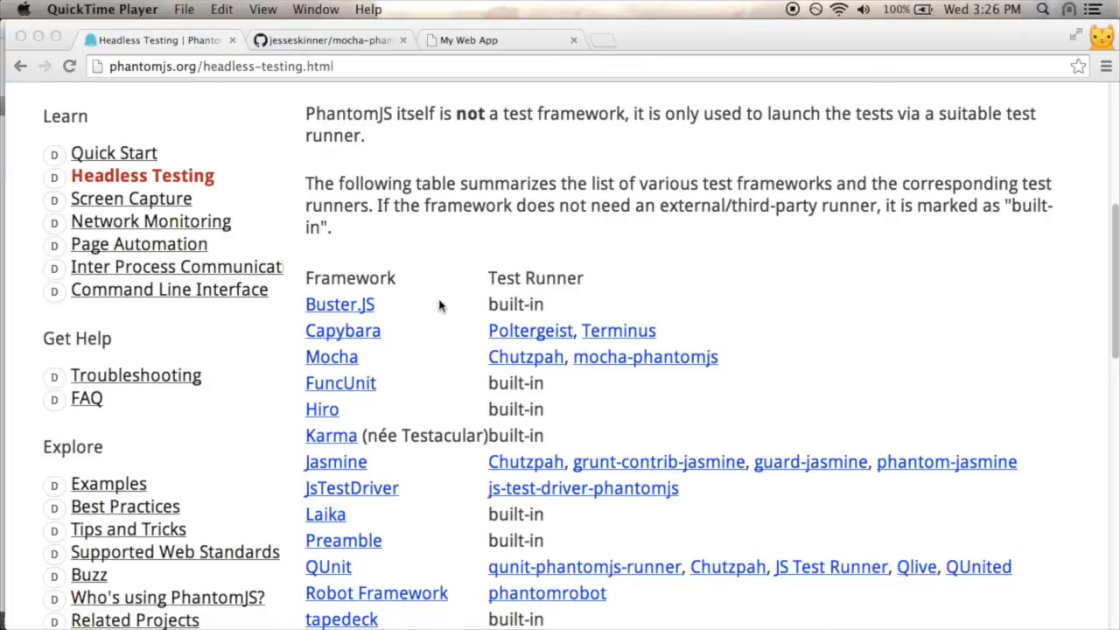
mouse_move(372, 363)
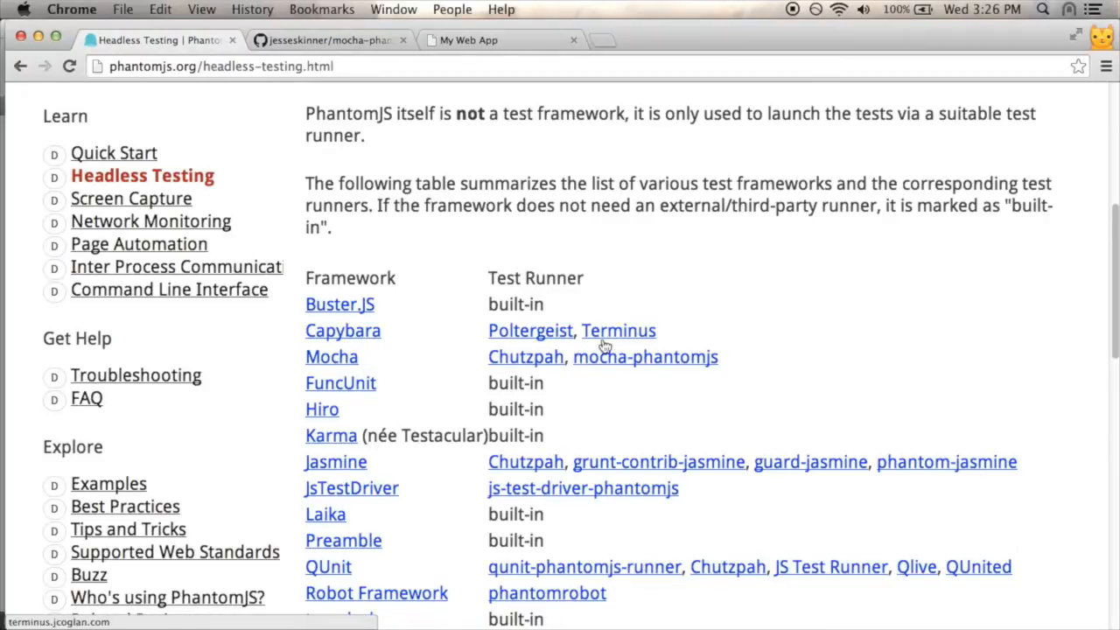
mouse_move(525, 357)
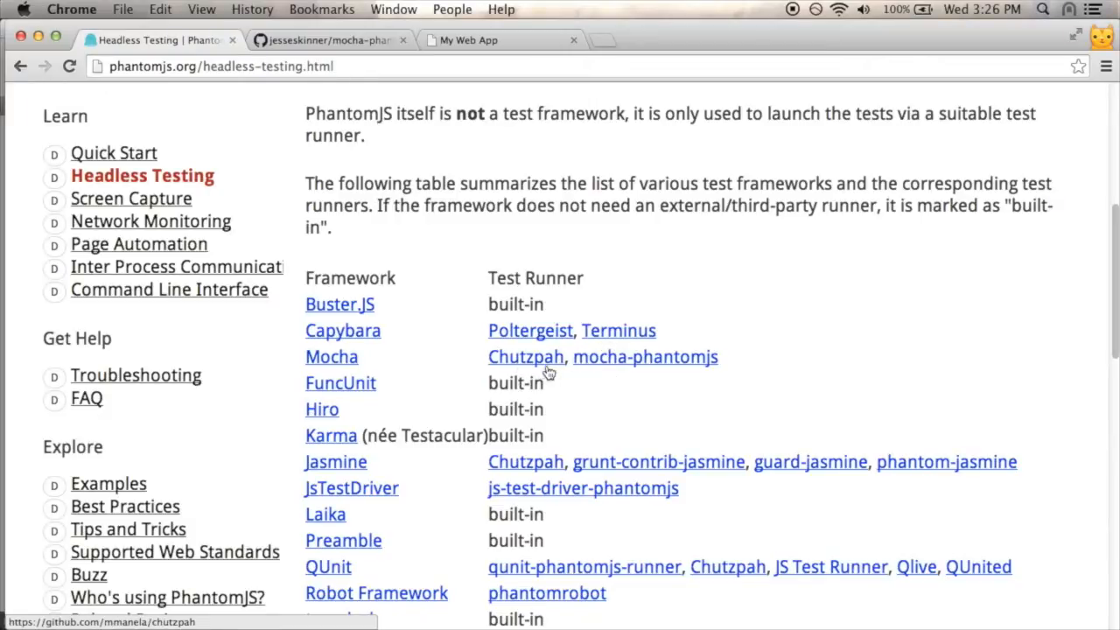
mouse_move(610, 367)
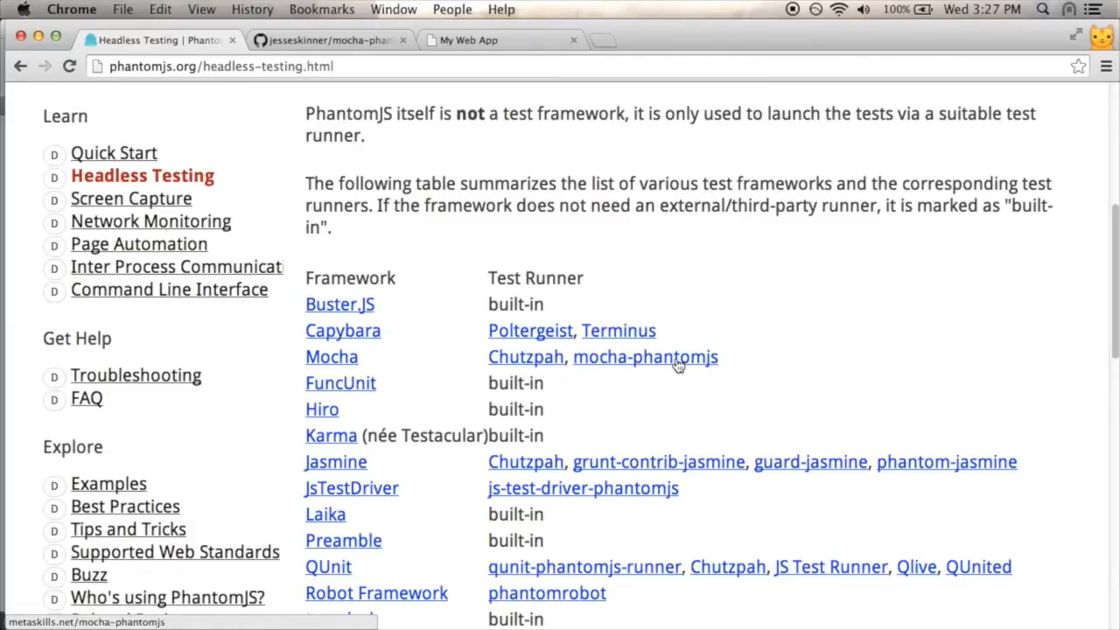
mouse_move(526, 357)
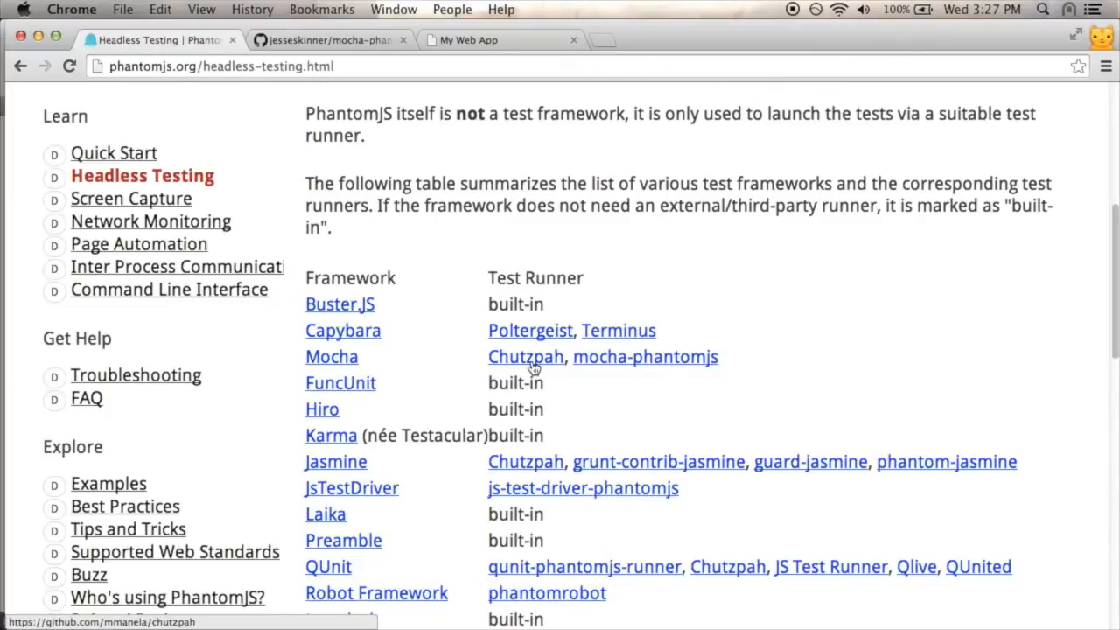
mouse_move(691, 419)
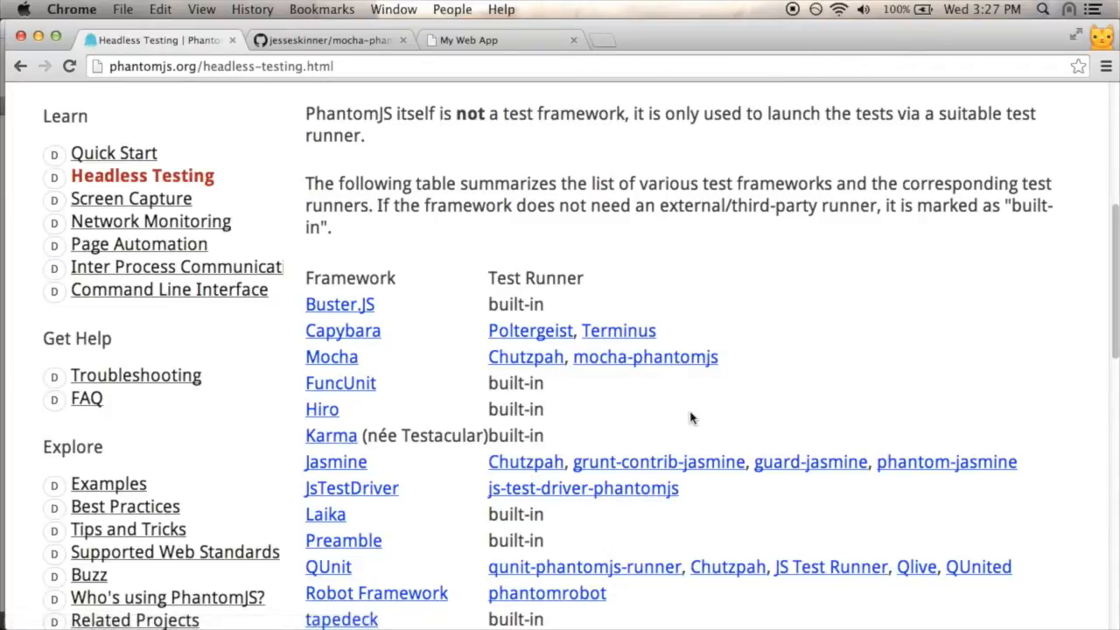
scroll("down", 3)
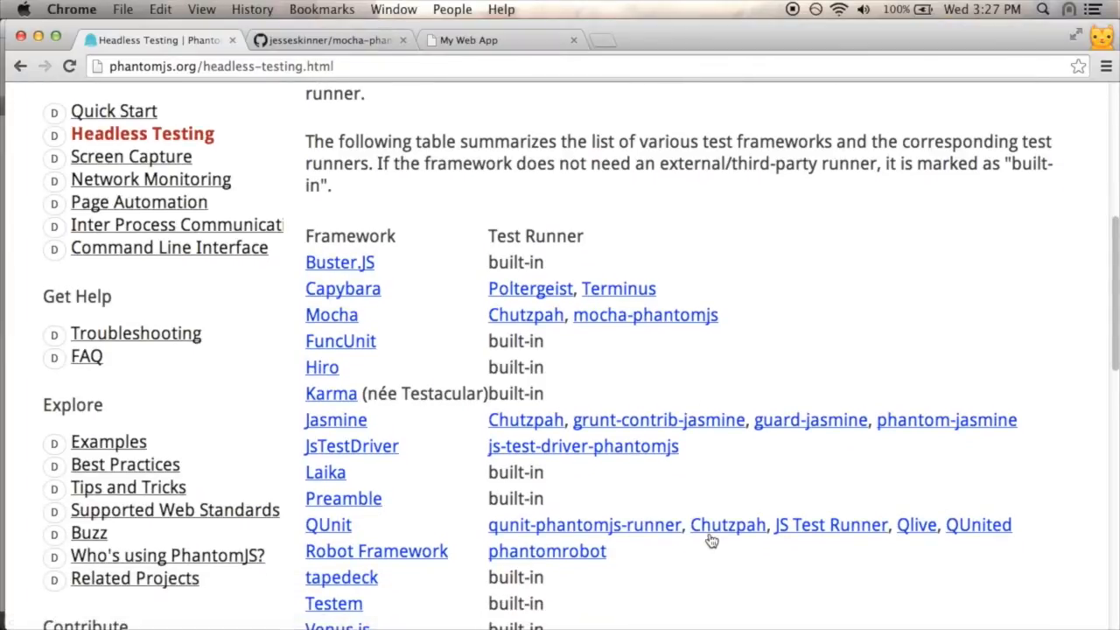
mouse_move(525, 315)
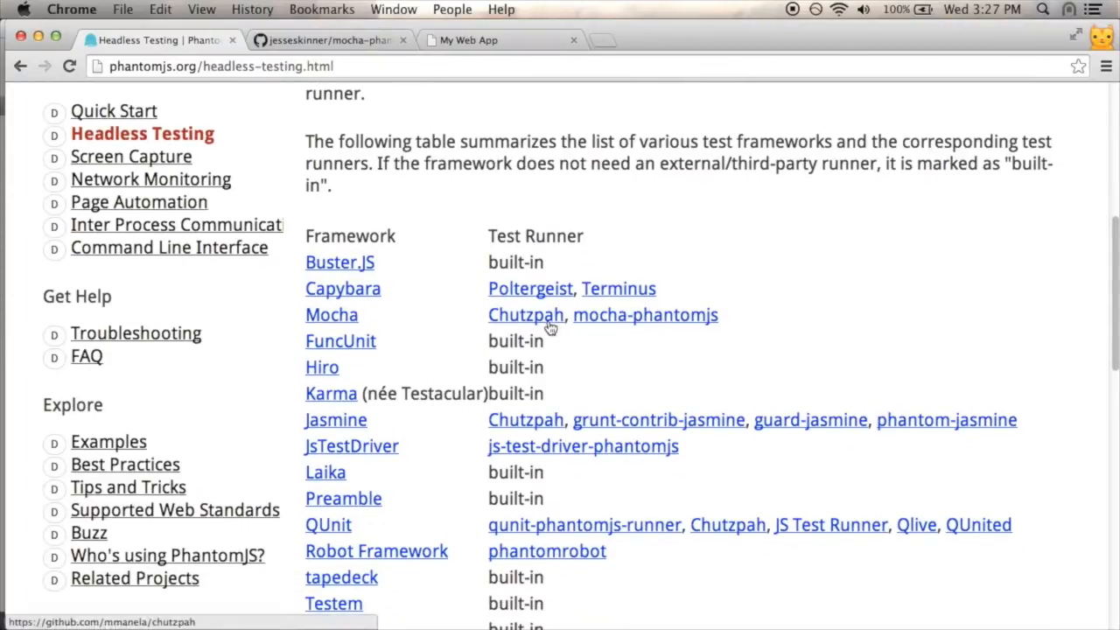
mouse_move(632, 323)
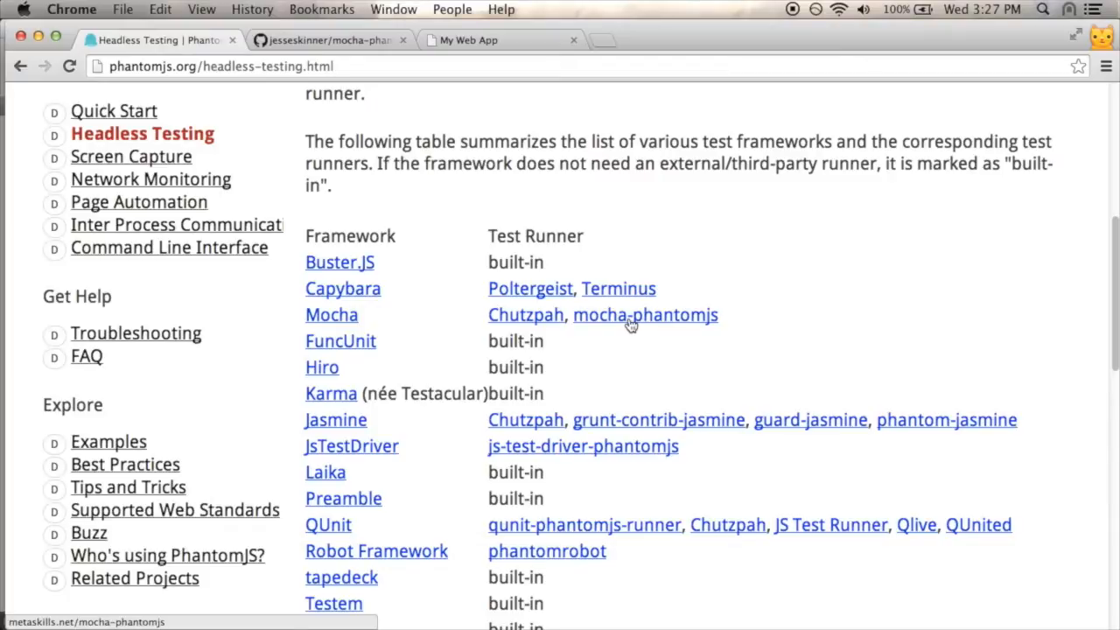
Open the mocha-phantomjs project page and scroll to its npm Installation instructions.
left_click(645, 315)
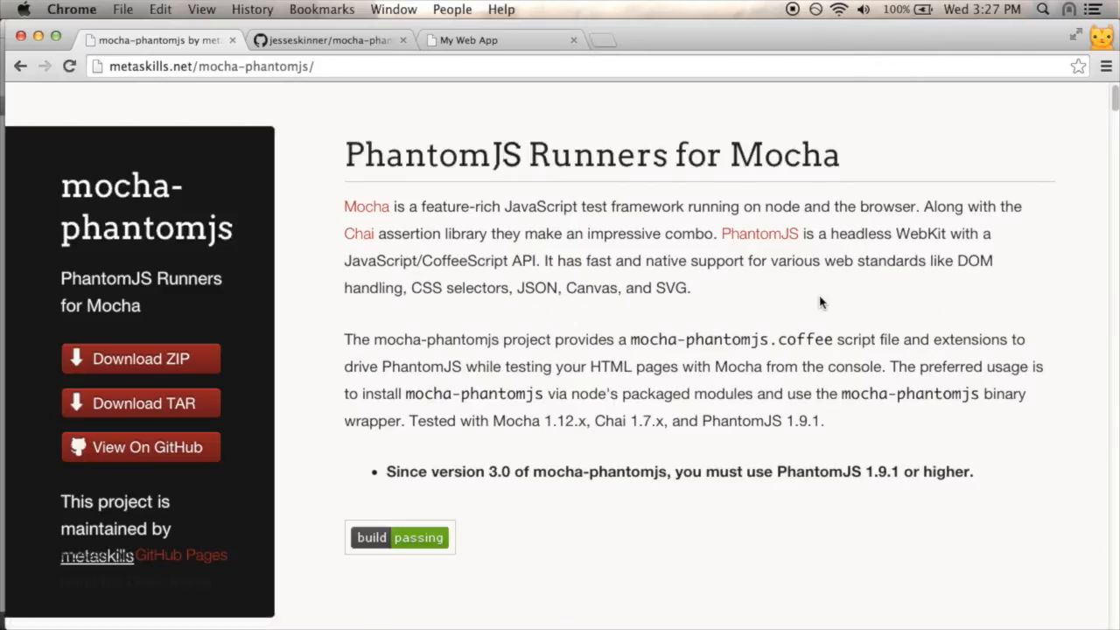
scroll("down", 3)
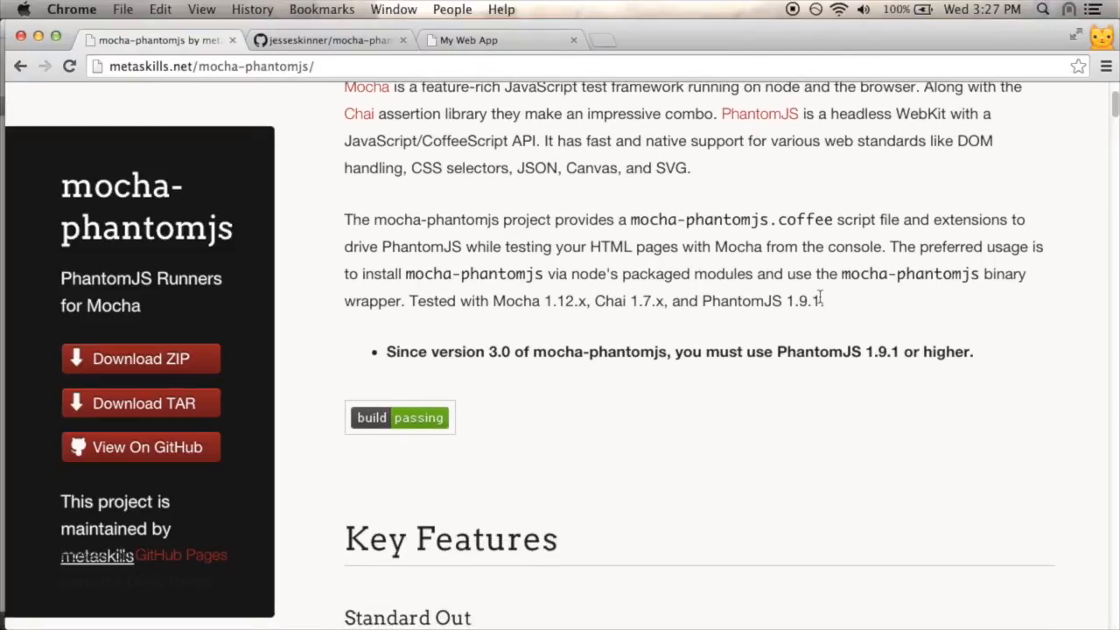
scroll("up", 3)
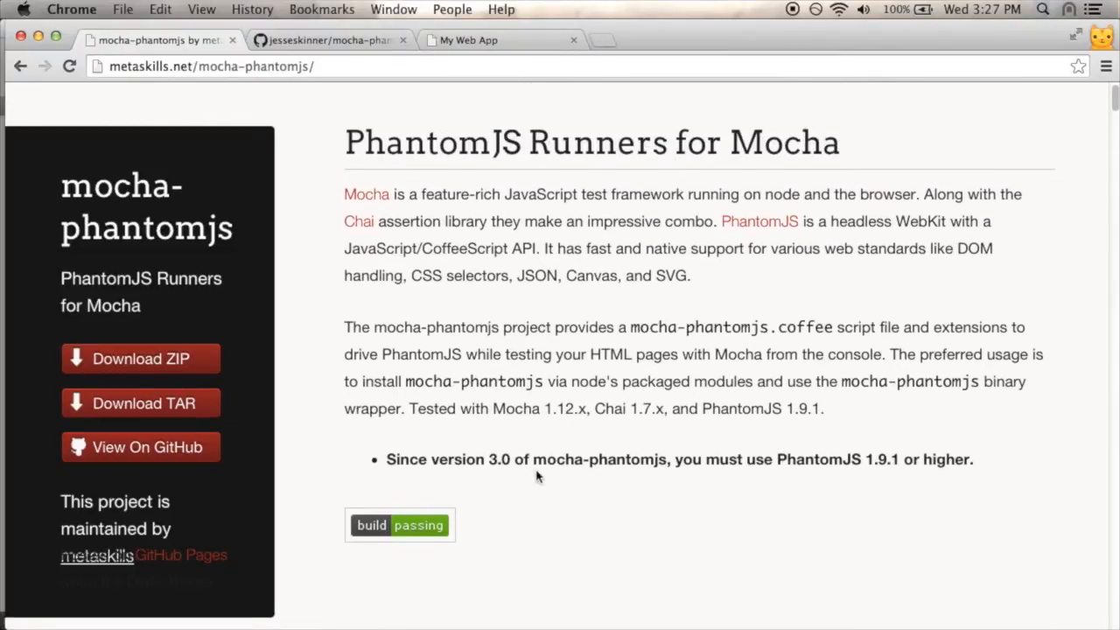
mouse_move(684, 510)
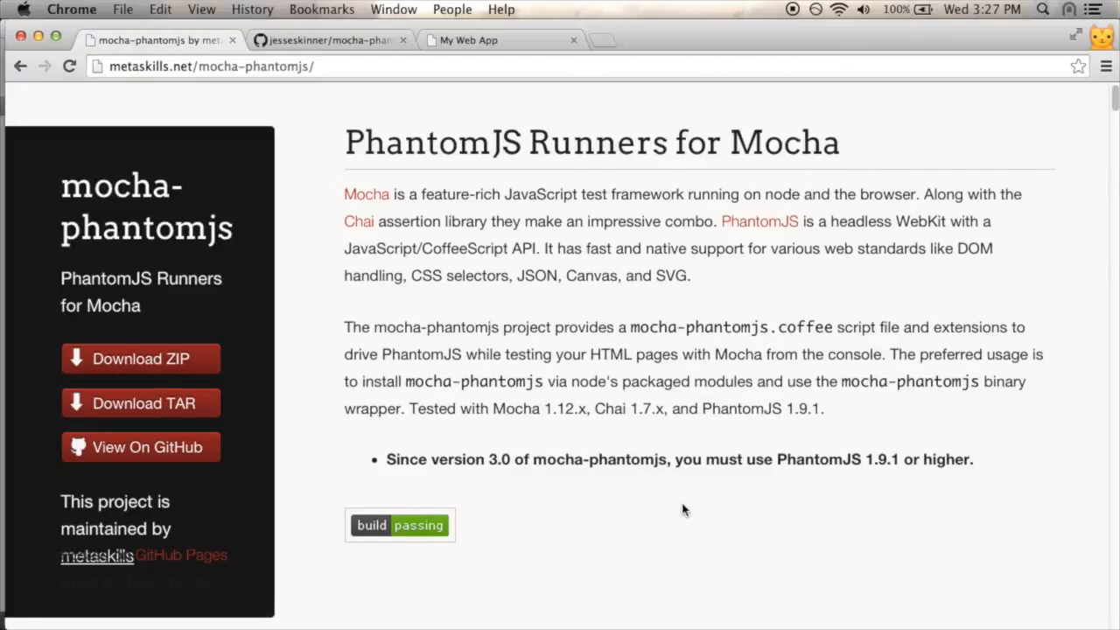
scroll("down", 3)
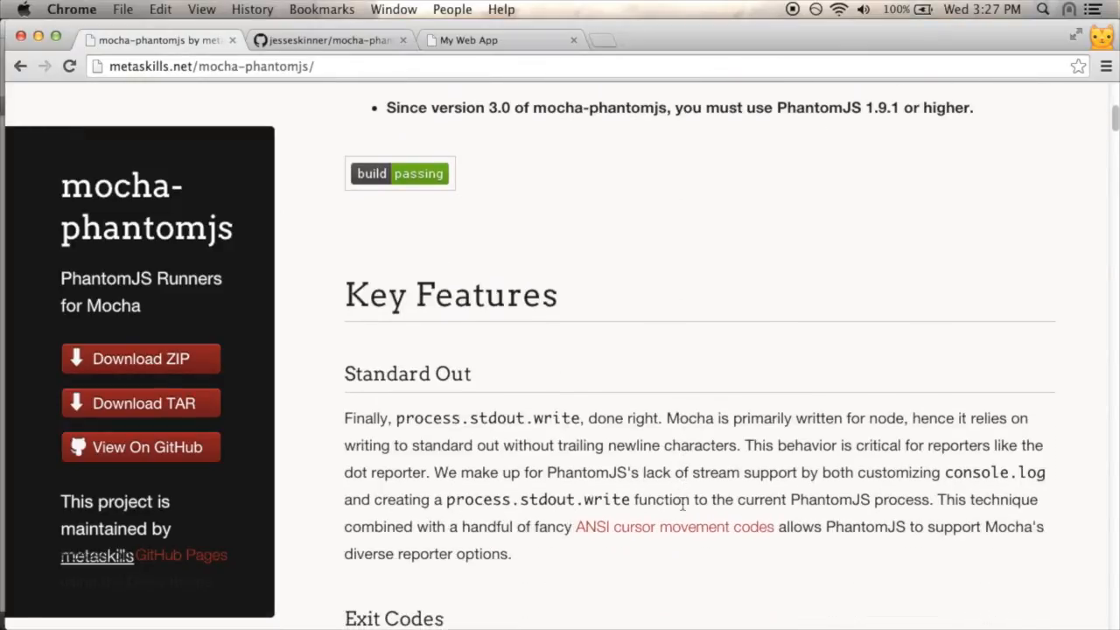
scroll("down", 3)
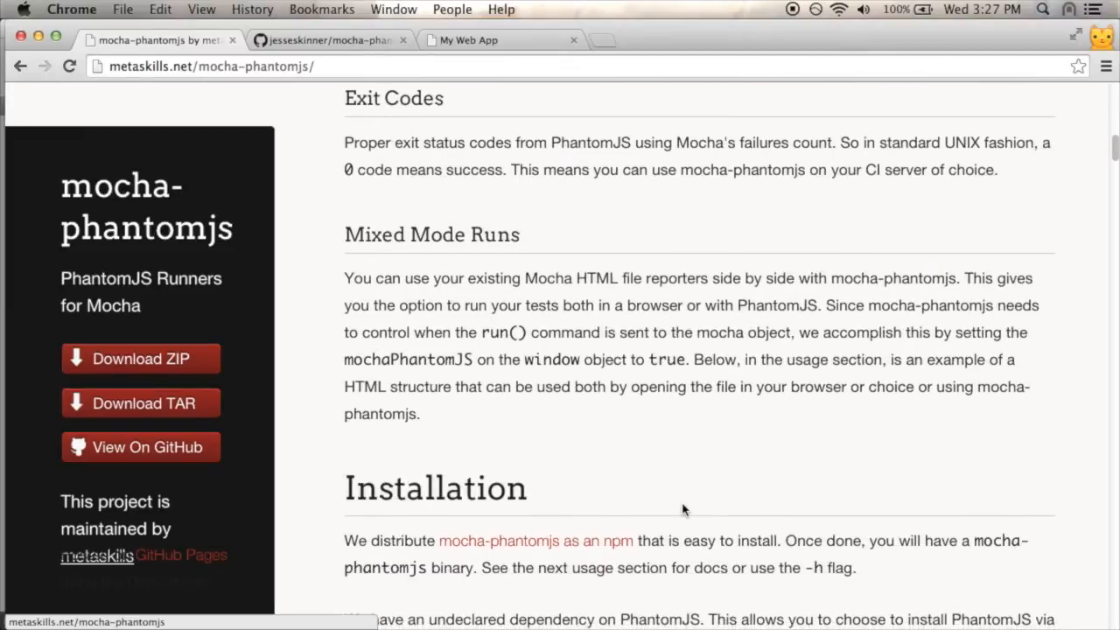
scroll("down", 3)
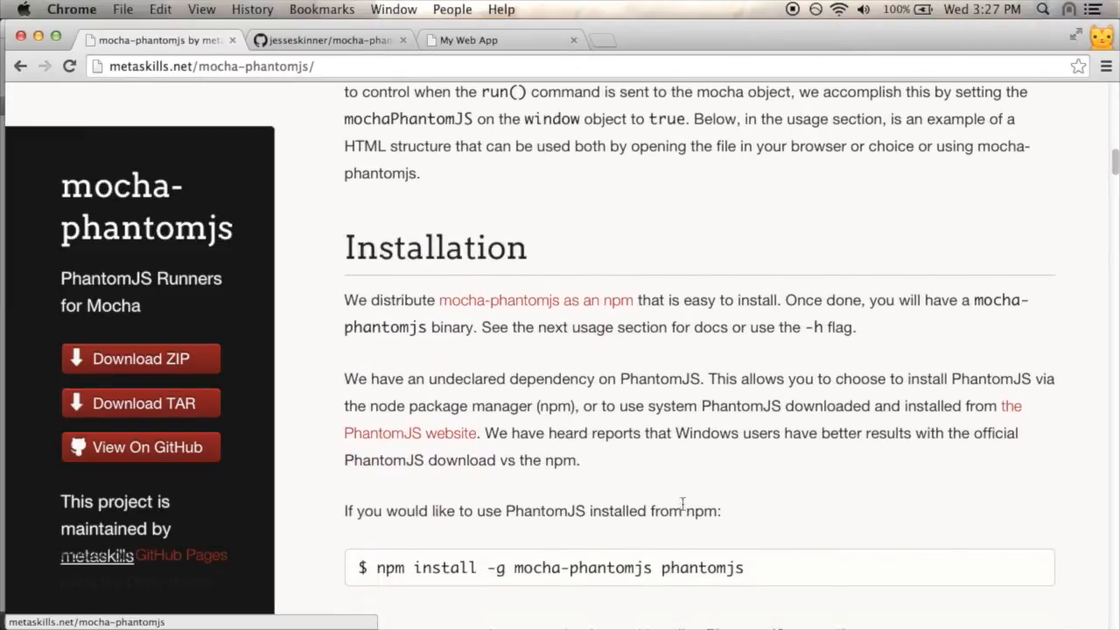
scroll("down", 3)
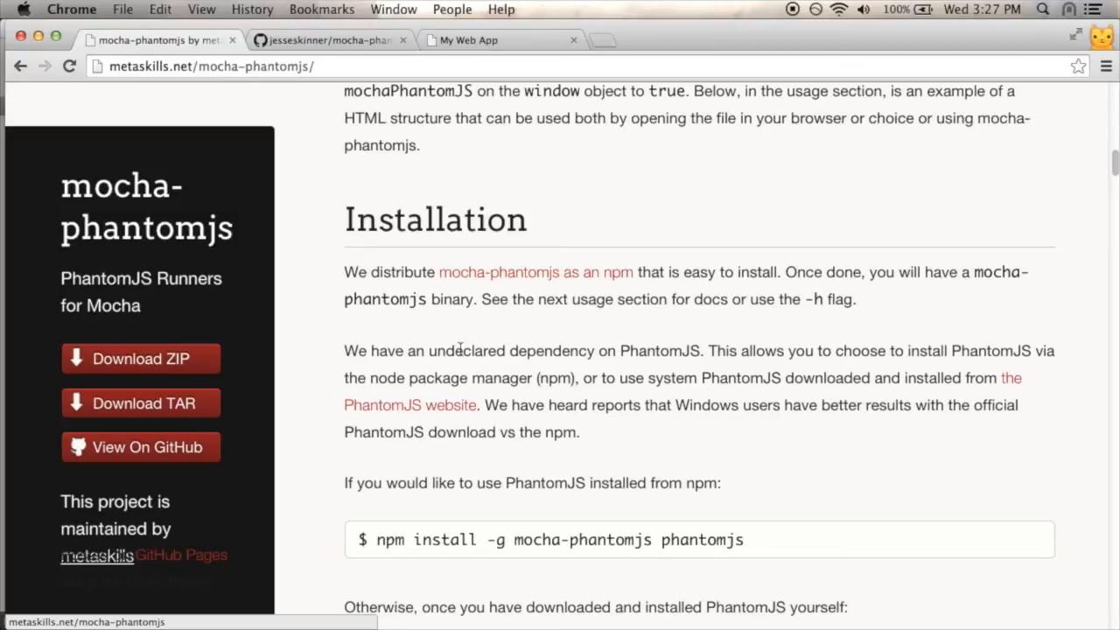
scroll("down", 3)
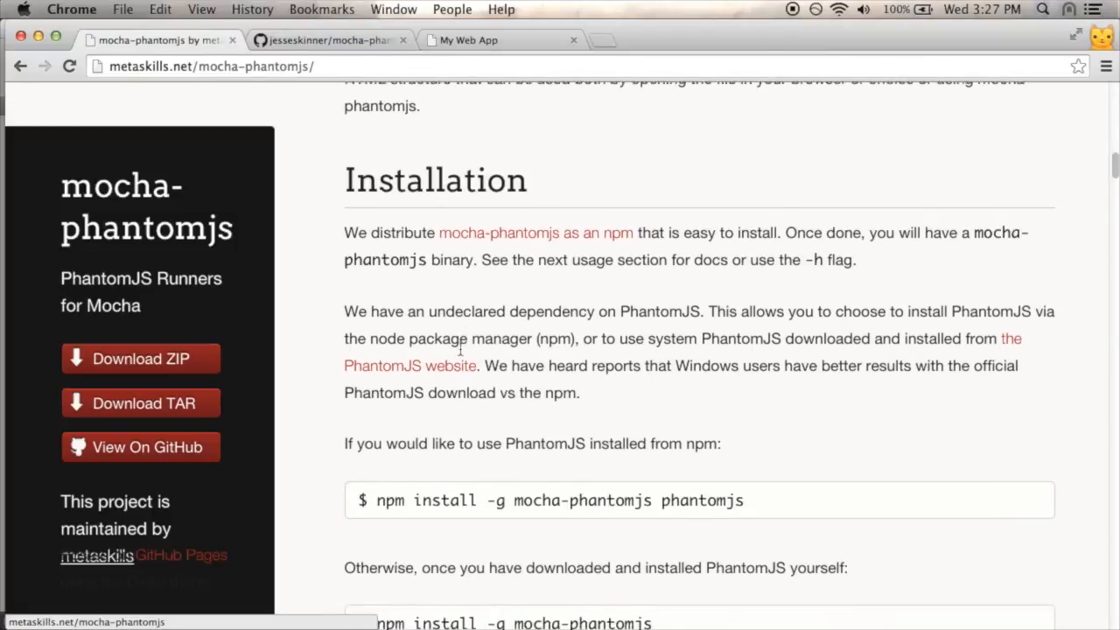
scroll("down", 3)
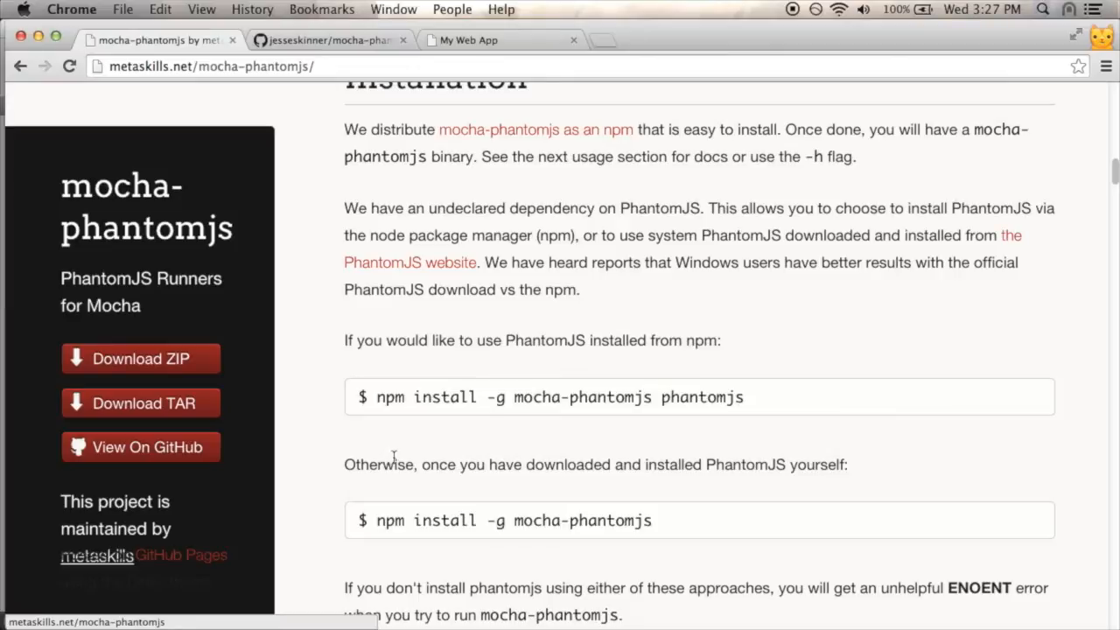
mouse_move(687, 499)
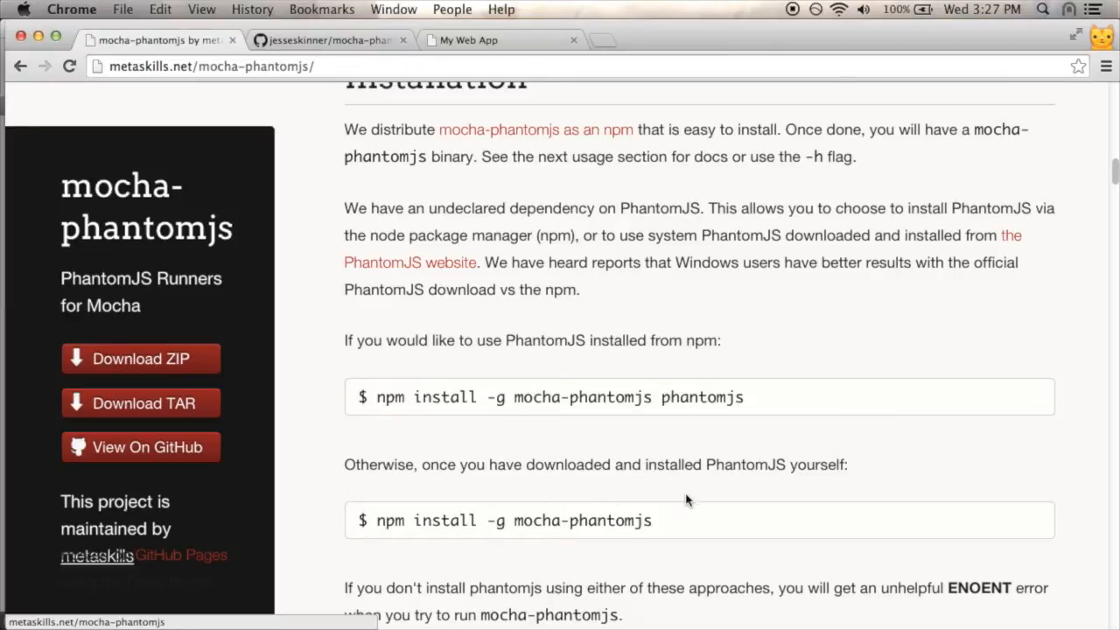
mouse_move(377, 525)
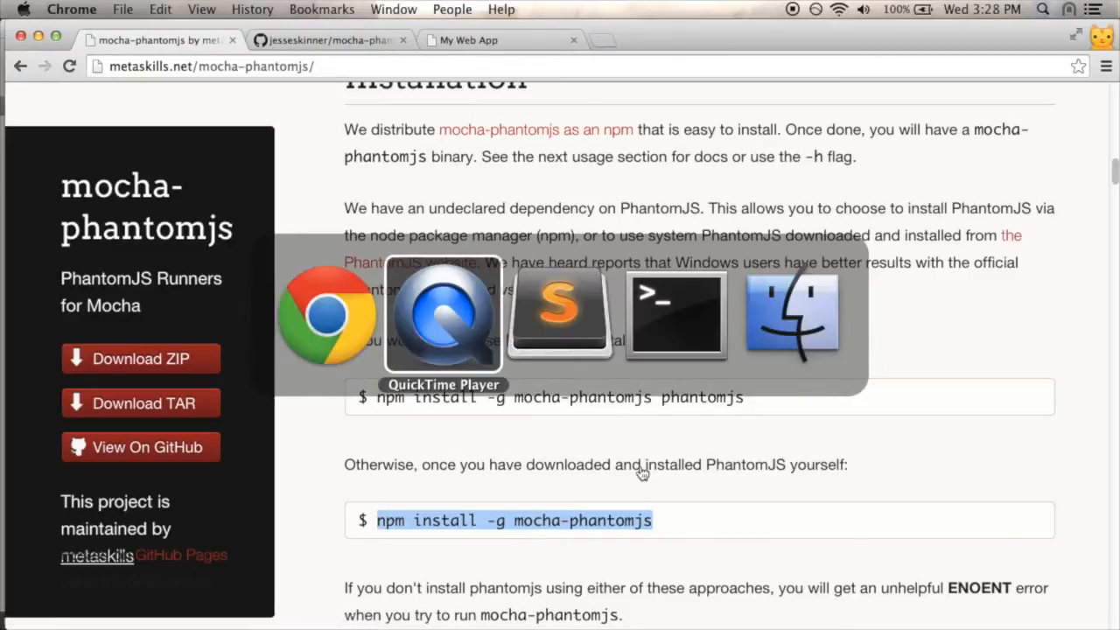
Install mocha-phantomjs globally with 'sudo npm install -g mocha-phantomjs', entering the password.
left_click(676, 315)
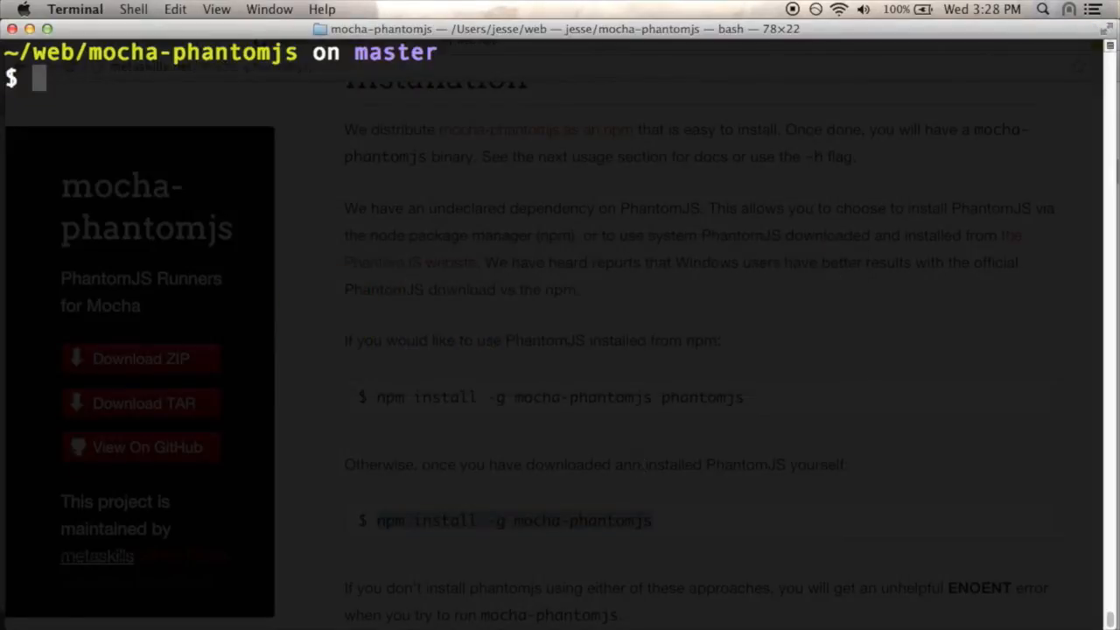
type("sudo")
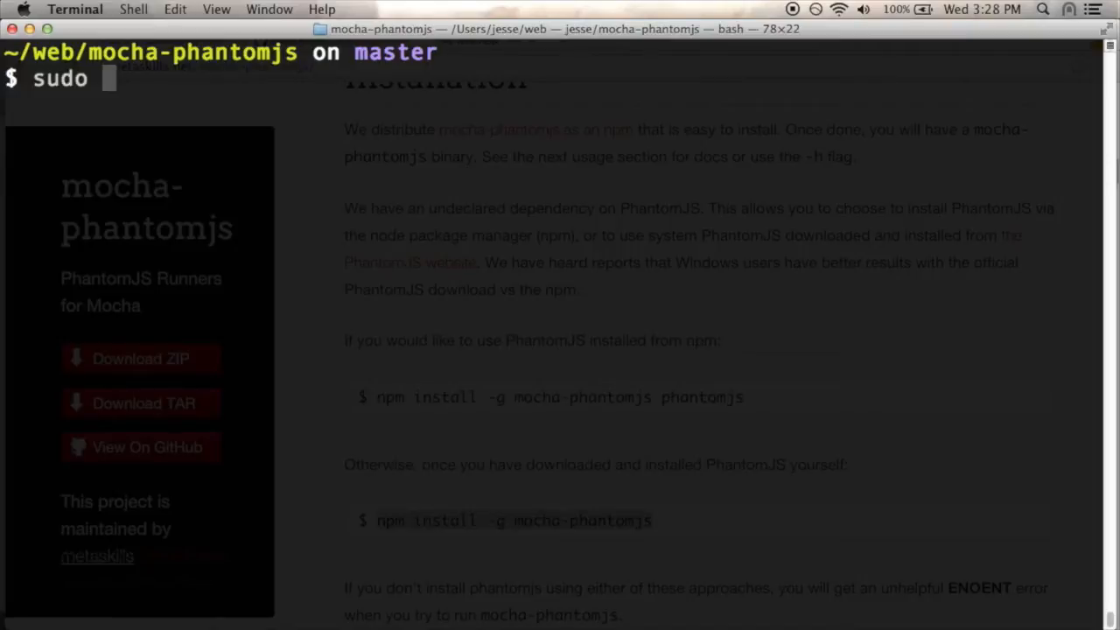
type("npm install -g mocha-phantomjs")
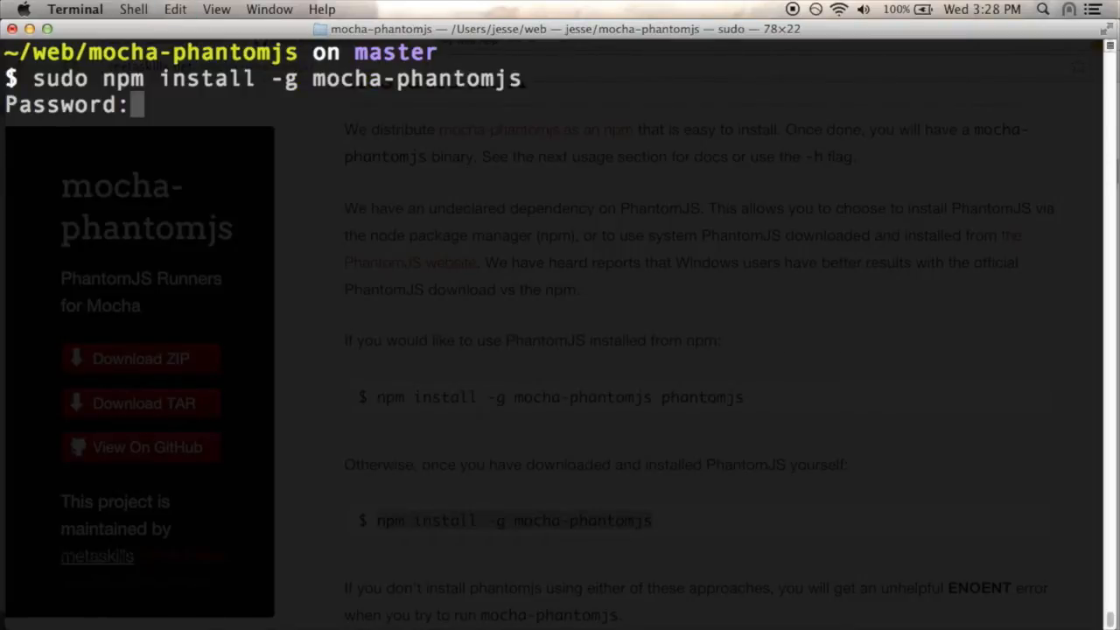
key("Return")
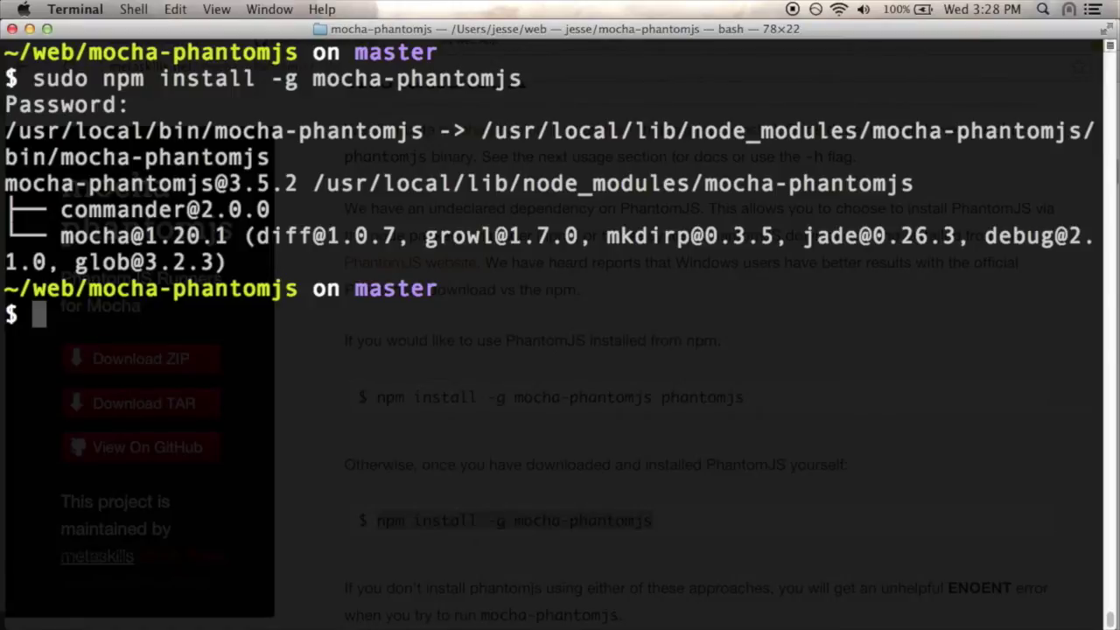
Run 'npm install mocha chai --save-dev' to add mocha and chai as dev dependencies.
type("n")
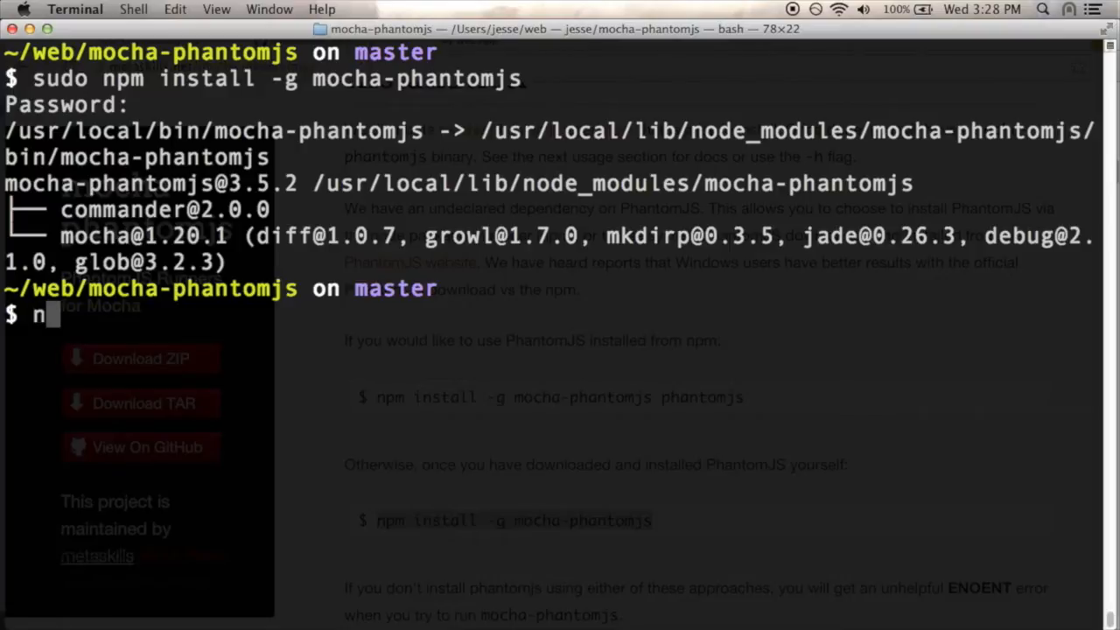
type("pm install")
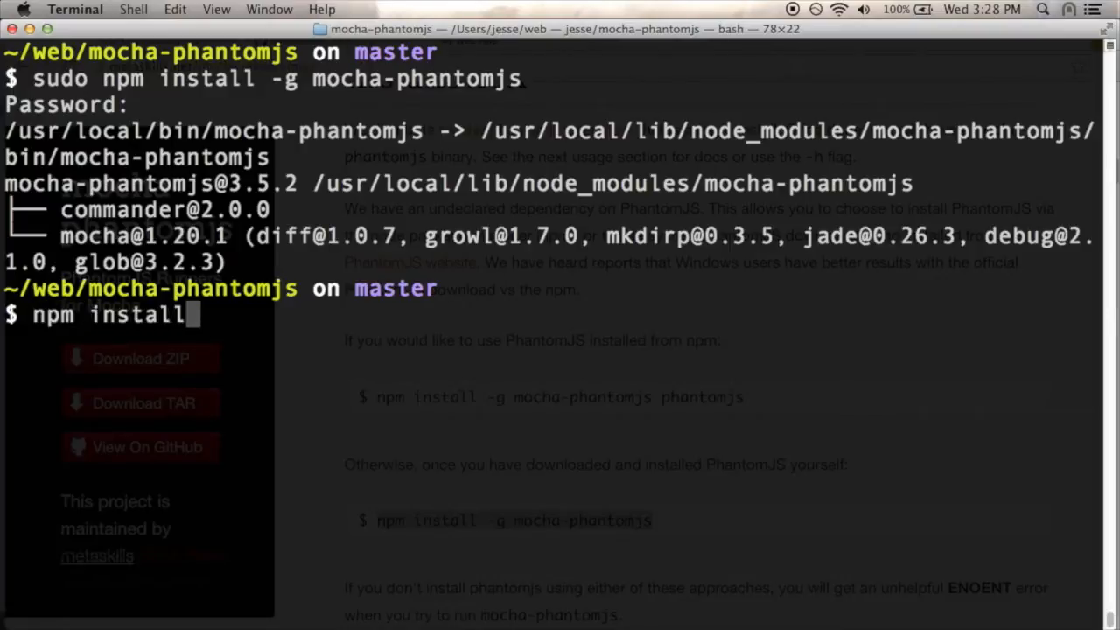
type("mocha")
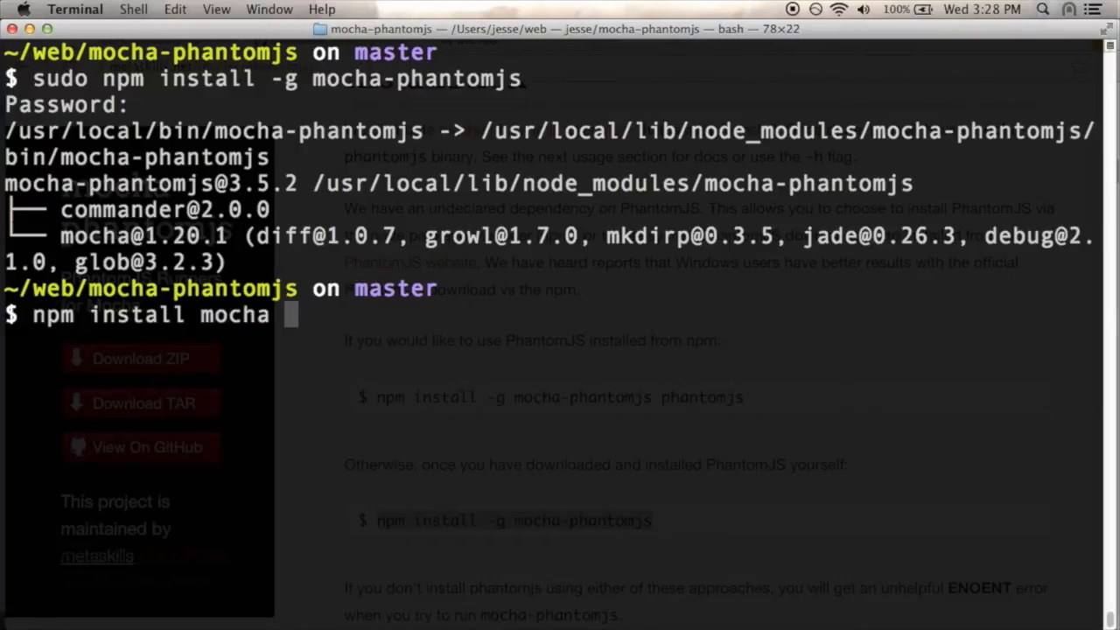
type("chai --save")
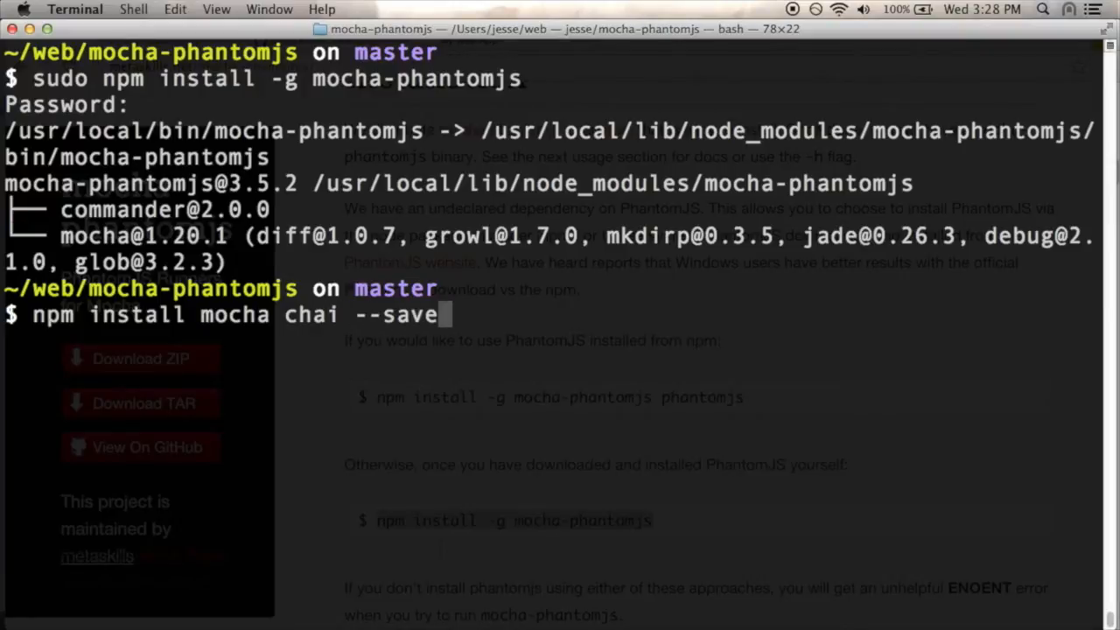
type("-dev")
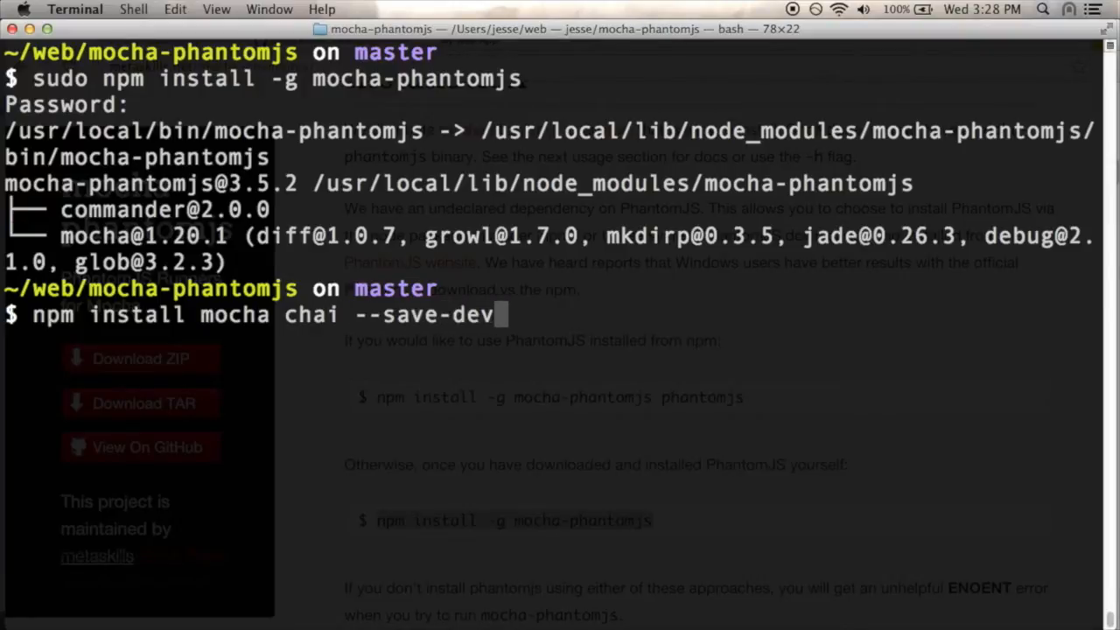
key("Return")
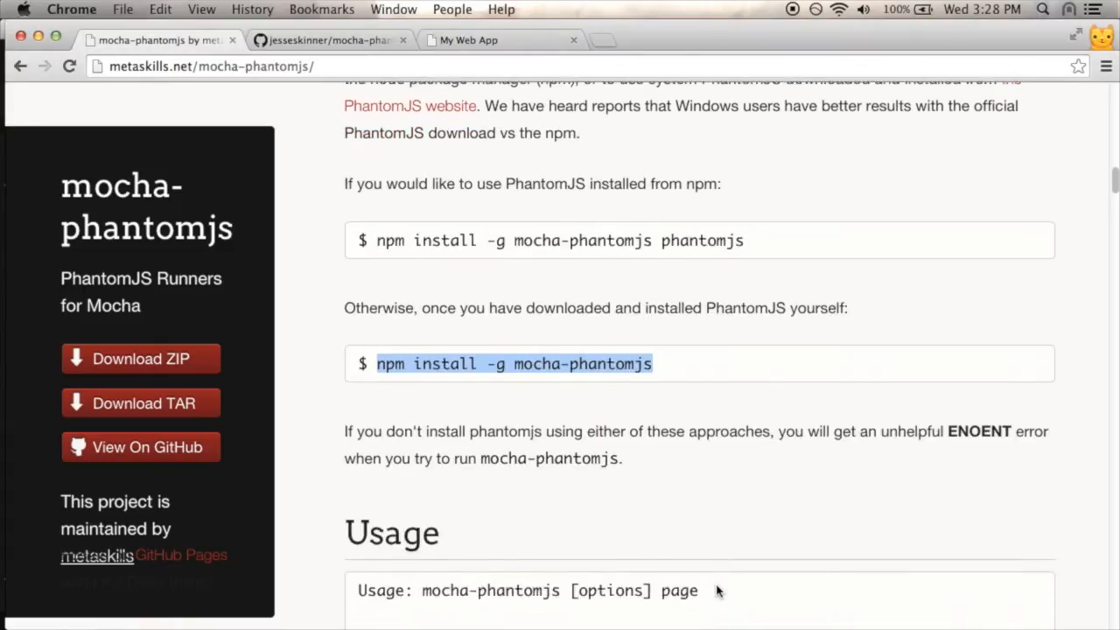
Scroll the mocha-phantomjs docs down to the example HTML test runner markup.
scroll("down", 3)
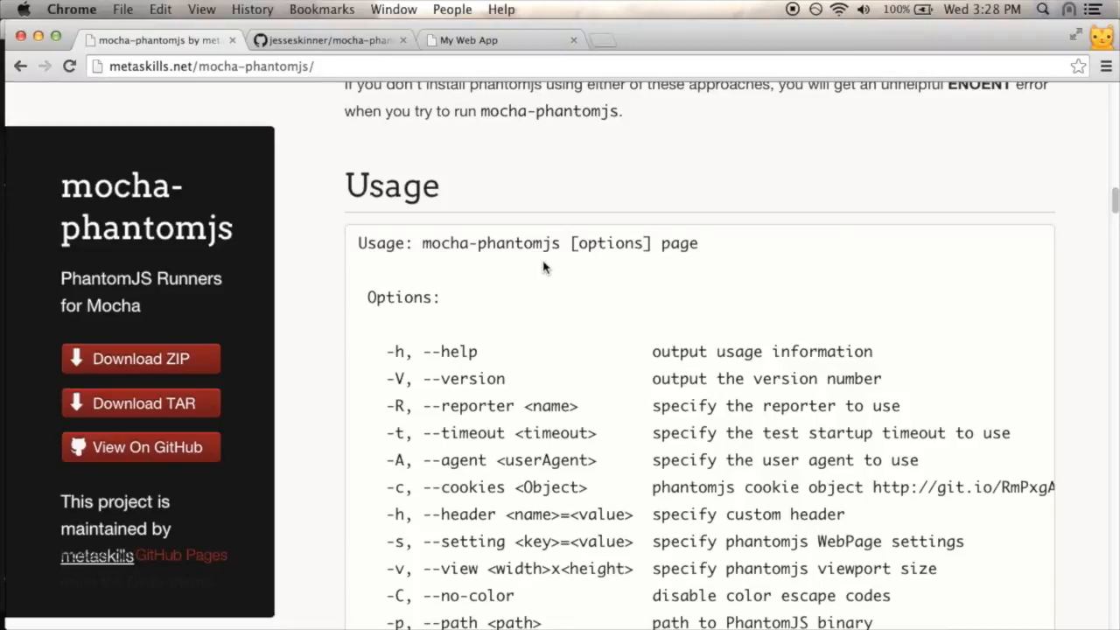
mouse_move(682, 252)
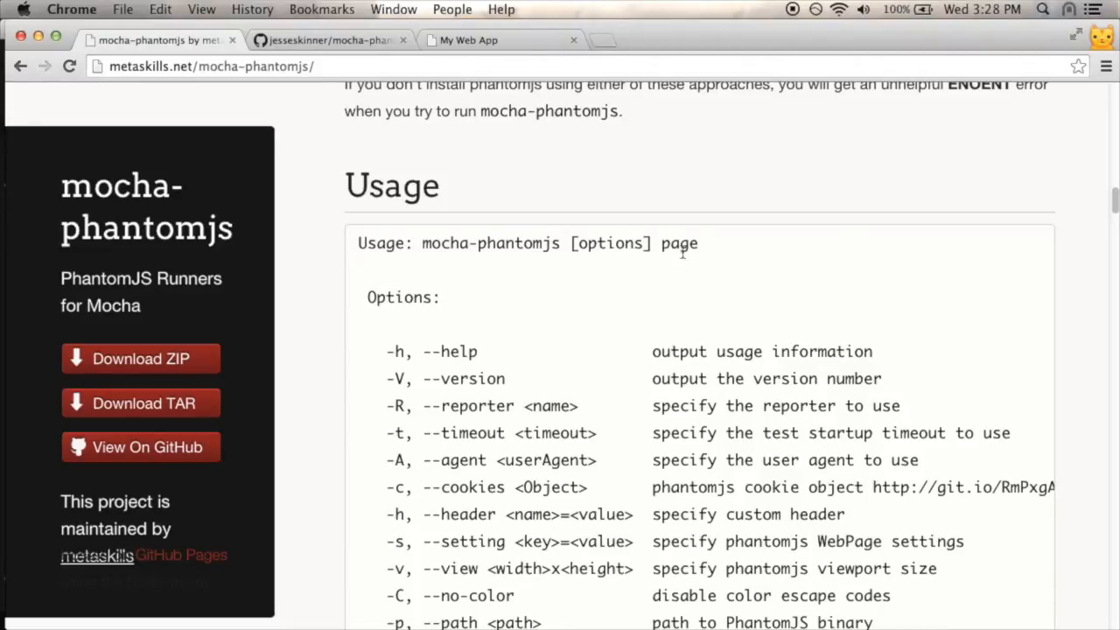
scroll("down", 3)
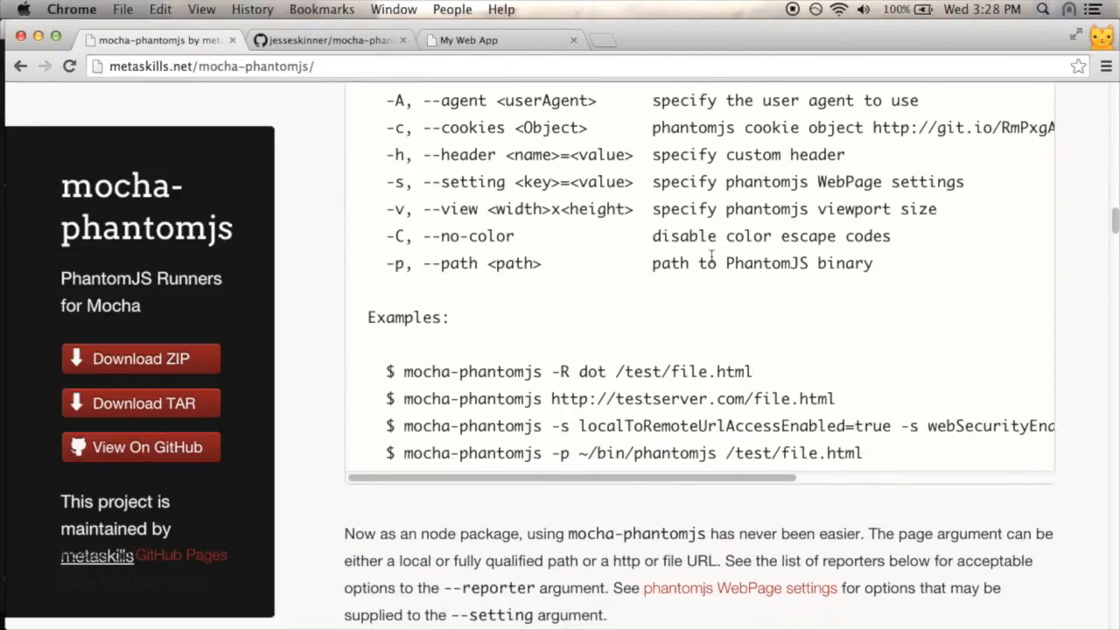
mouse_move(669, 262)
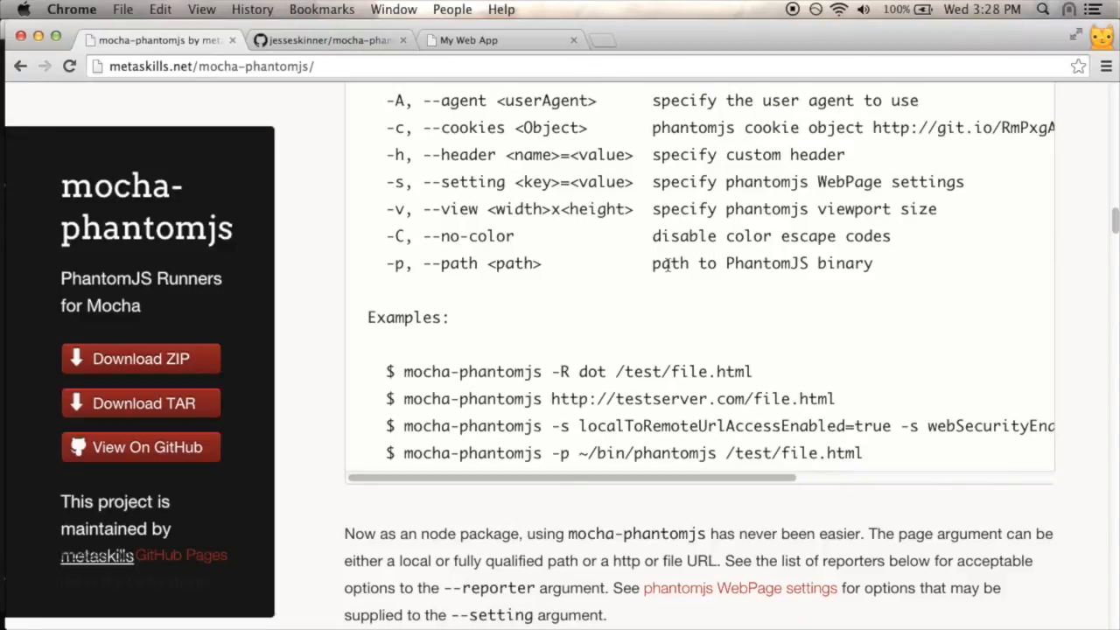
mouse_move(768, 370)
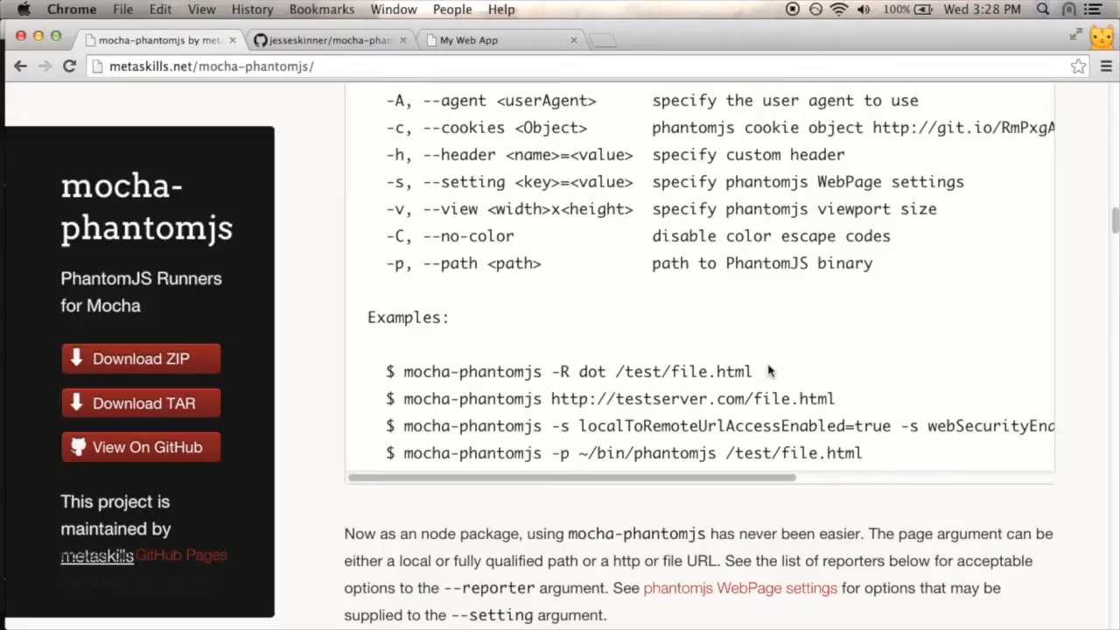
scroll("down", 3)
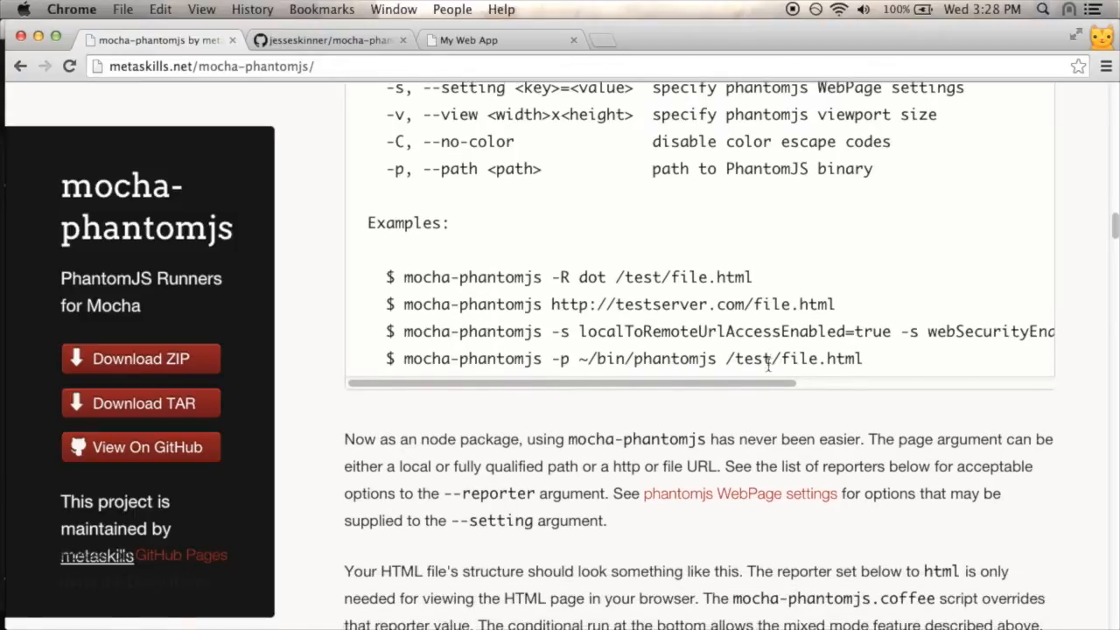
scroll("down", 3)
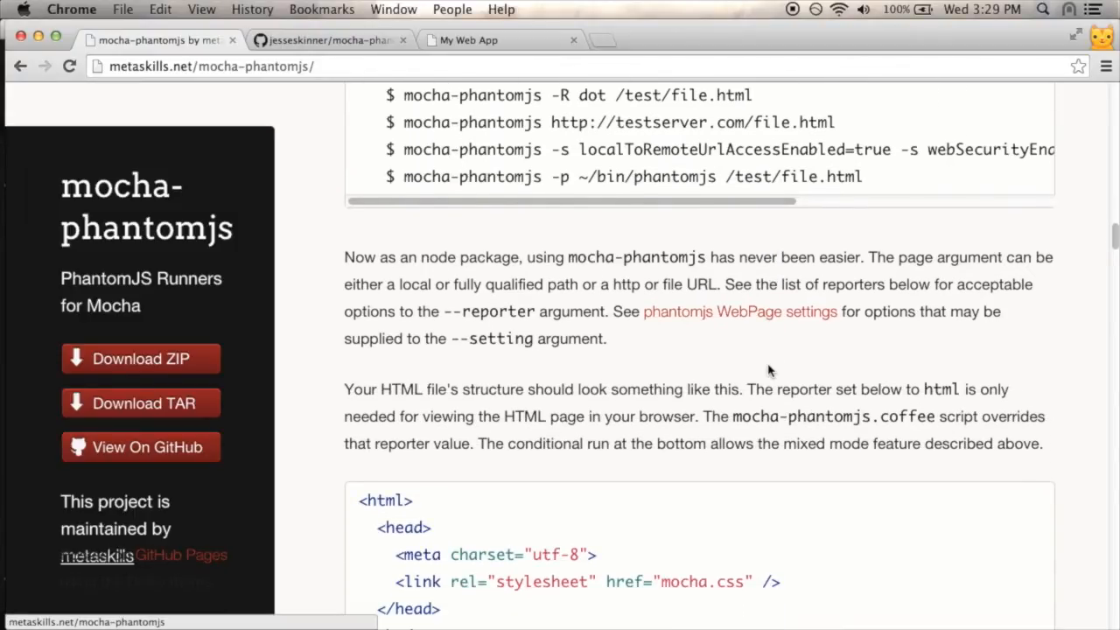
scroll("down", 3)
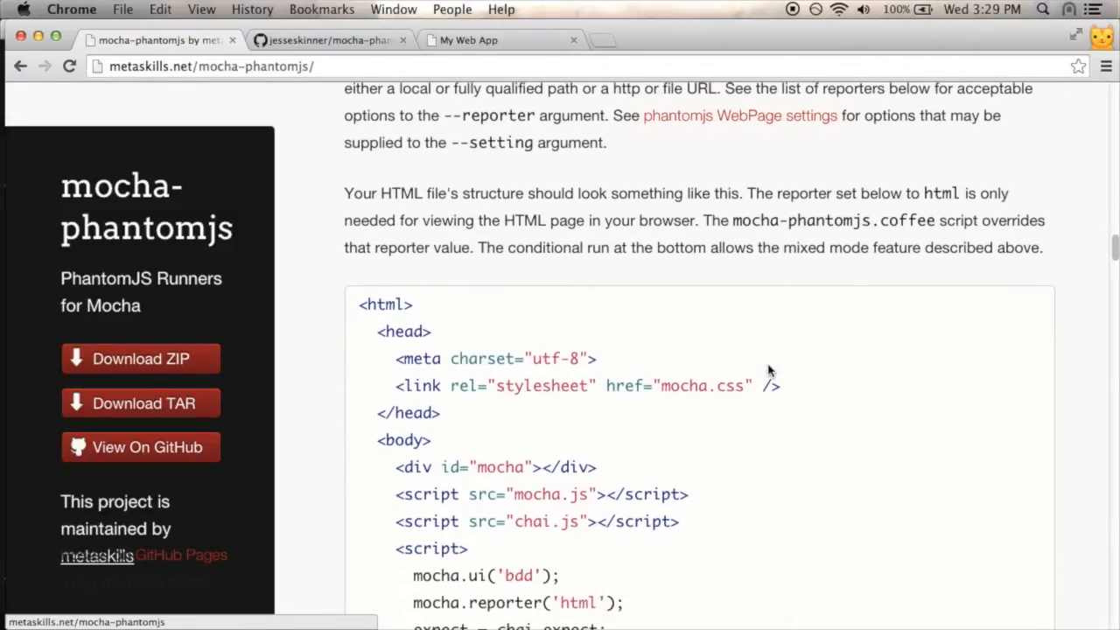
scroll("down", 3)
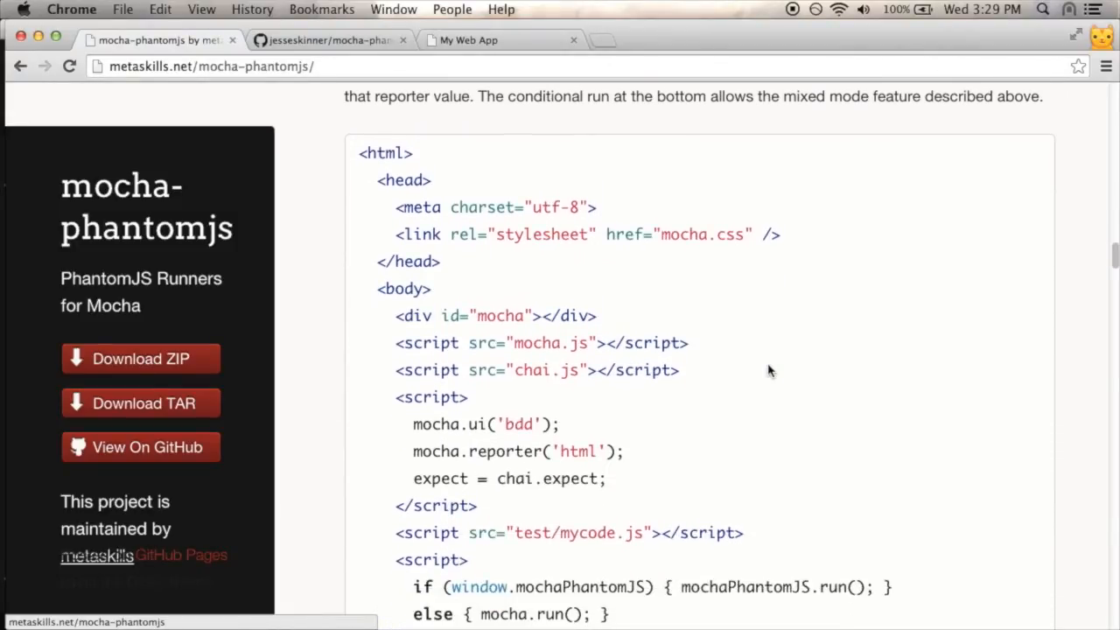
scroll("down", 3)
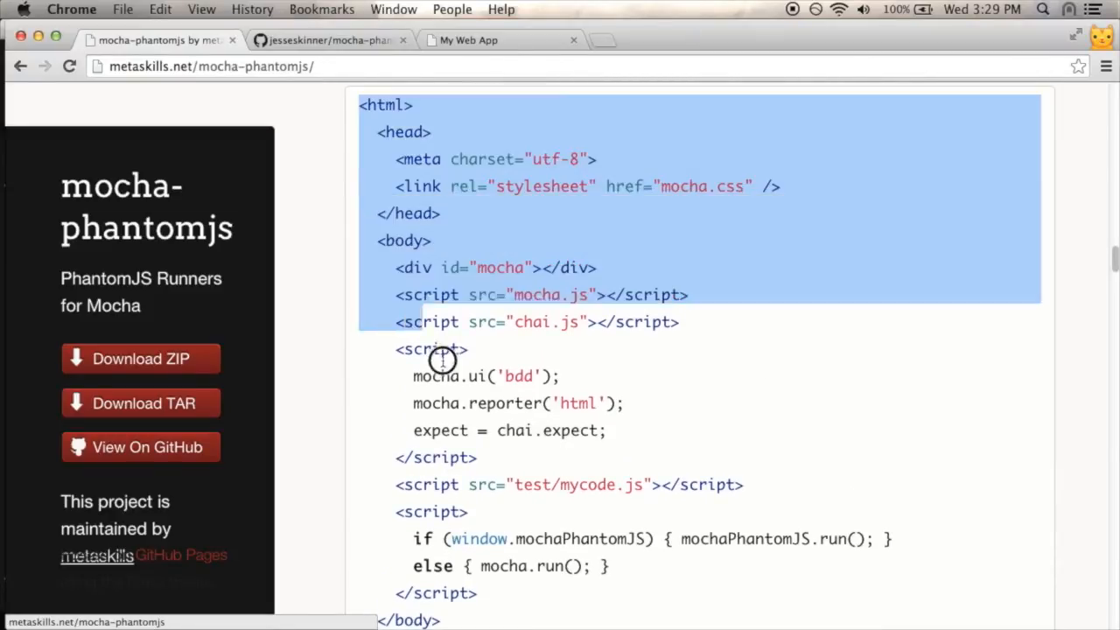
scroll("down", 3)
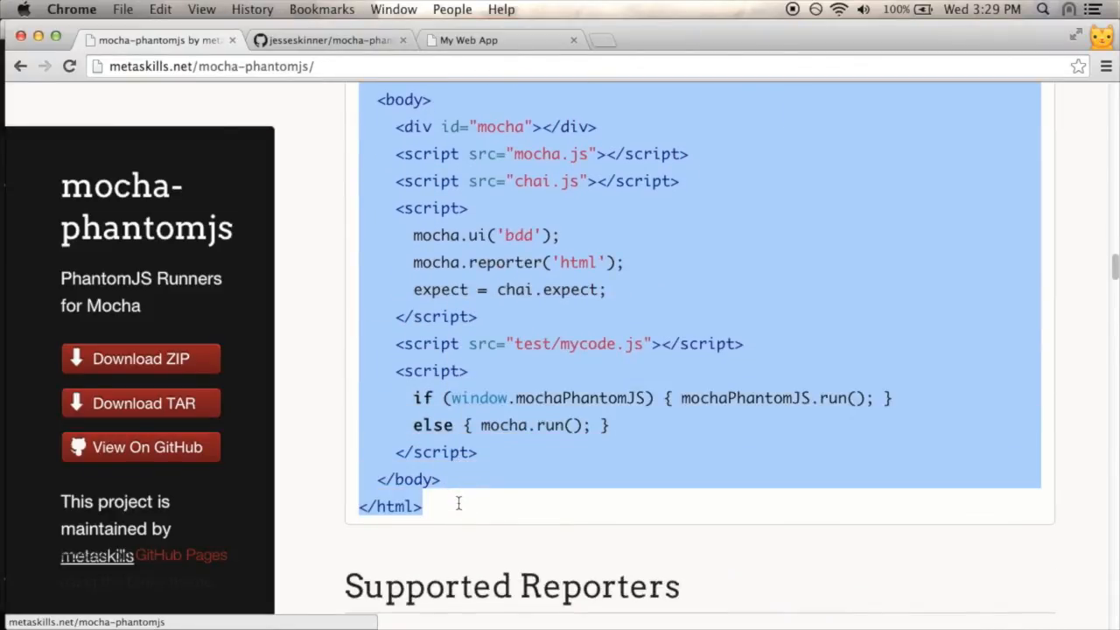
Create testrunner.html in the test folder holding the copied mocha runner HTML.
left_click(675, 313)
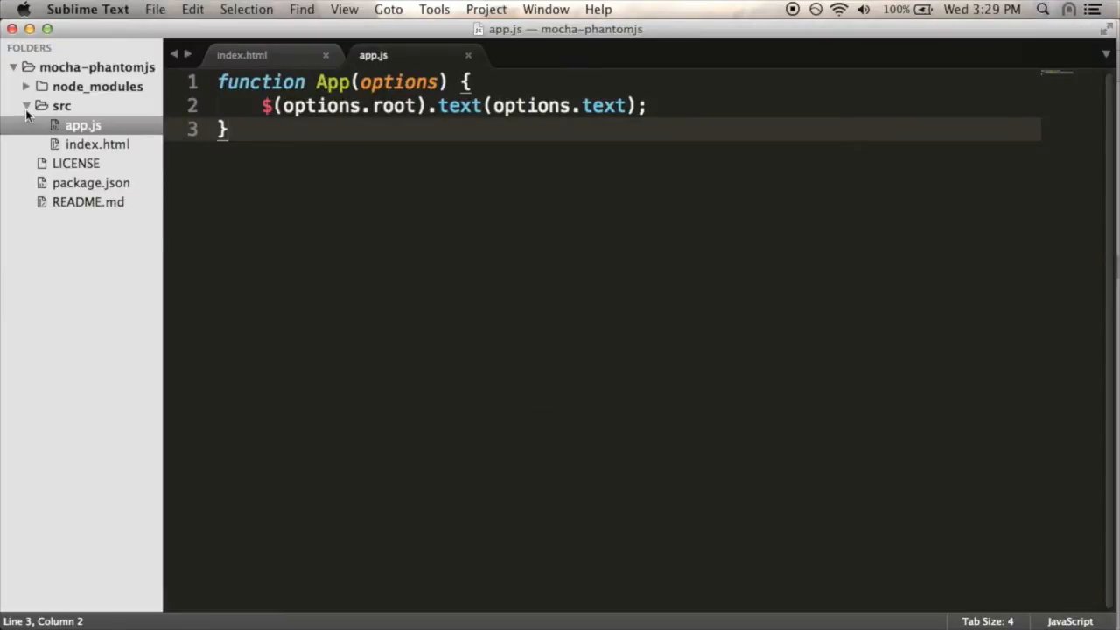
left_click(27, 105)
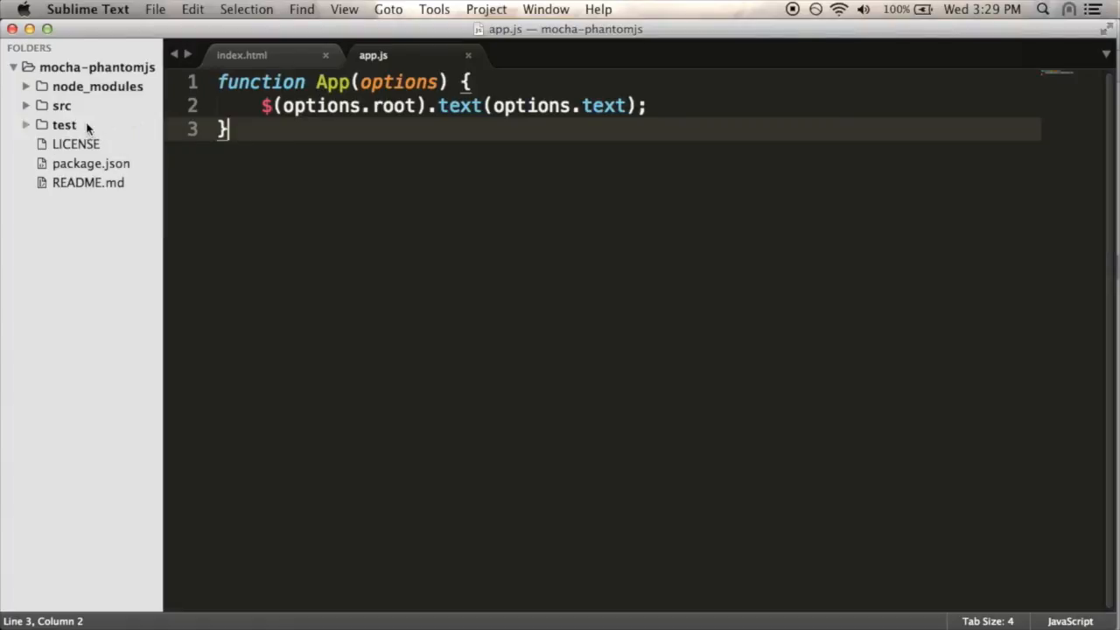
right_click(63, 124)
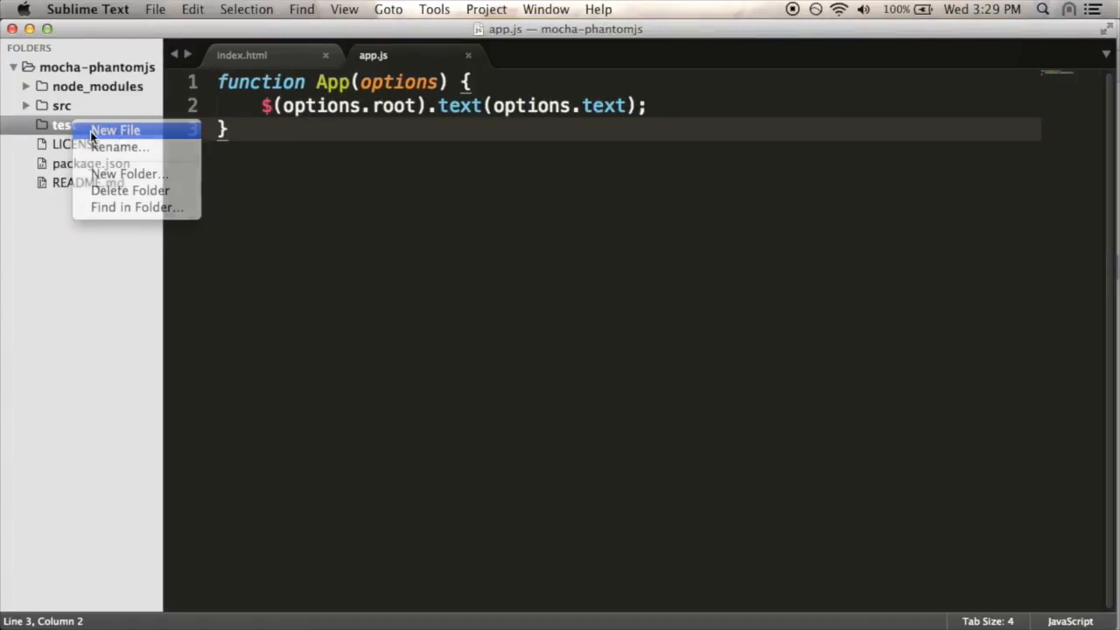
left_click(115, 129)
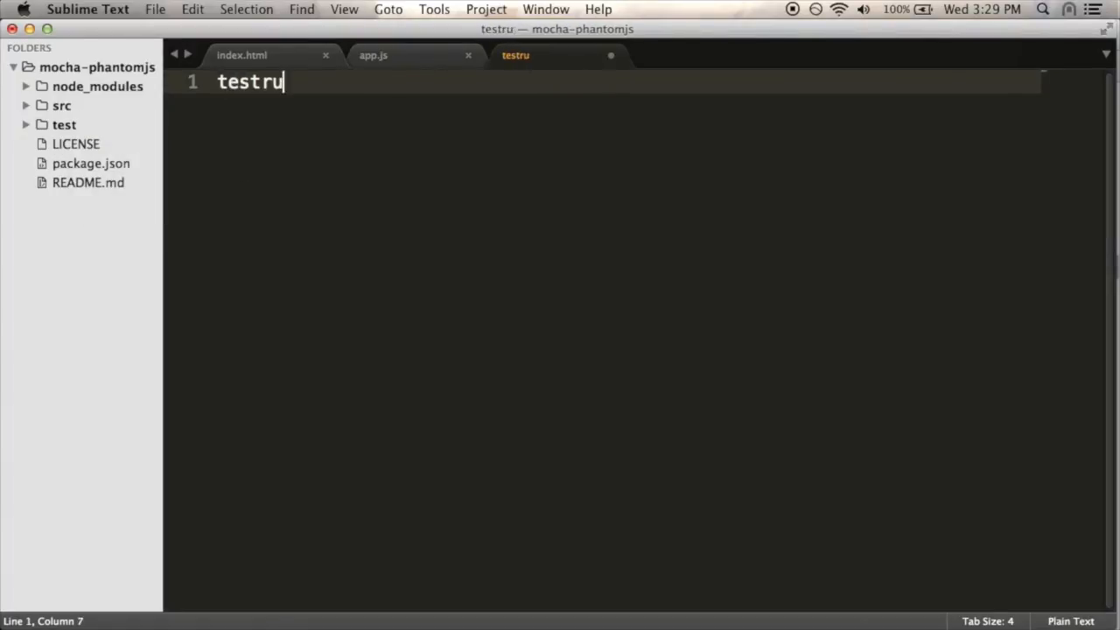
type("nner.html")
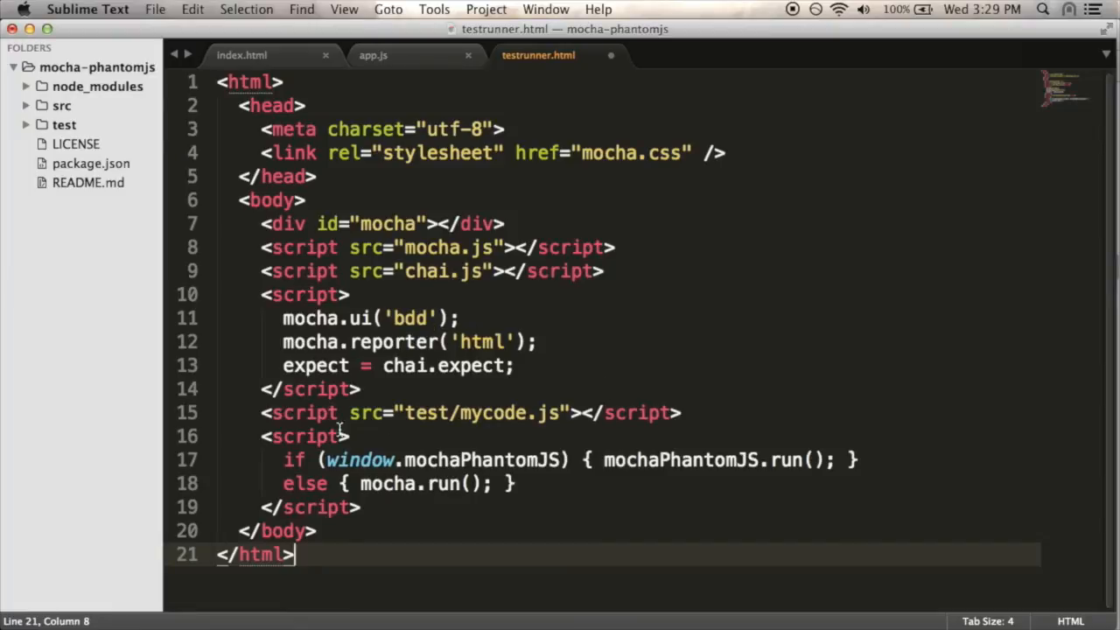
mouse_move(406, 261)
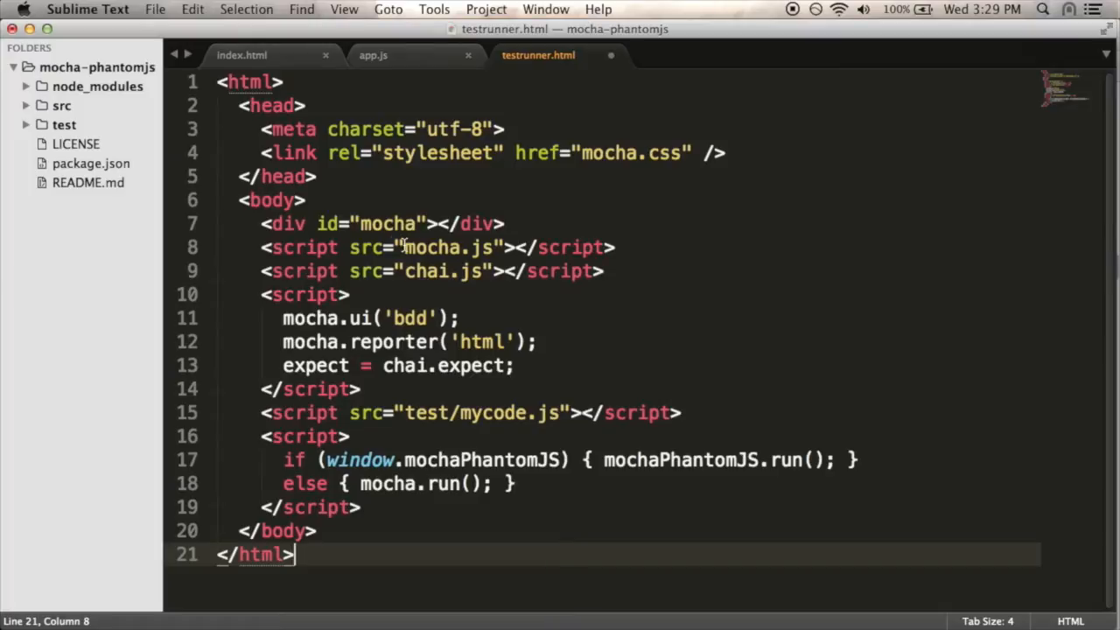
Point the mocha.js script src in testrunner.html to ../node_modules/mocha/.
left_click(402, 247)
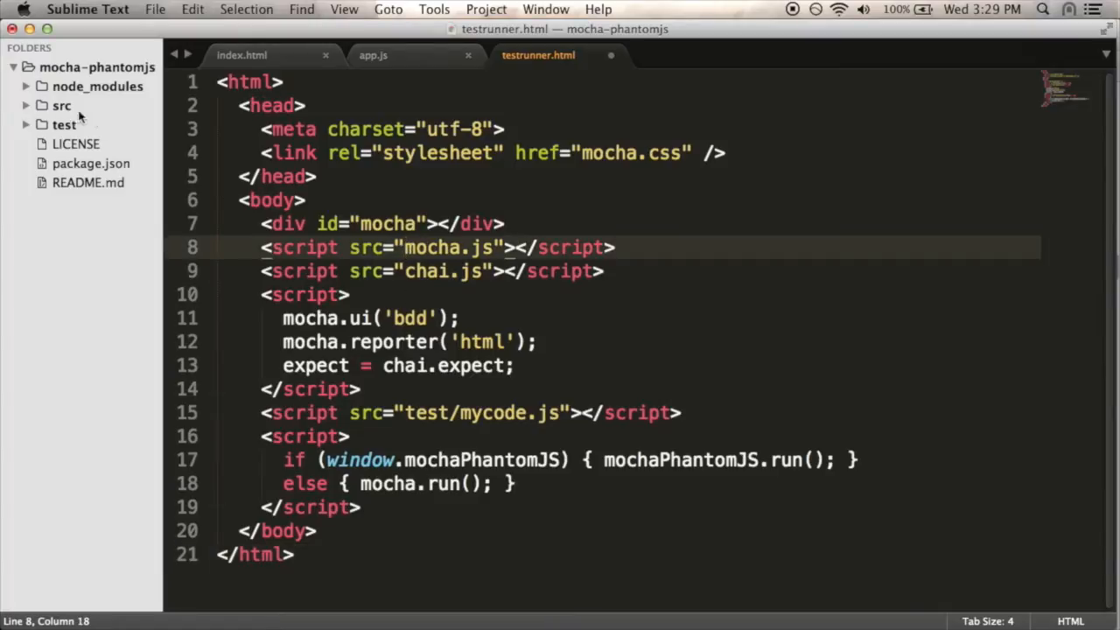
left_click(97, 86)
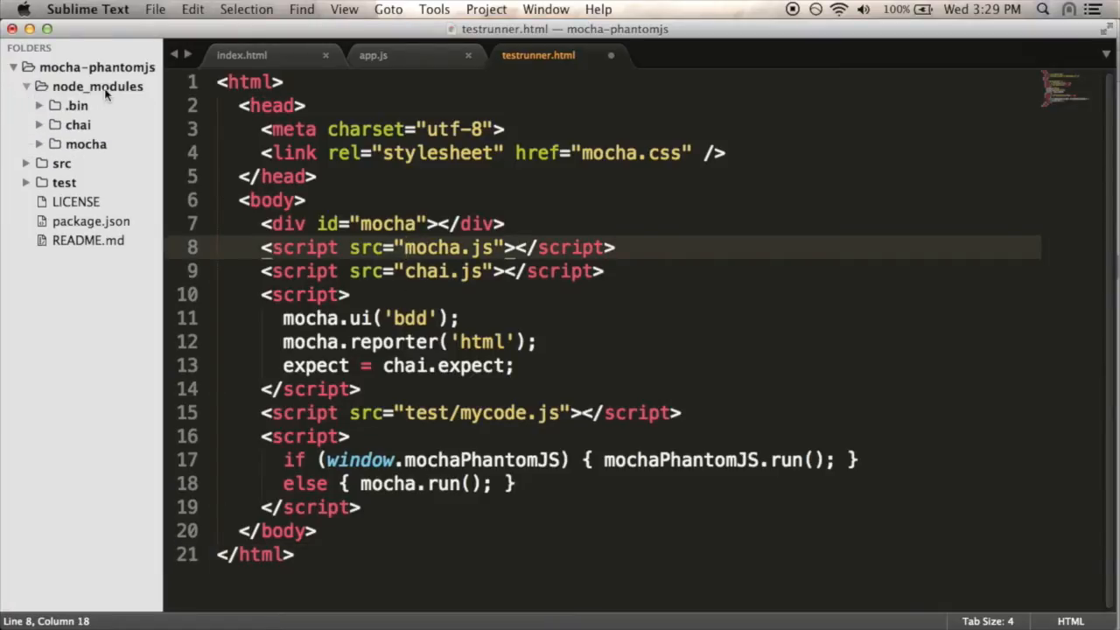
left_click(86, 144)
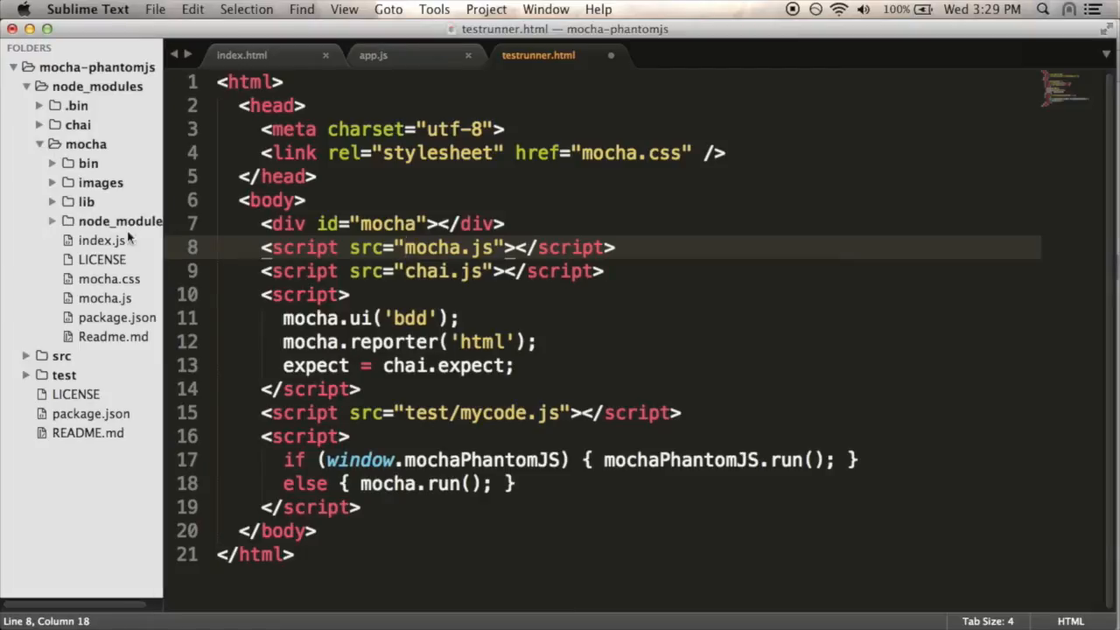
mouse_move(623, 246)
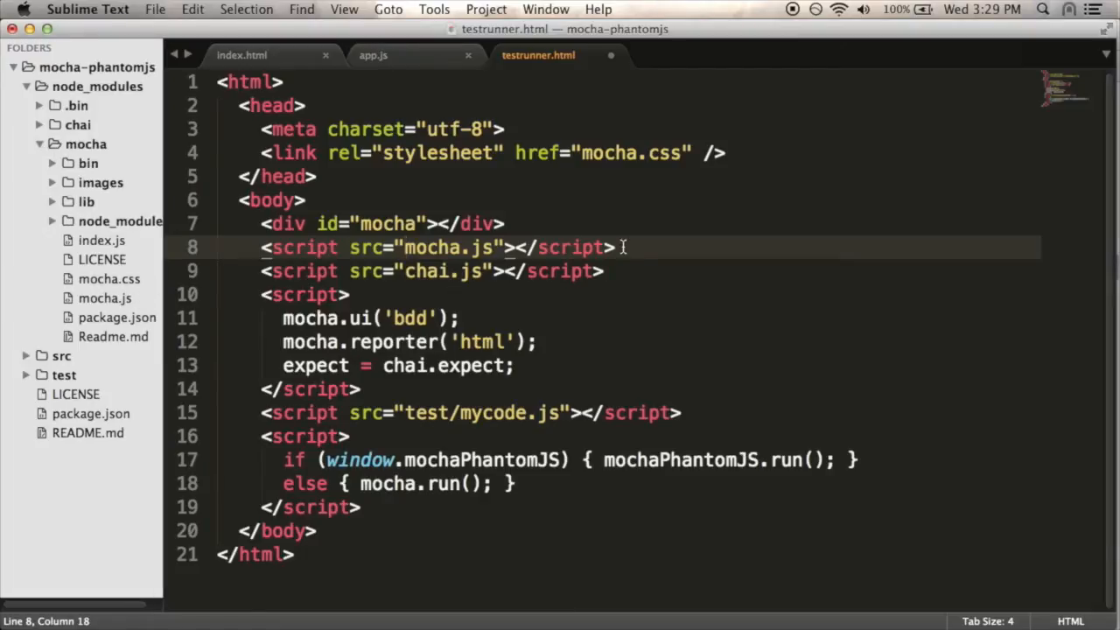
type("../node_modules/")
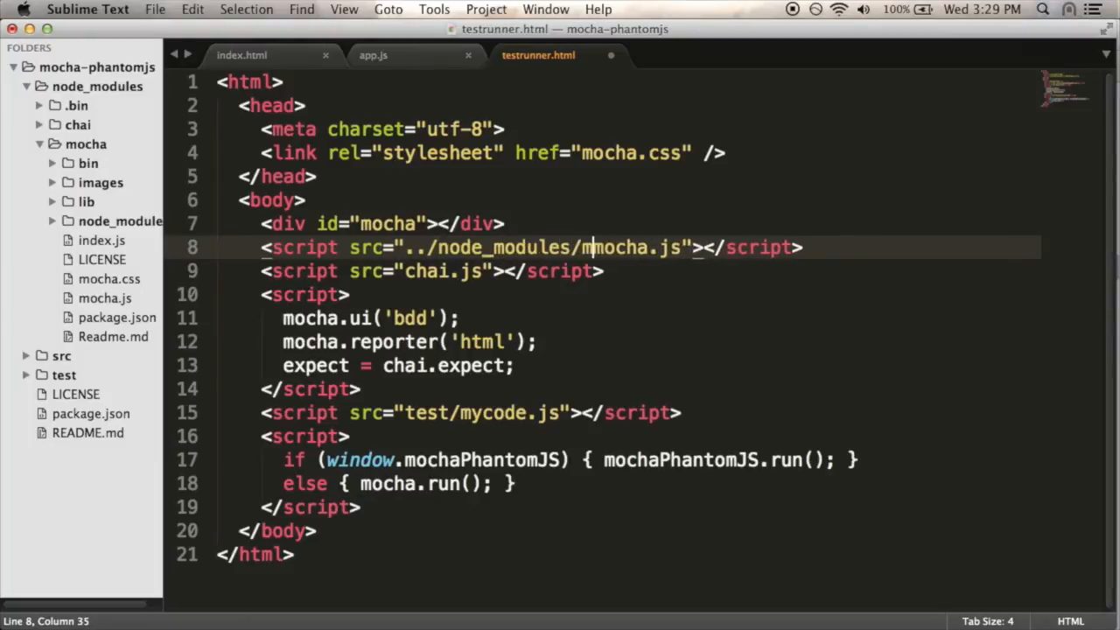
type("mocha/mocha")
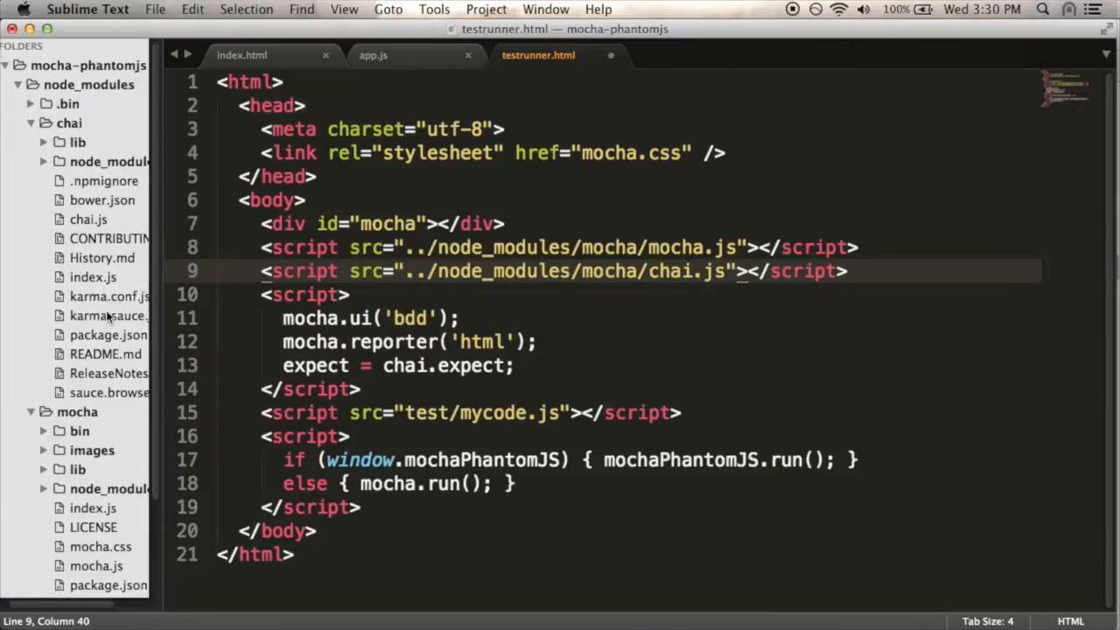
Change the chai script src to ../node_modules/chai/chai.js.
left_click(641, 247)
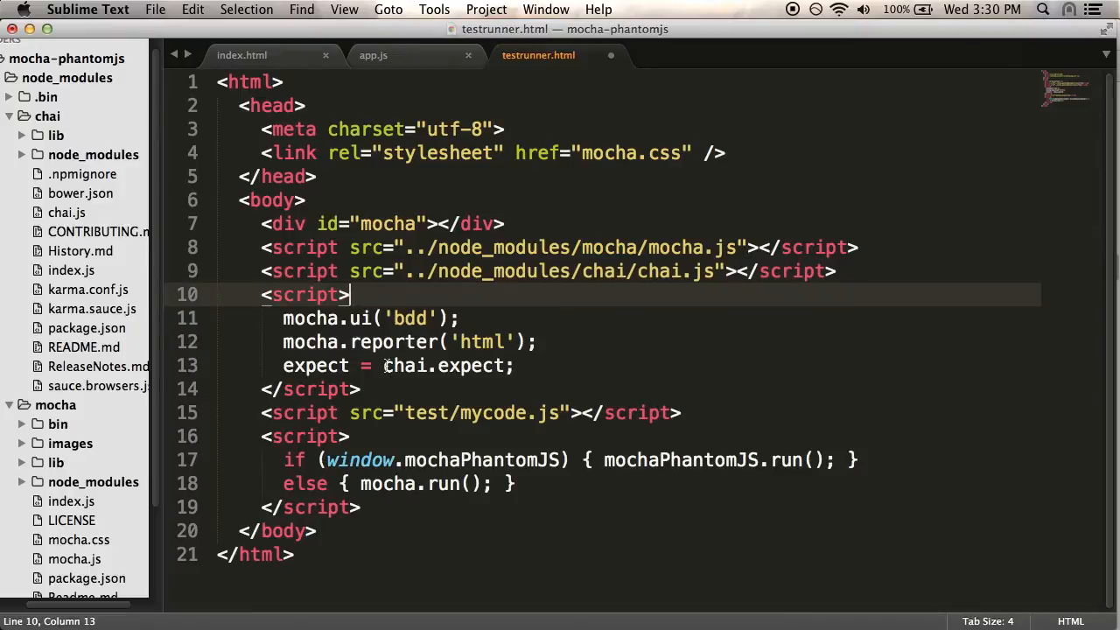
left_click(568, 365)
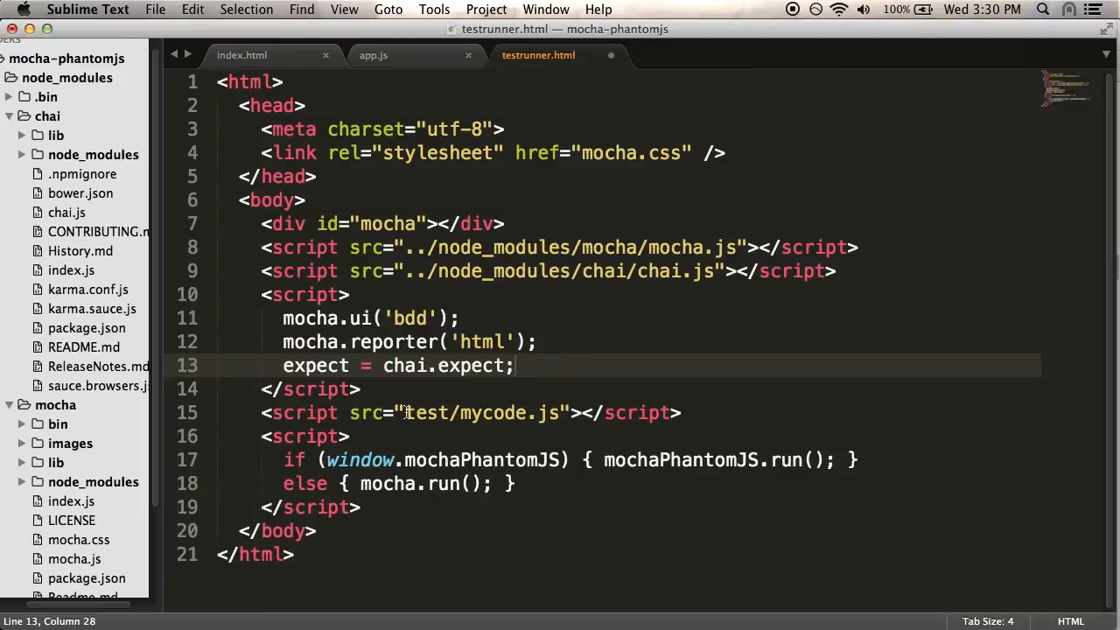
scroll("down", 3)
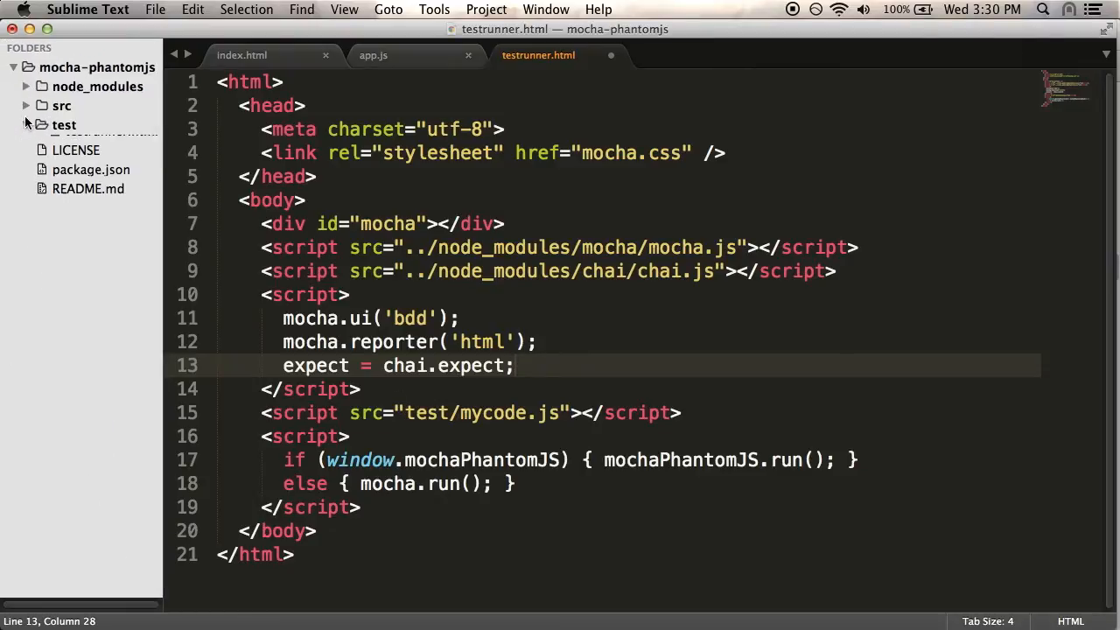
Create app-test.js in the test folder and save testrunner.html.
right_click(63, 124)
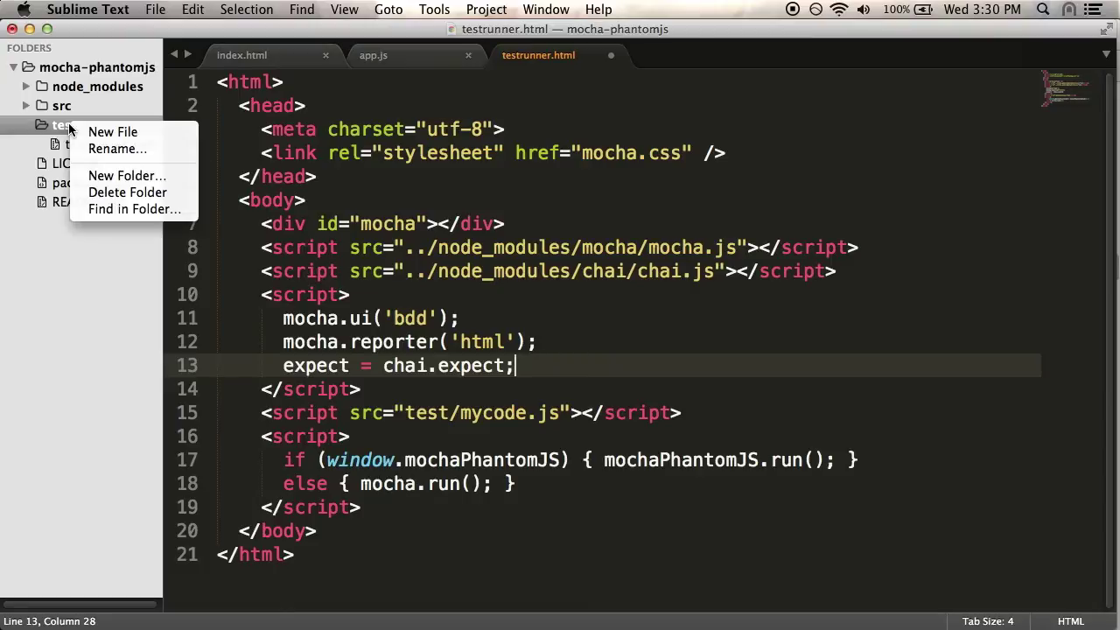
left_click(112, 131)
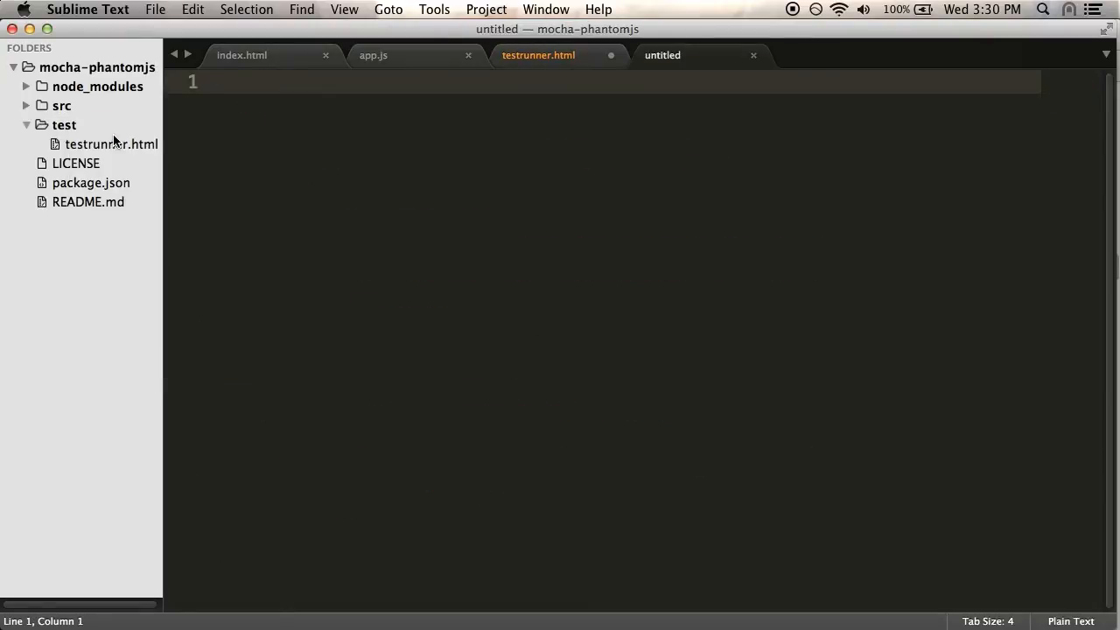
type("app")
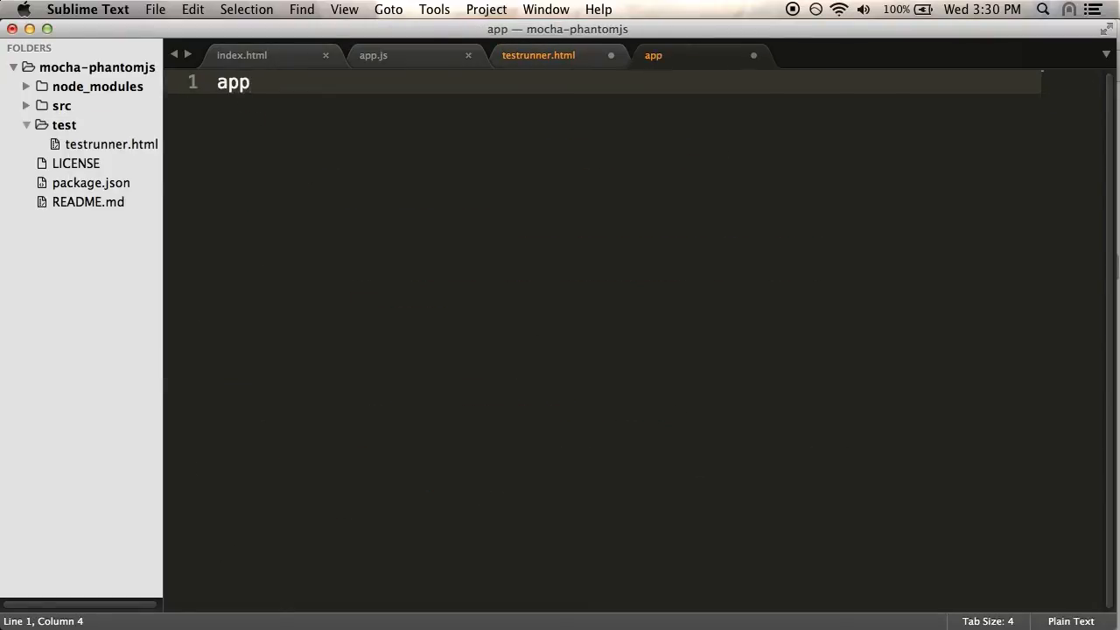
type("-test.js")
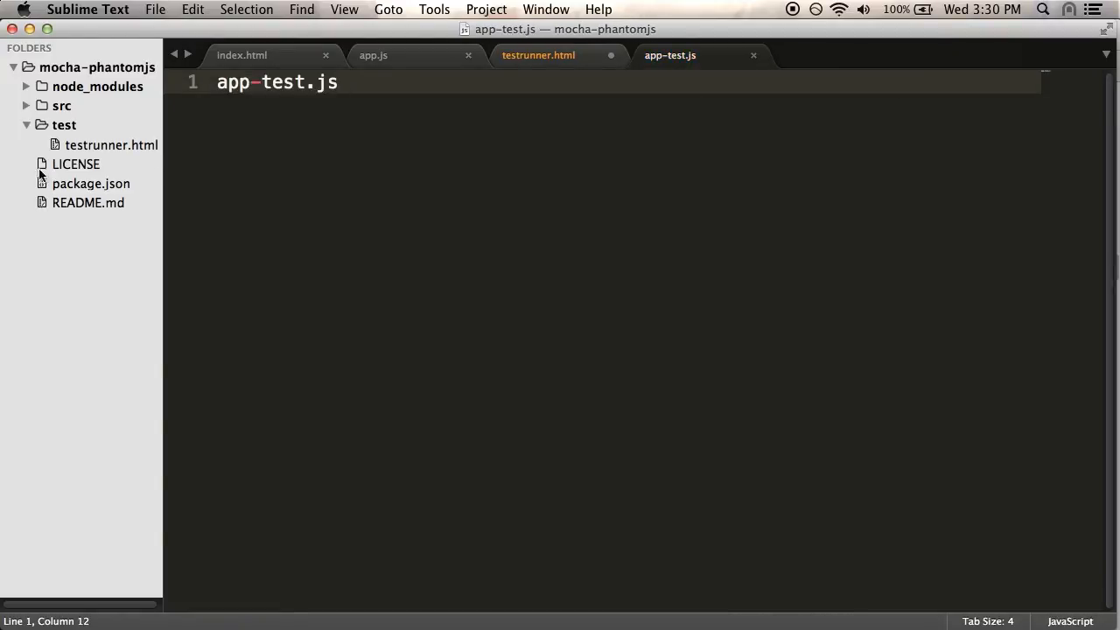
left_click(538, 55)
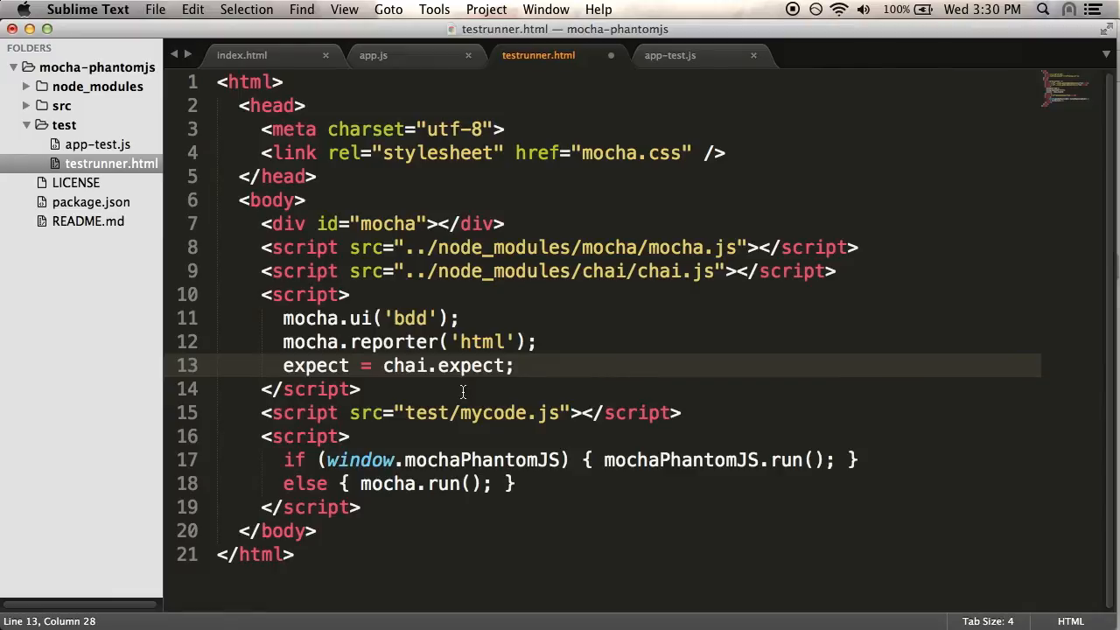
double_click(496, 412)
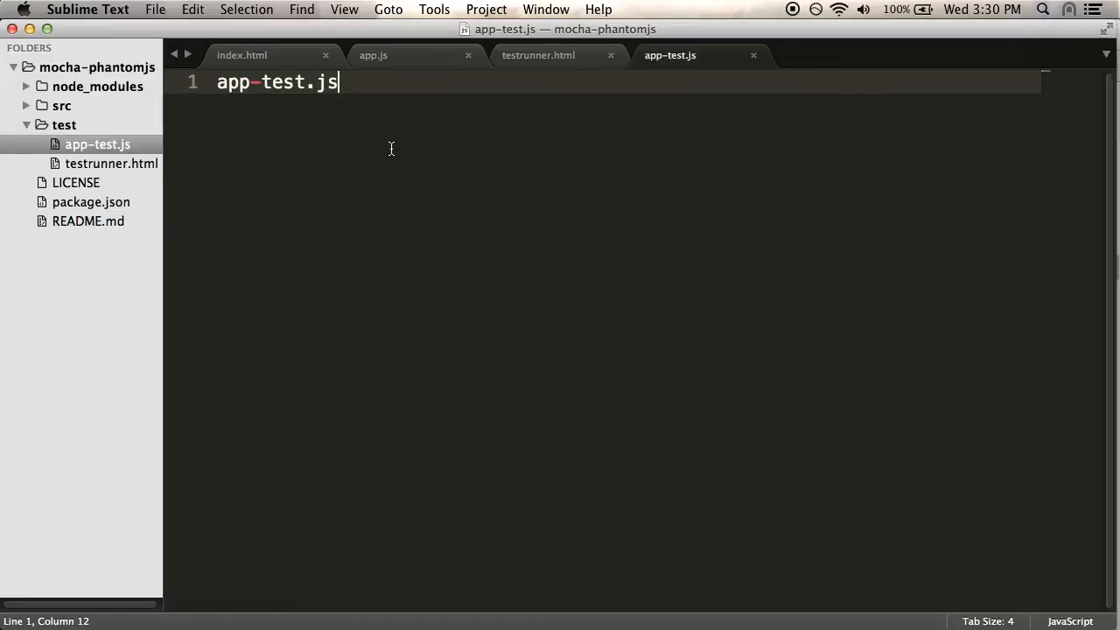
Write describe('App') with it('should set the background color') expecting true, and save.
type("describe")
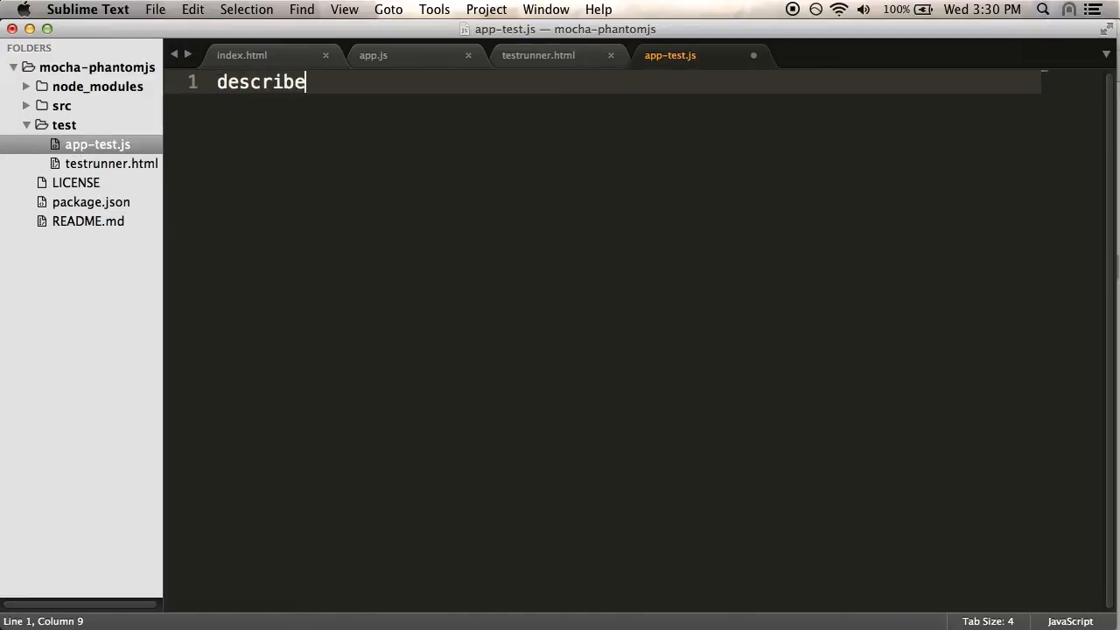
type("('')")
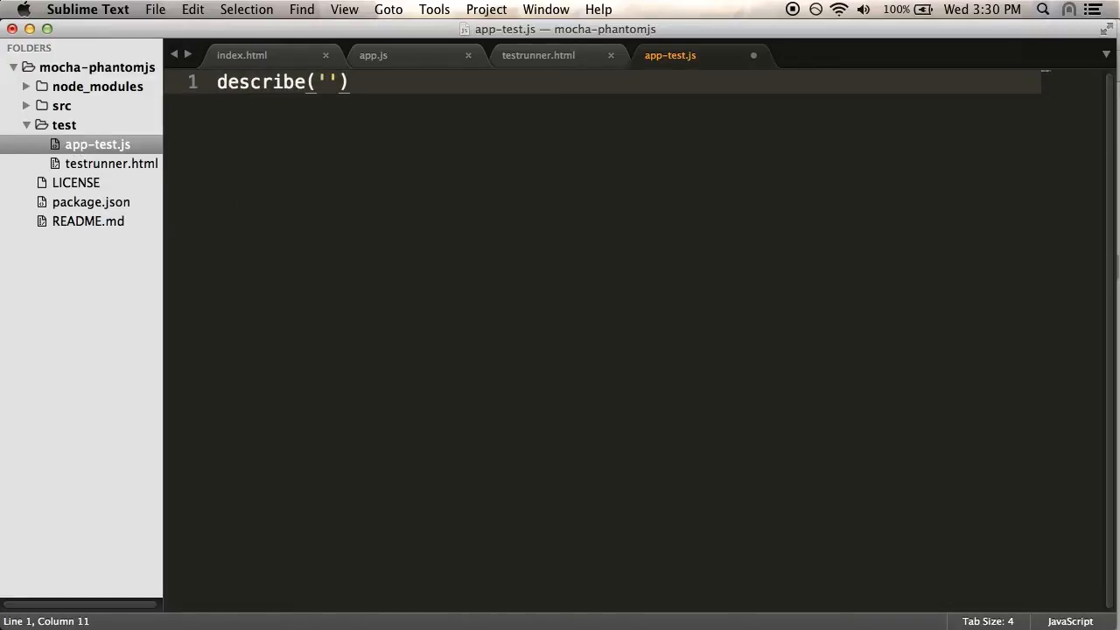
type("App', function (")
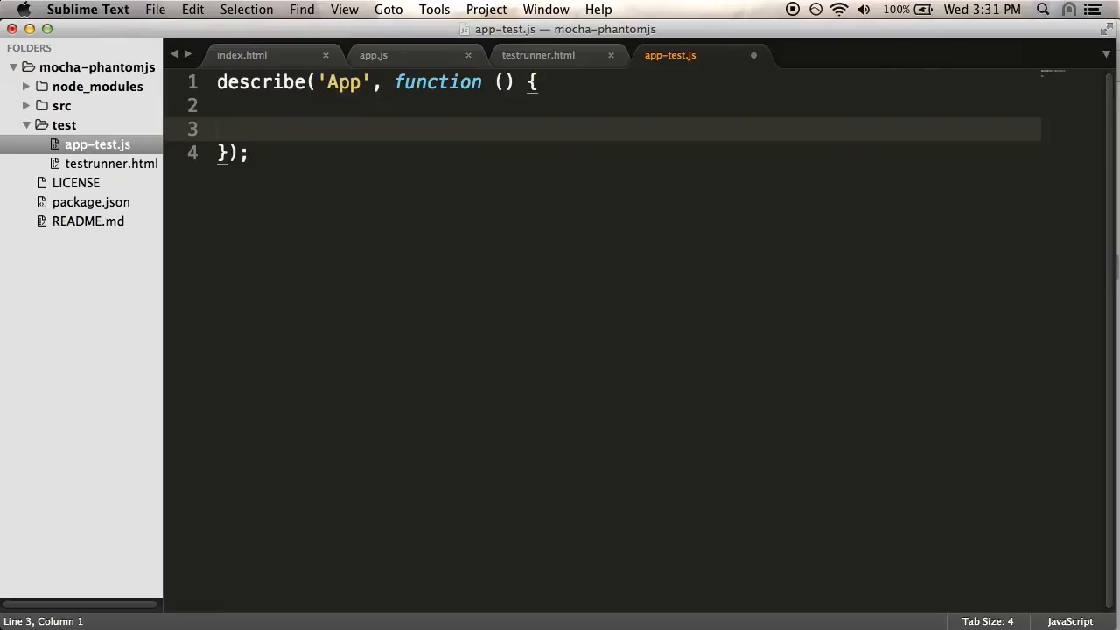
type("it('')")
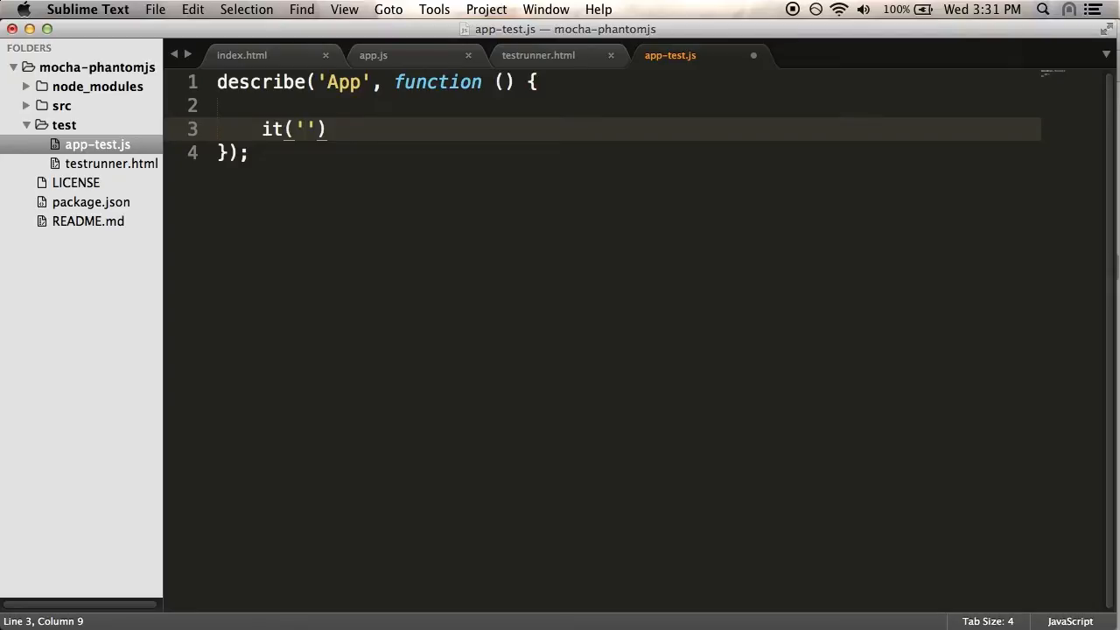
type("should")
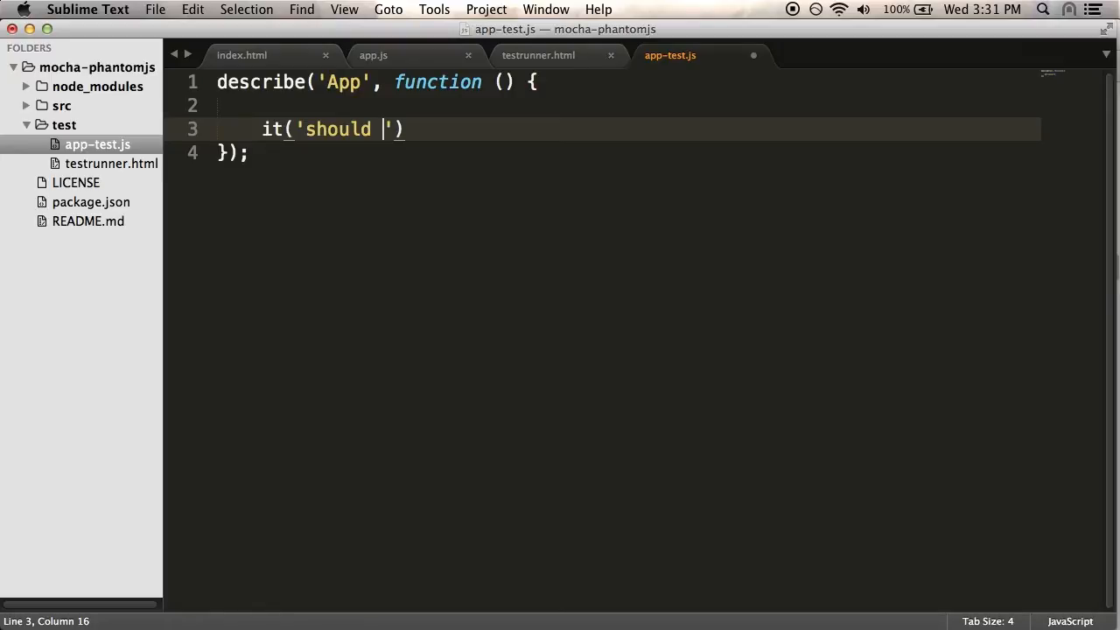
type("set the backg")
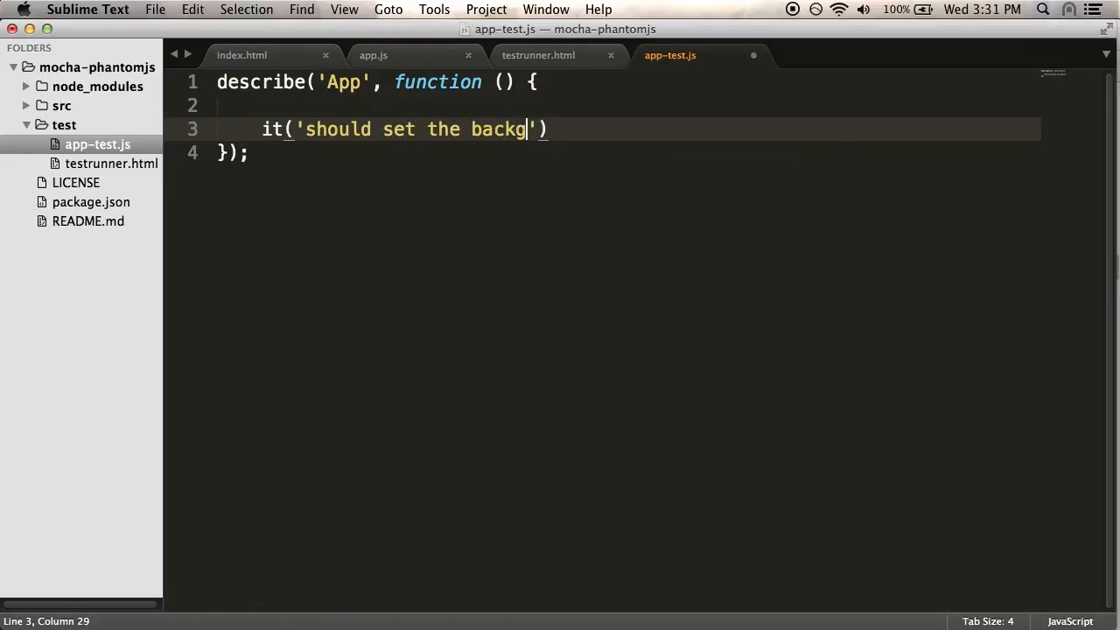
type("round color")
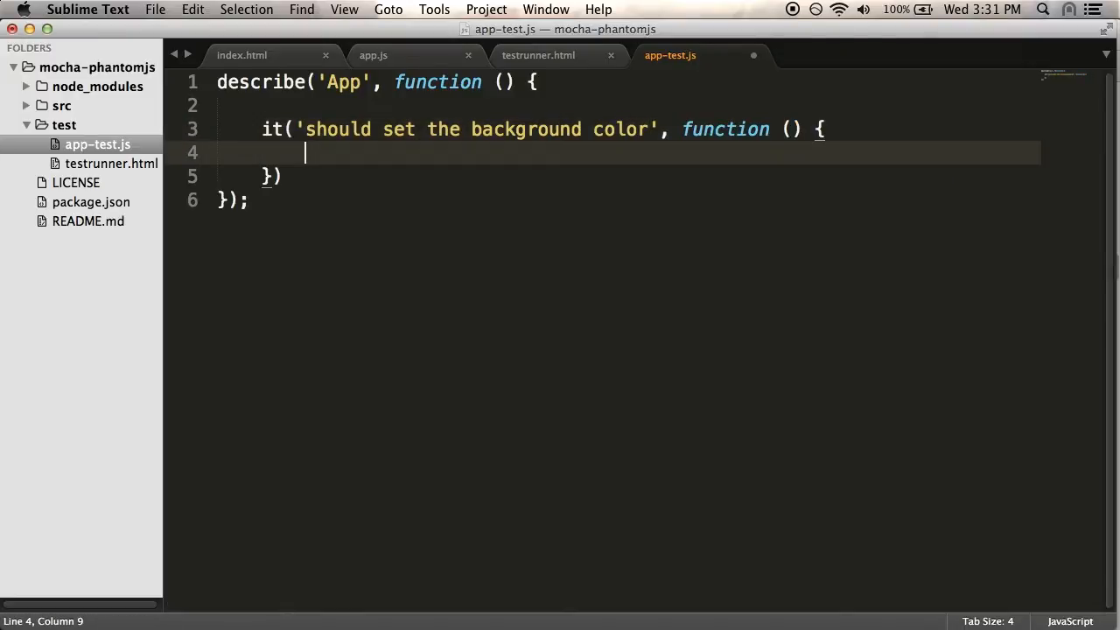
type("expect(true)")
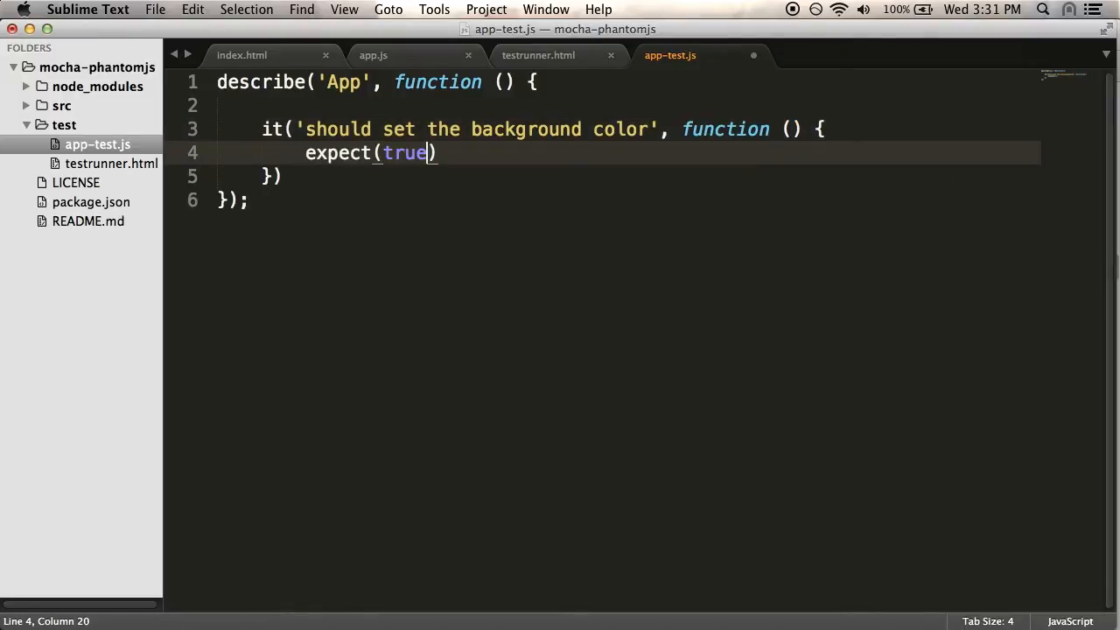
type(".to")
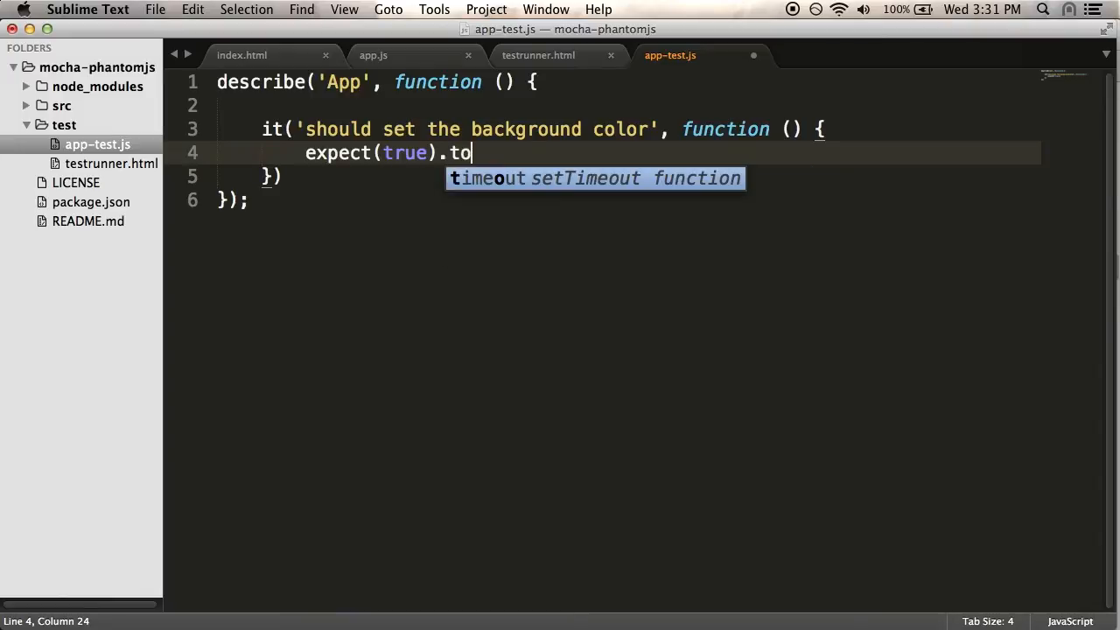
type(".be.true;")
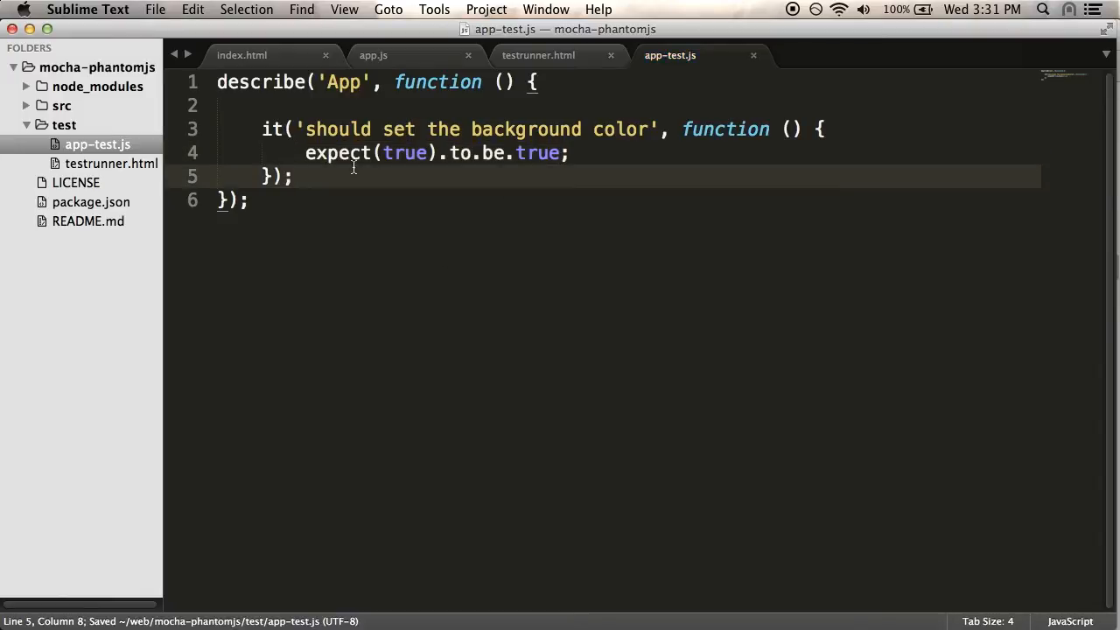
left_click(538, 55)
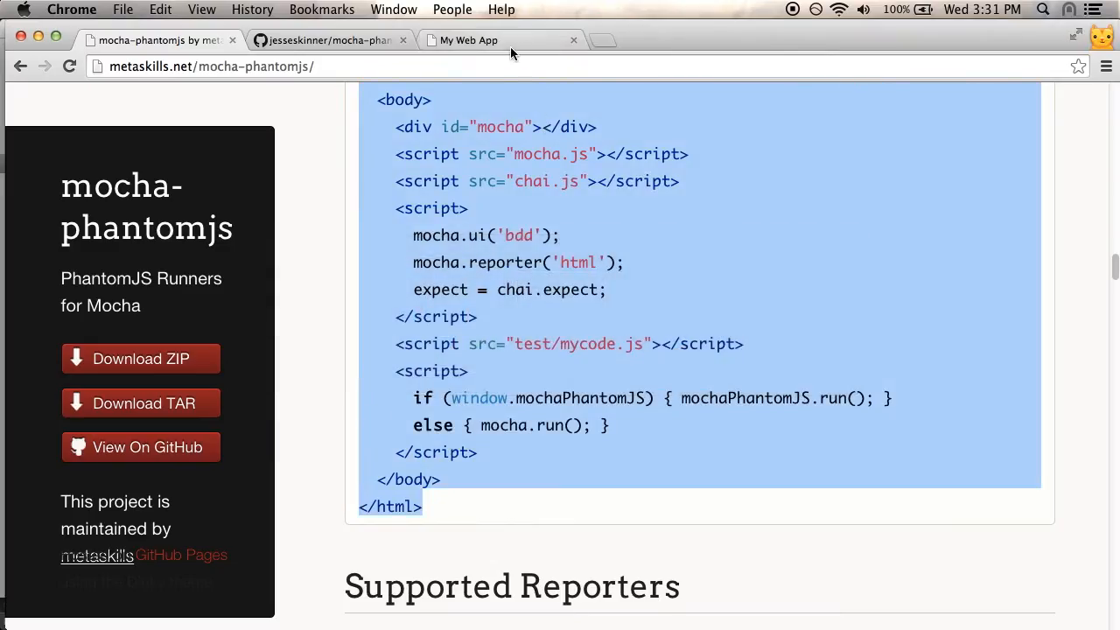
Switch to the My Web App tab showing testrunner.html with 1 passing test.
left_click(498, 40)
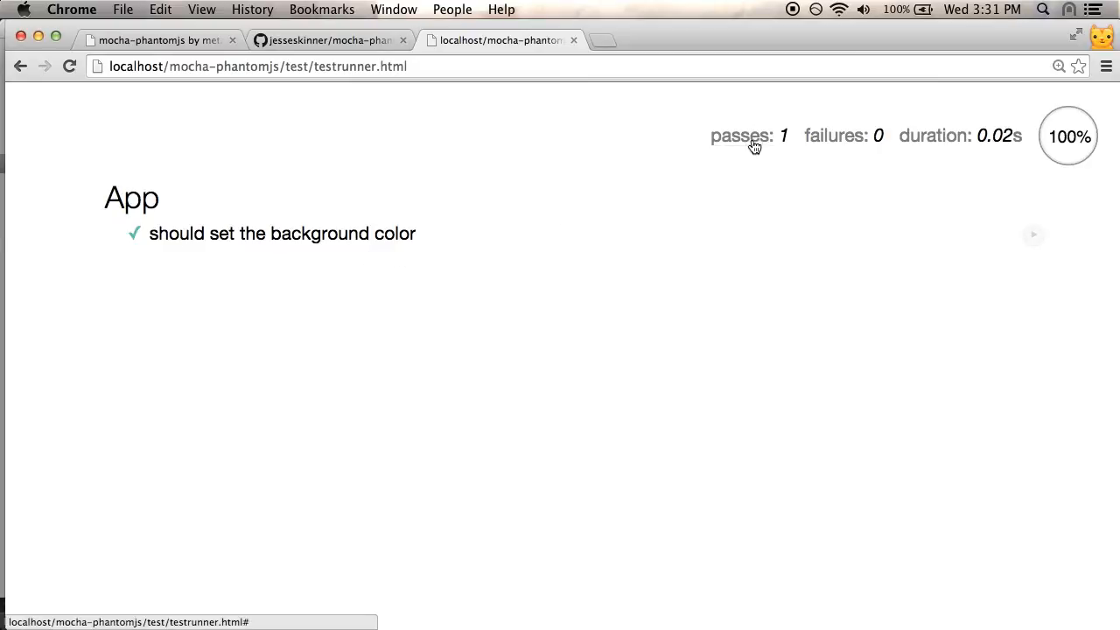
mouse_move(477, 151)
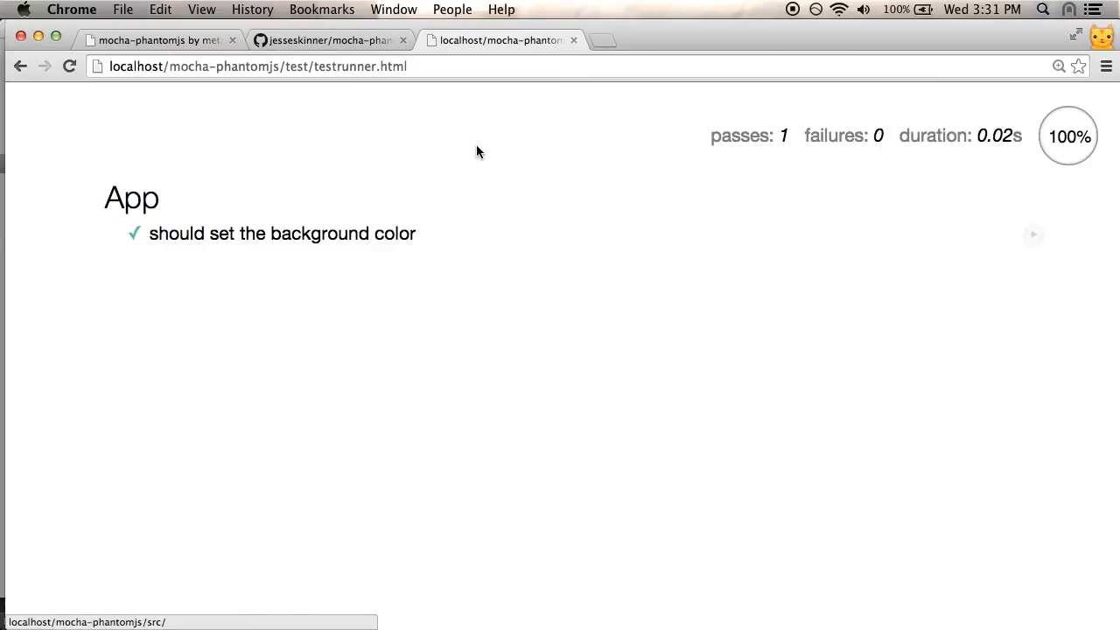
mouse_move(402, 226)
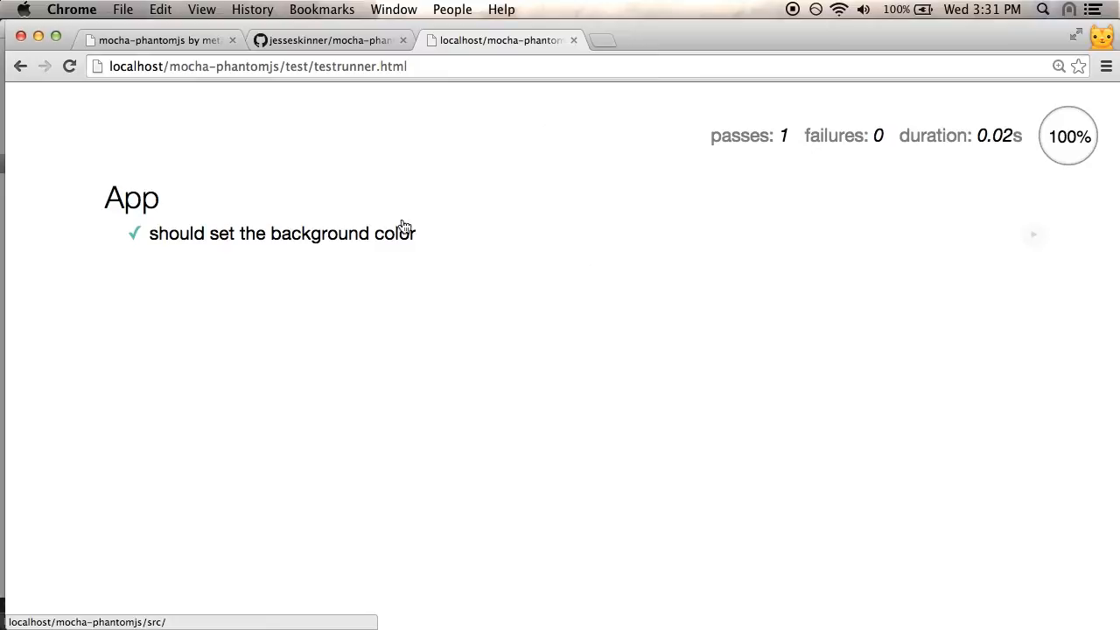
mouse_move(478, 174)
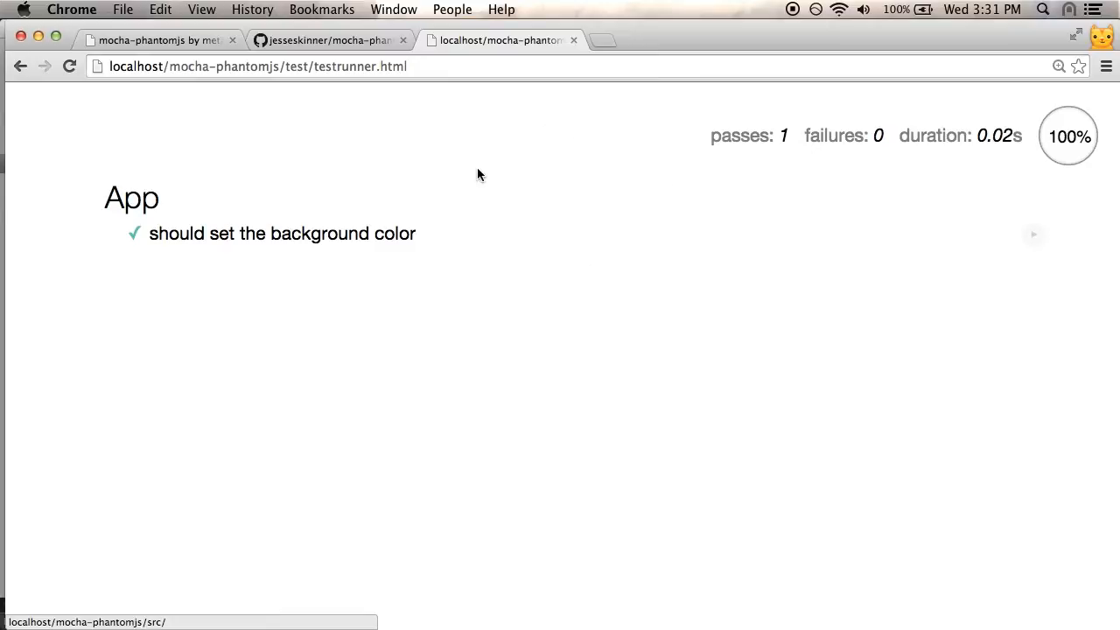
mouse_move(417, 119)
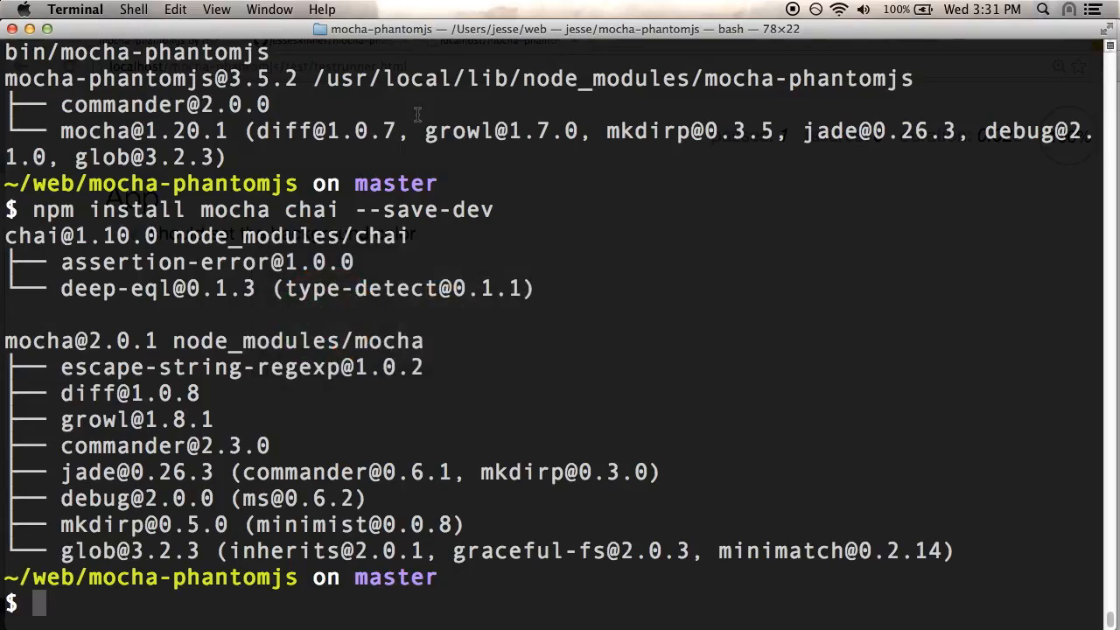
List the project folder and the test folder contents in Terminal.
type("moch")
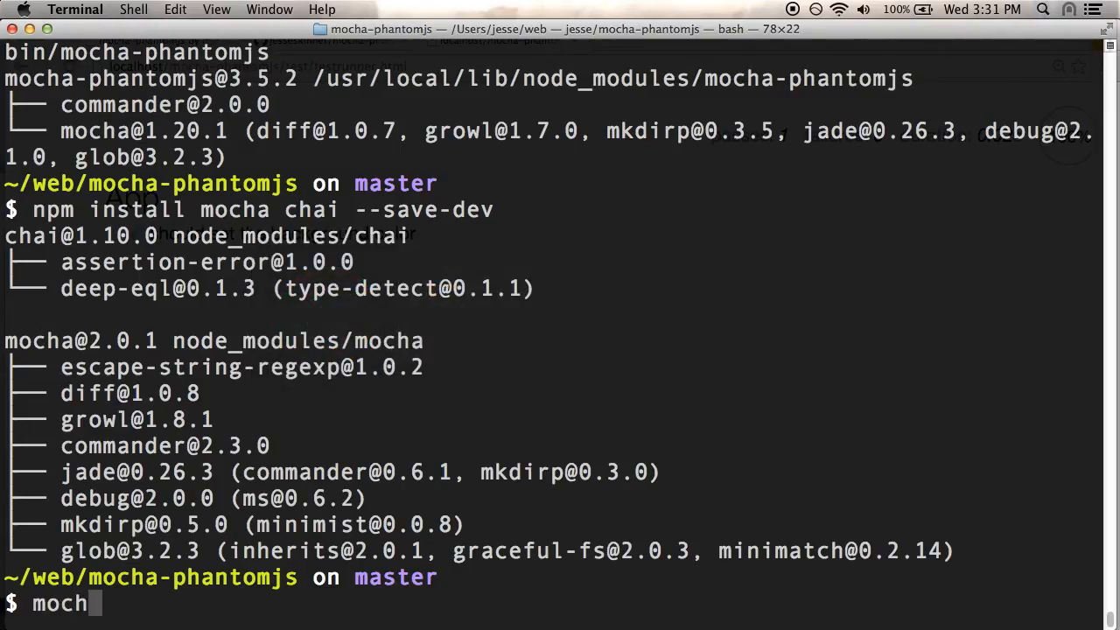
type("a-ph")
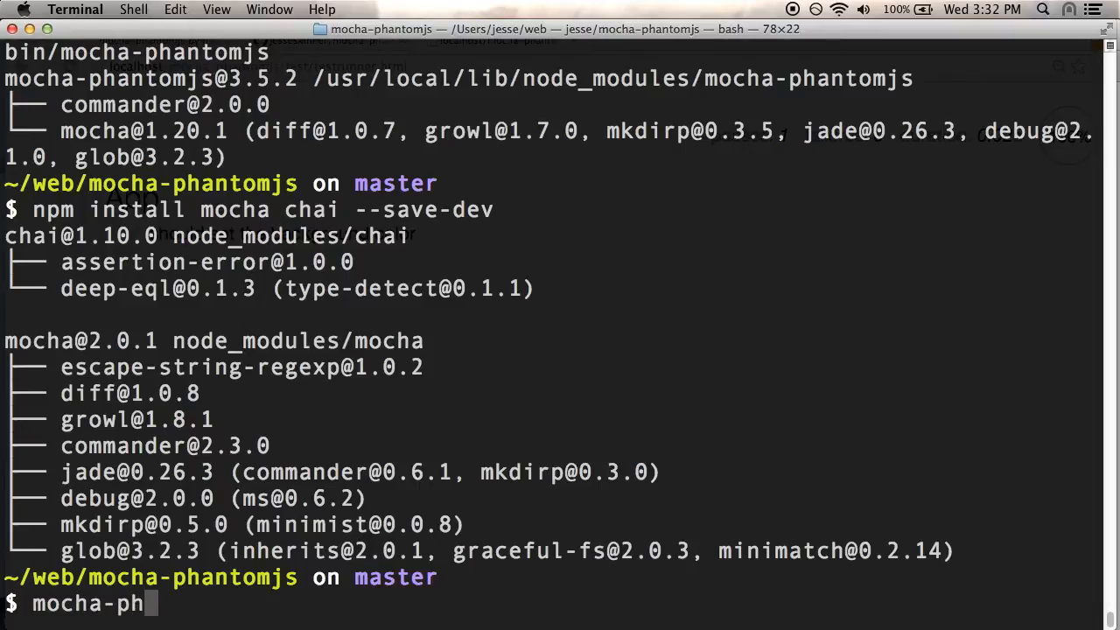
type("antomjs")
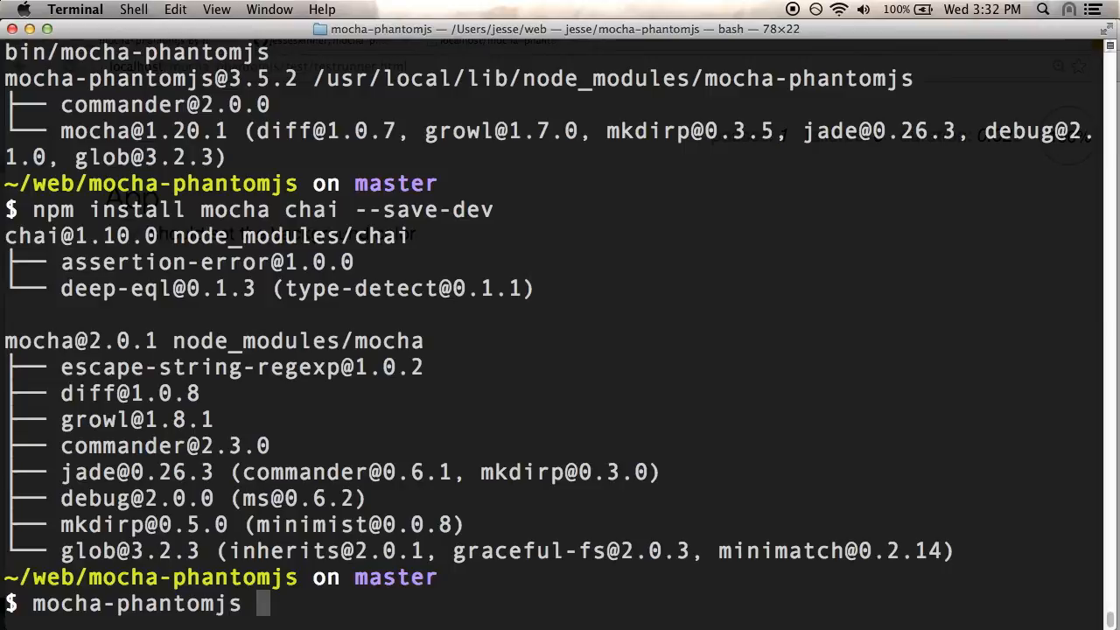
key("Return")
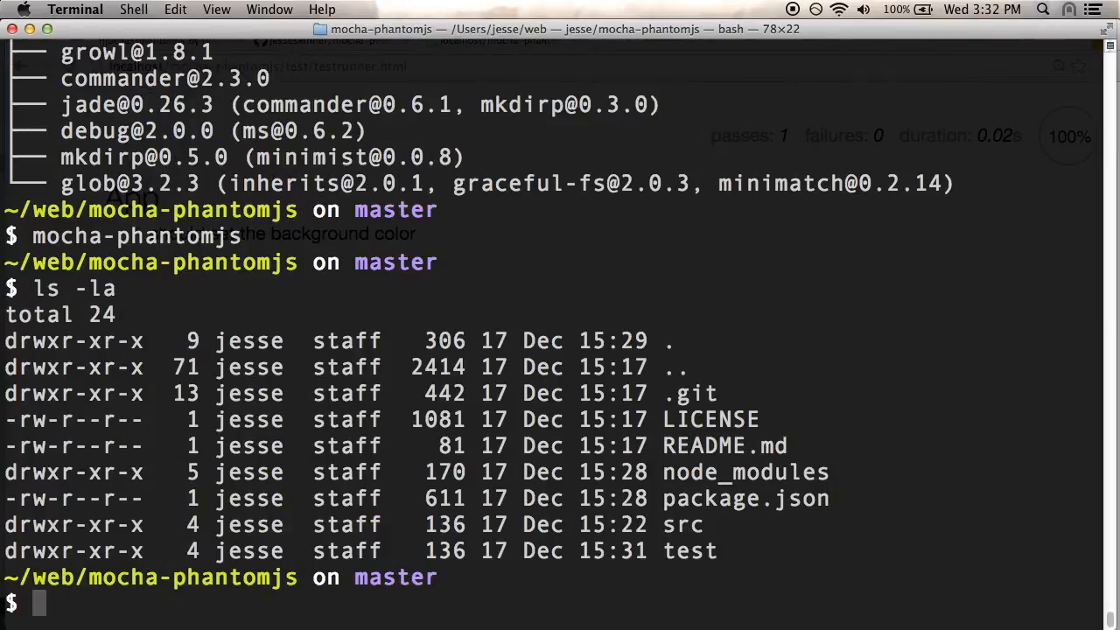
type("ls tes")
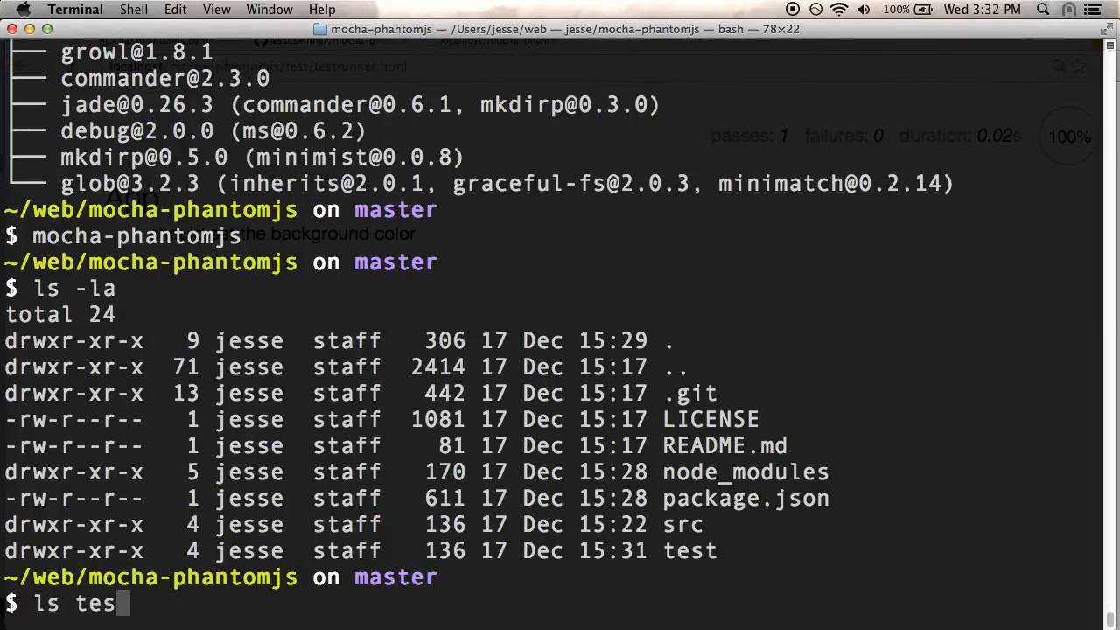
key("Return")
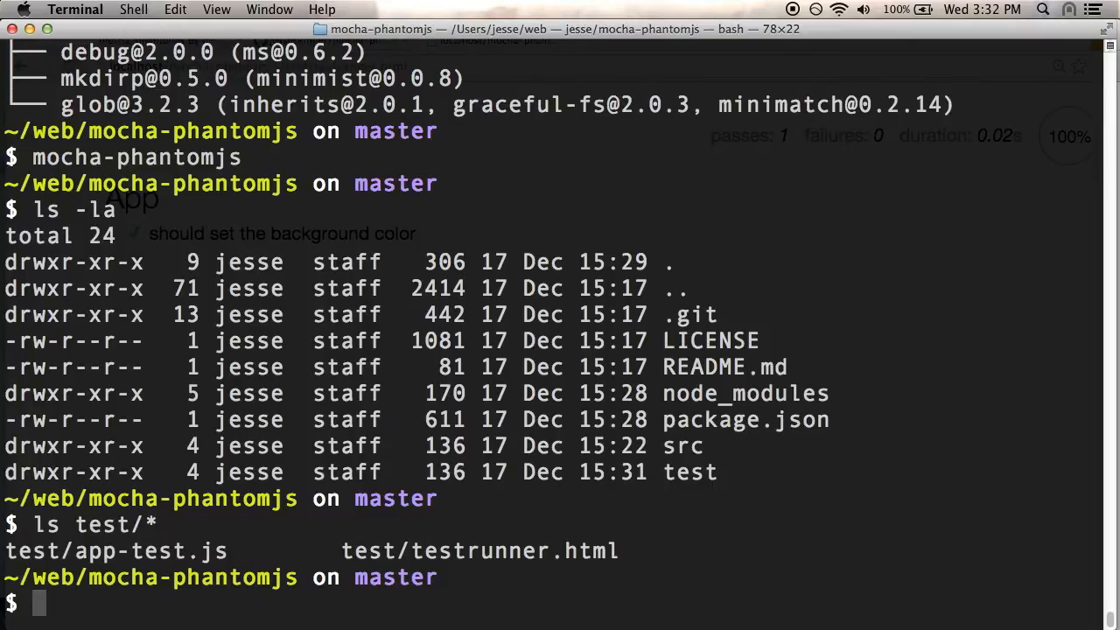
Run 'mocha-phantomjs test/testrunner.html' in Terminal.
type("mocha-phantomjs")
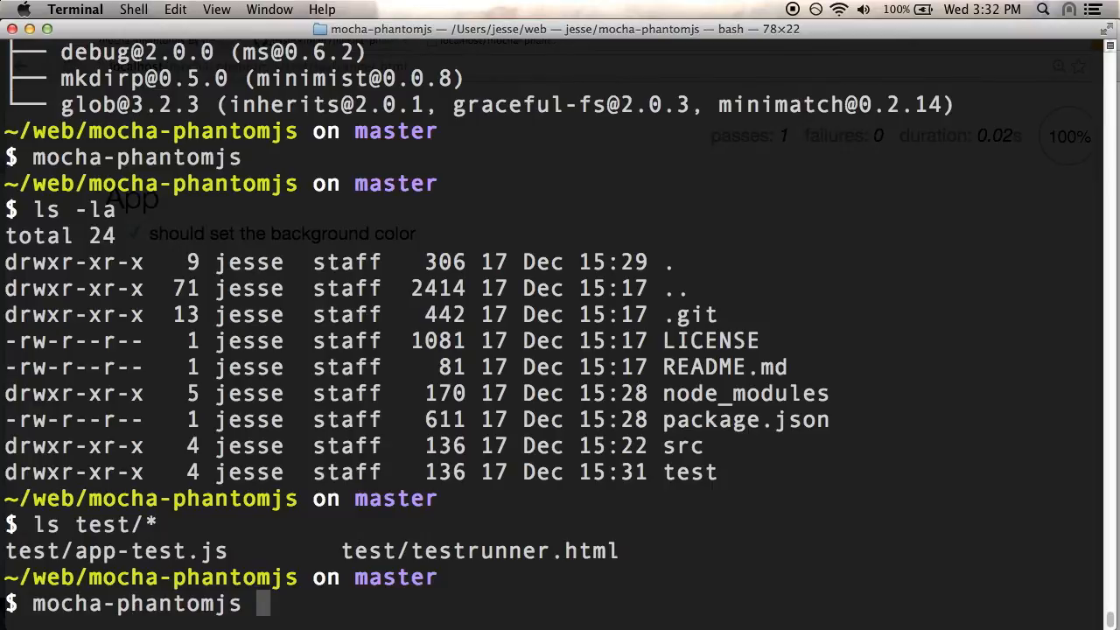
type("test/testrunner.html")
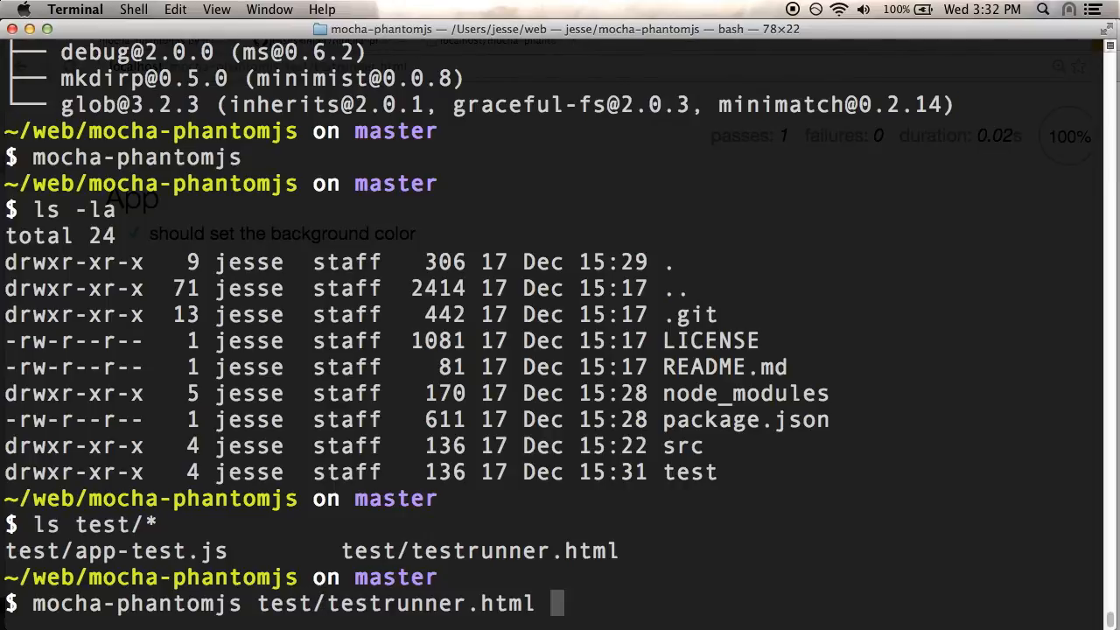
key("Return")
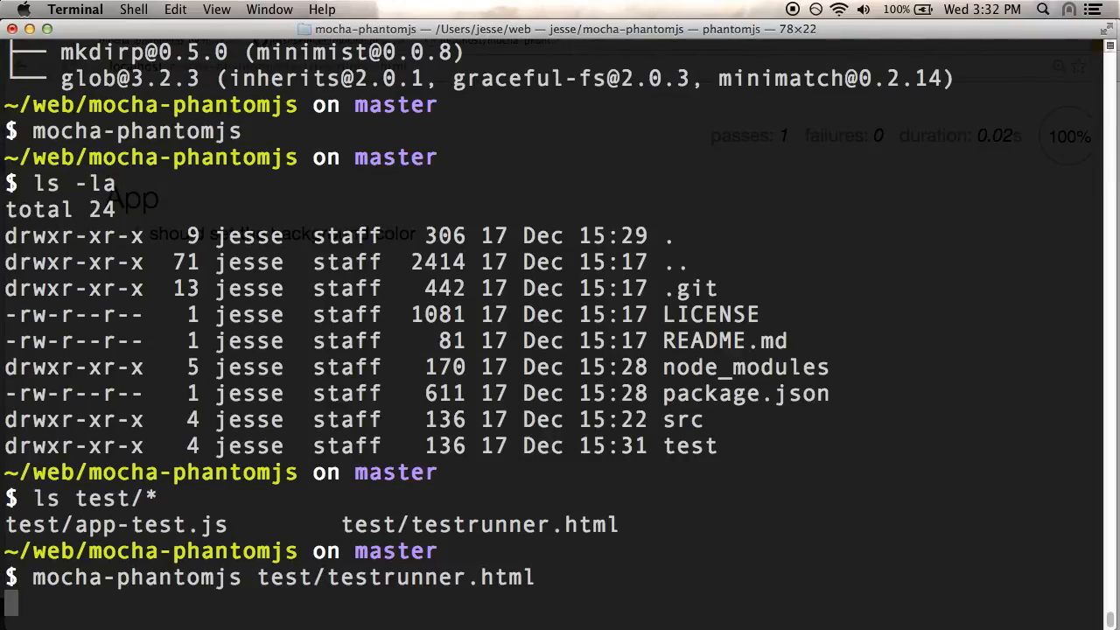
key("Return")
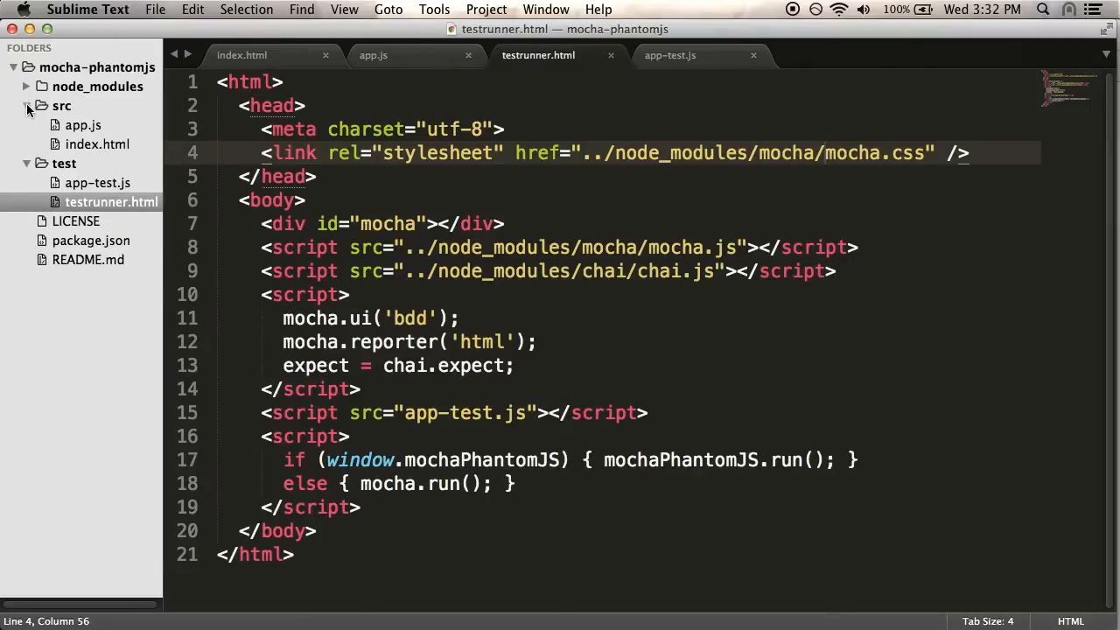
Switch to index.html and highlight the root '#main' option passed to App.
left_click(373, 55)
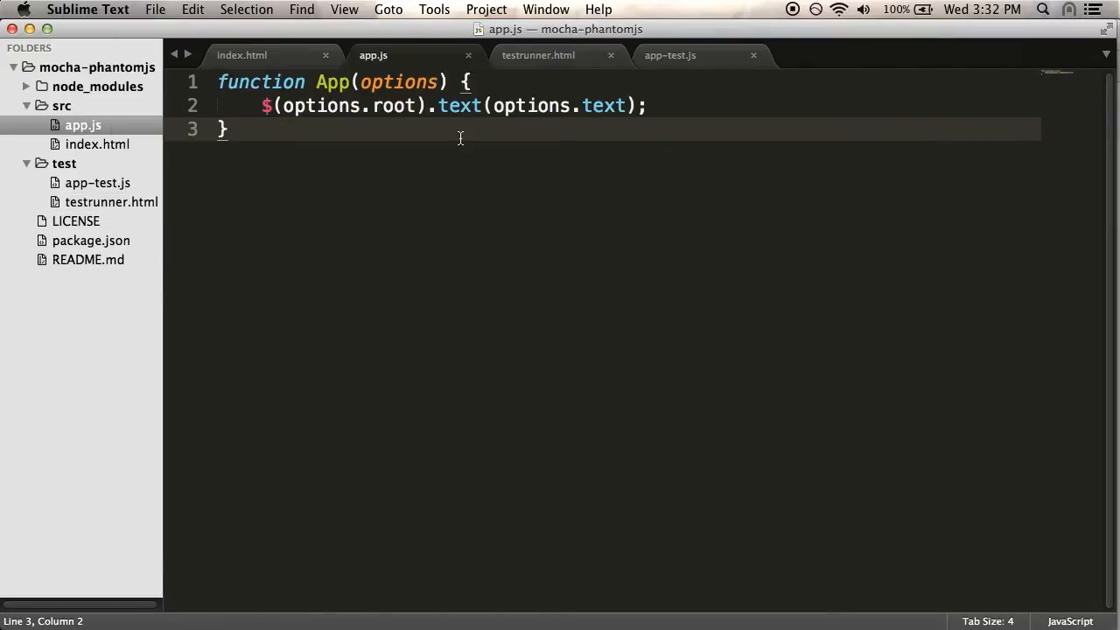
left_click(241, 55)
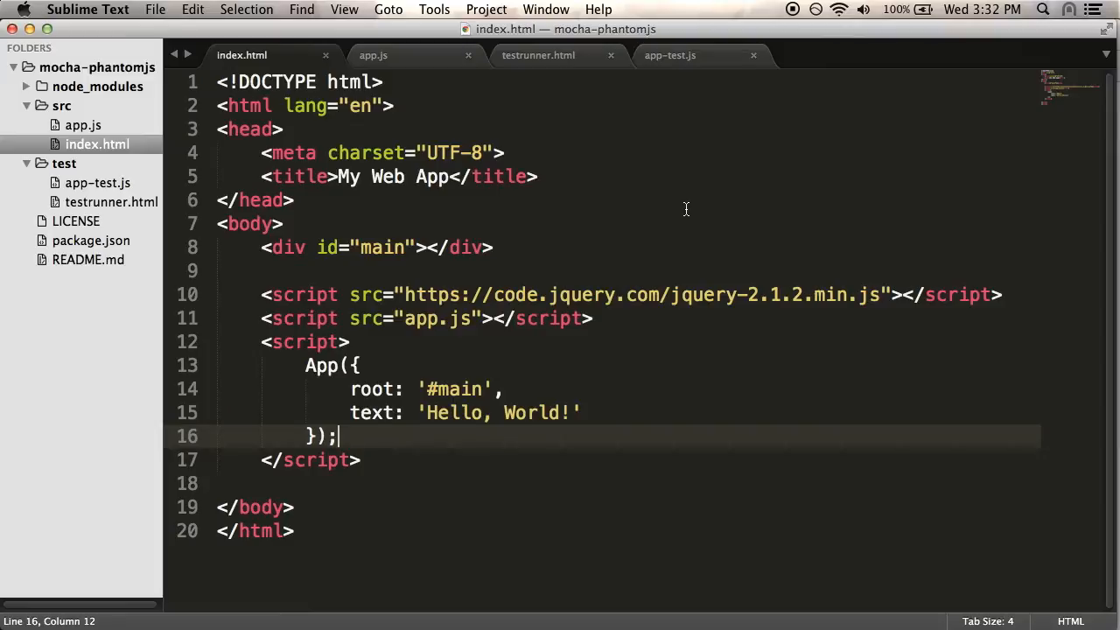
mouse_move(266, 289)
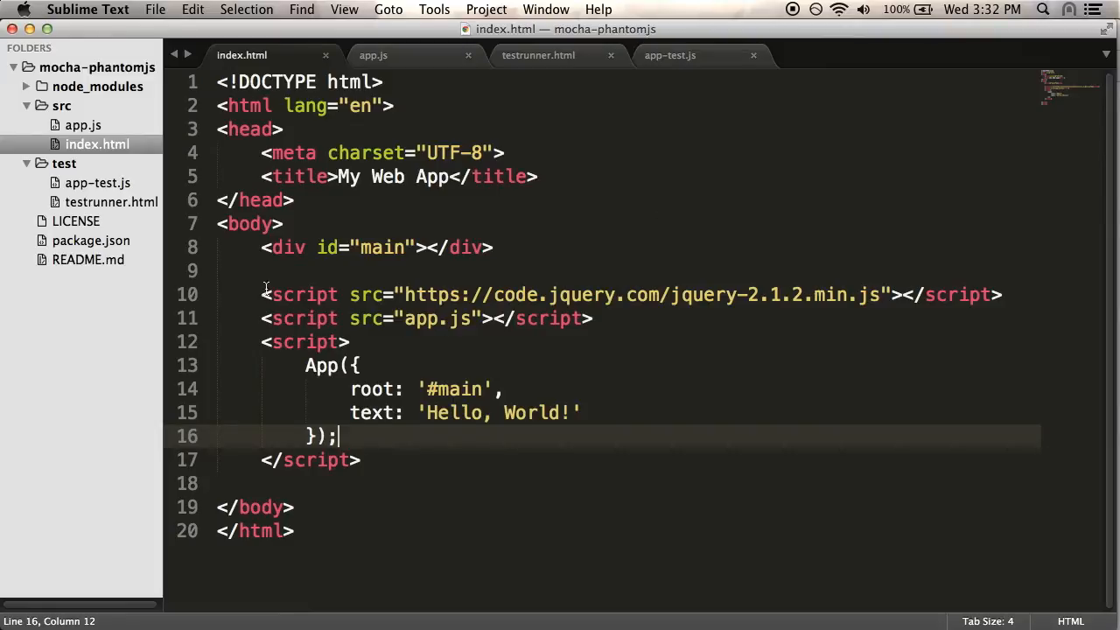
mouse_move(326, 247)
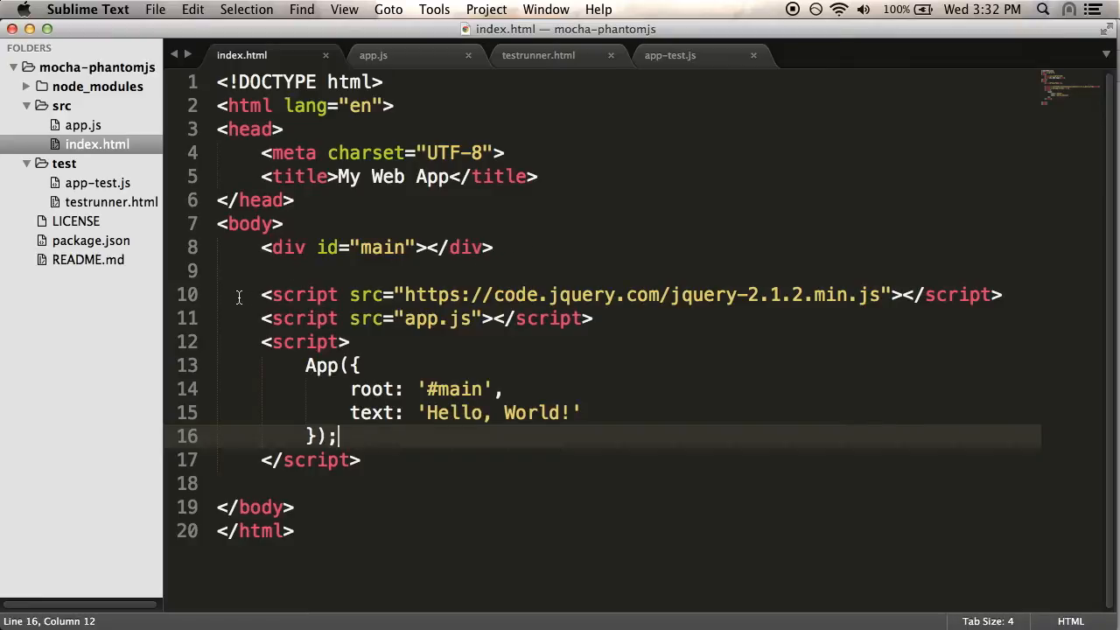
mouse_move(244, 296)
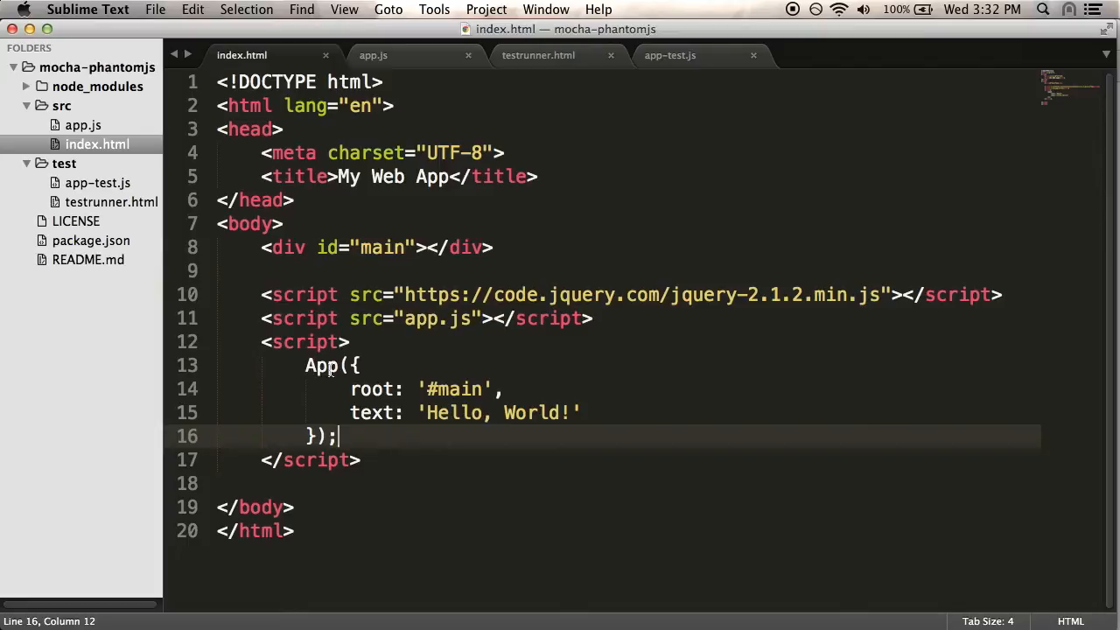
mouse_move(416, 429)
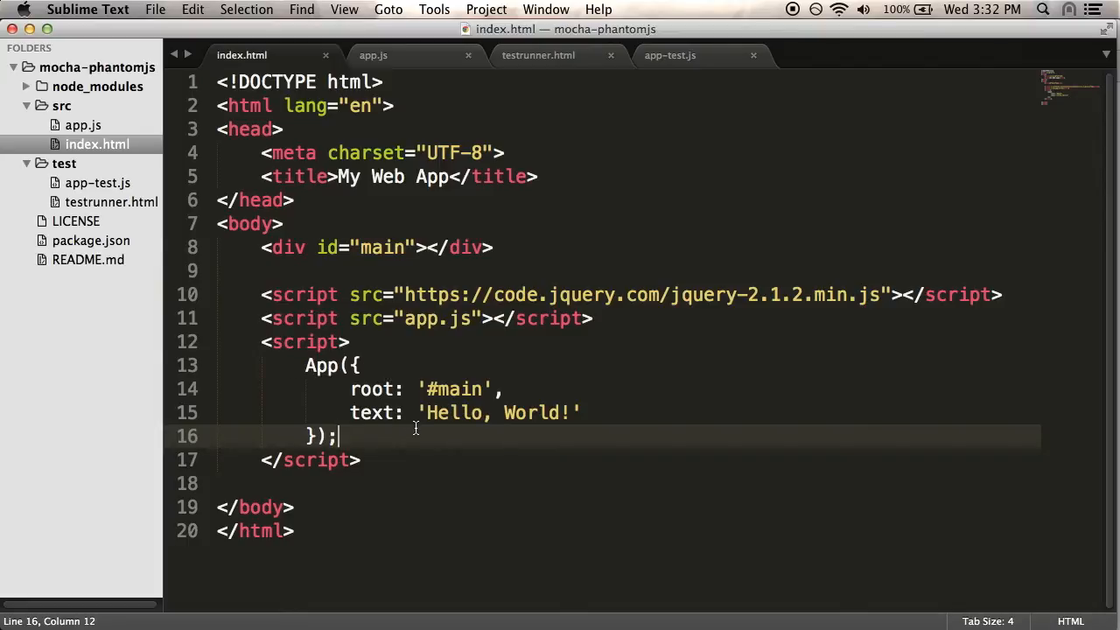
double_click(455, 388)
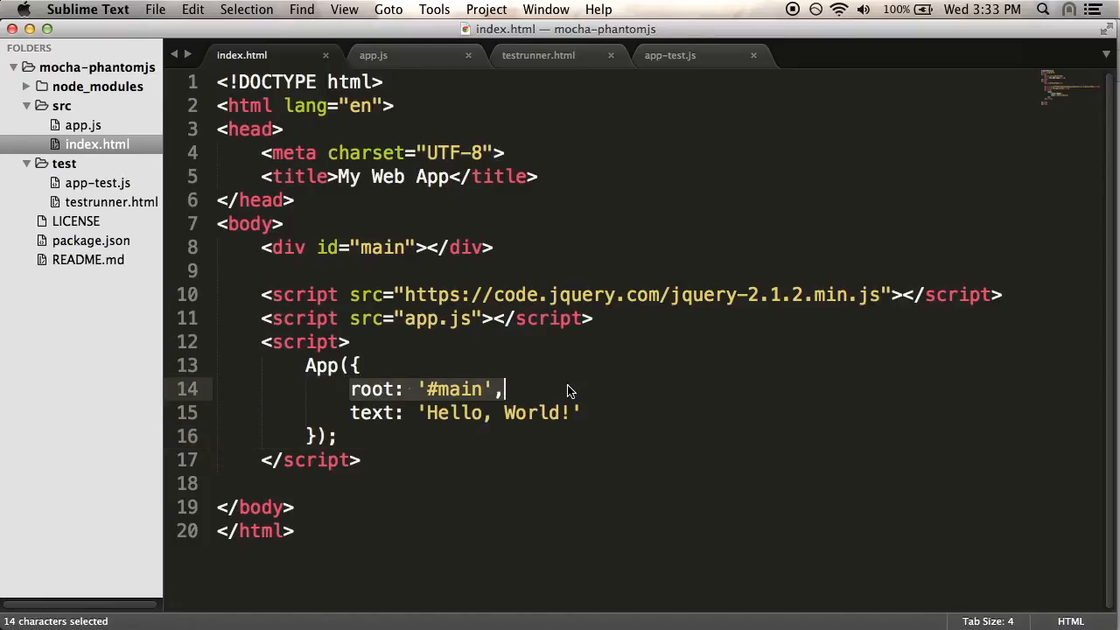
mouse_move(503, 246)
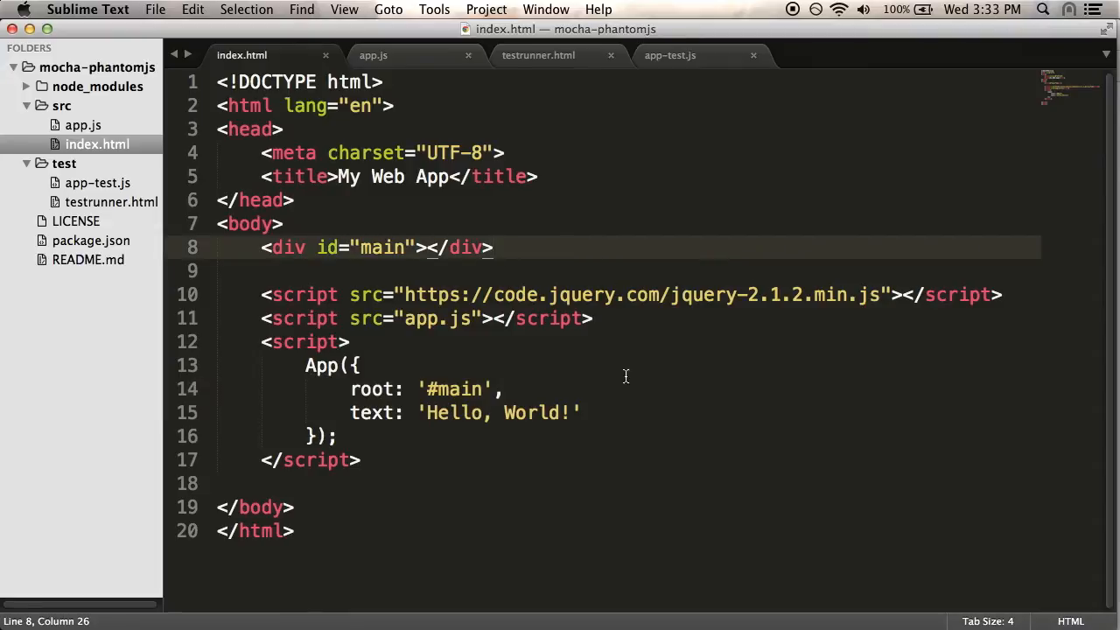
mouse_move(586, 417)
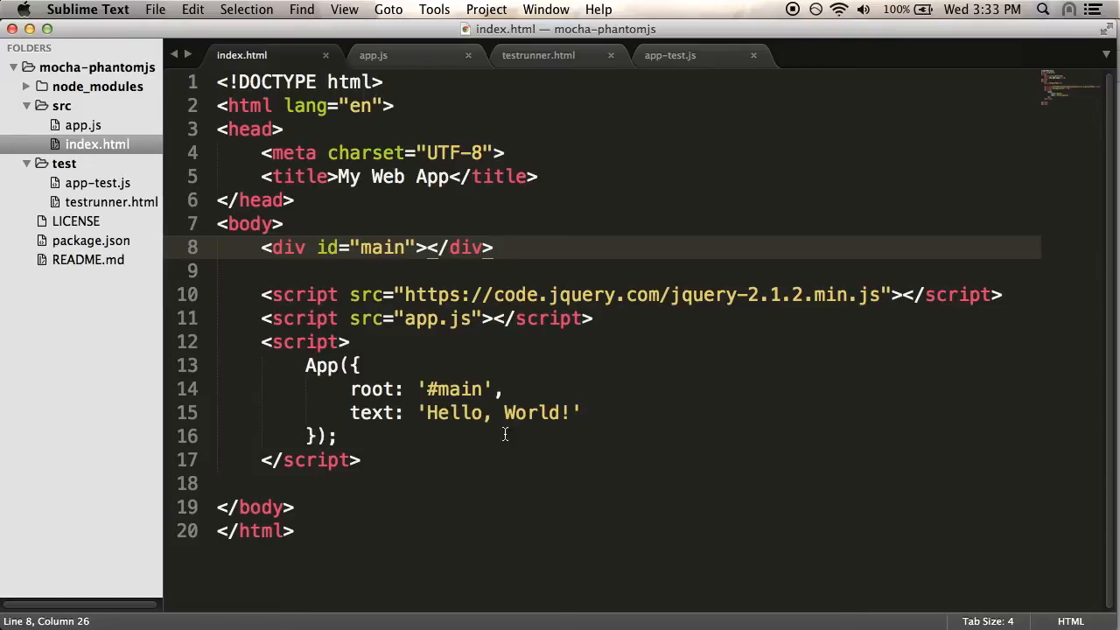
mouse_move(123, 145)
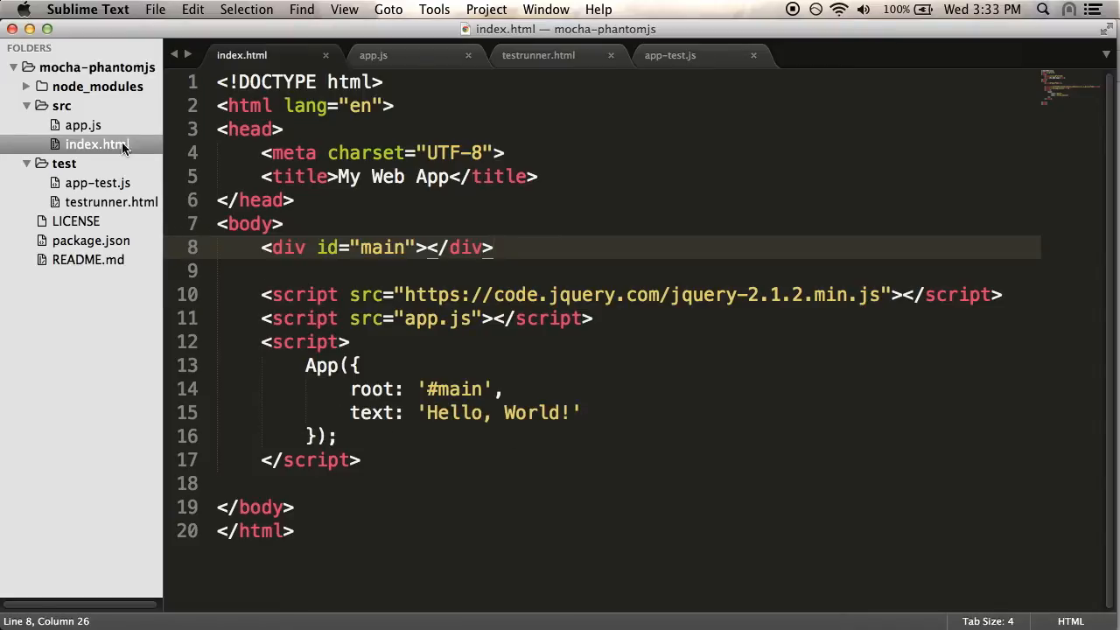
Show app.js, where App sets the root element's text from options.text.
left_click(373, 55)
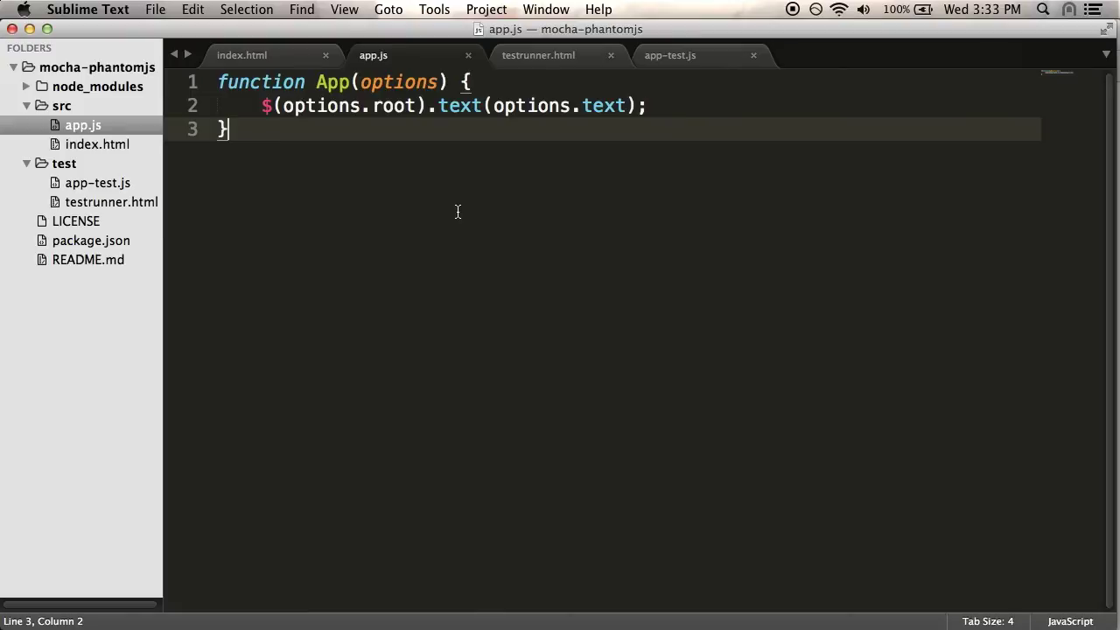
mouse_move(455, 123)
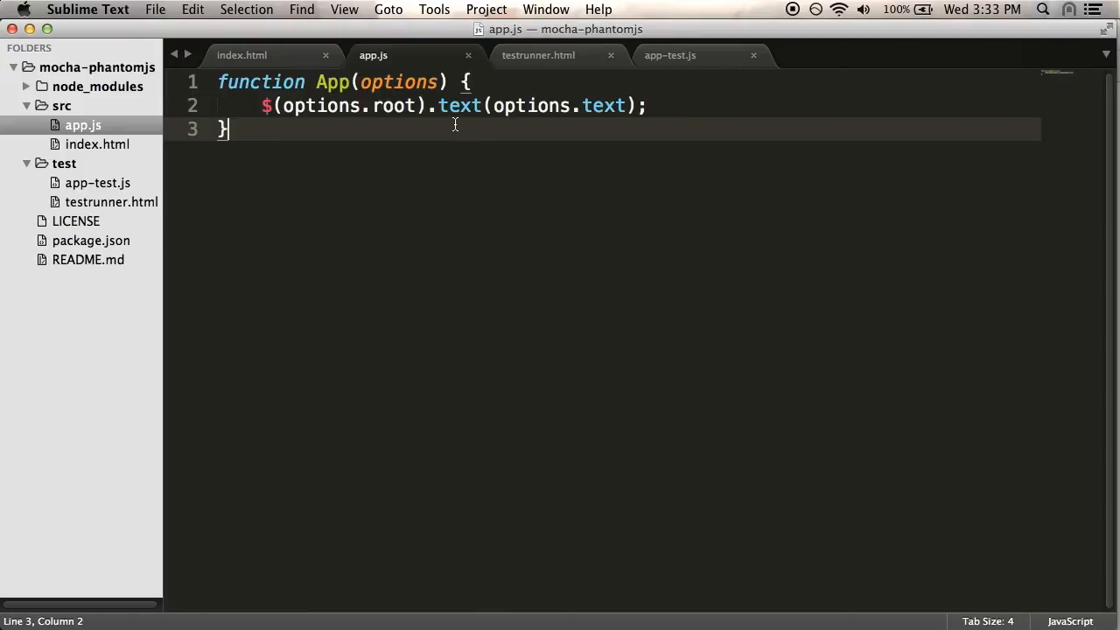
mouse_move(427, 124)
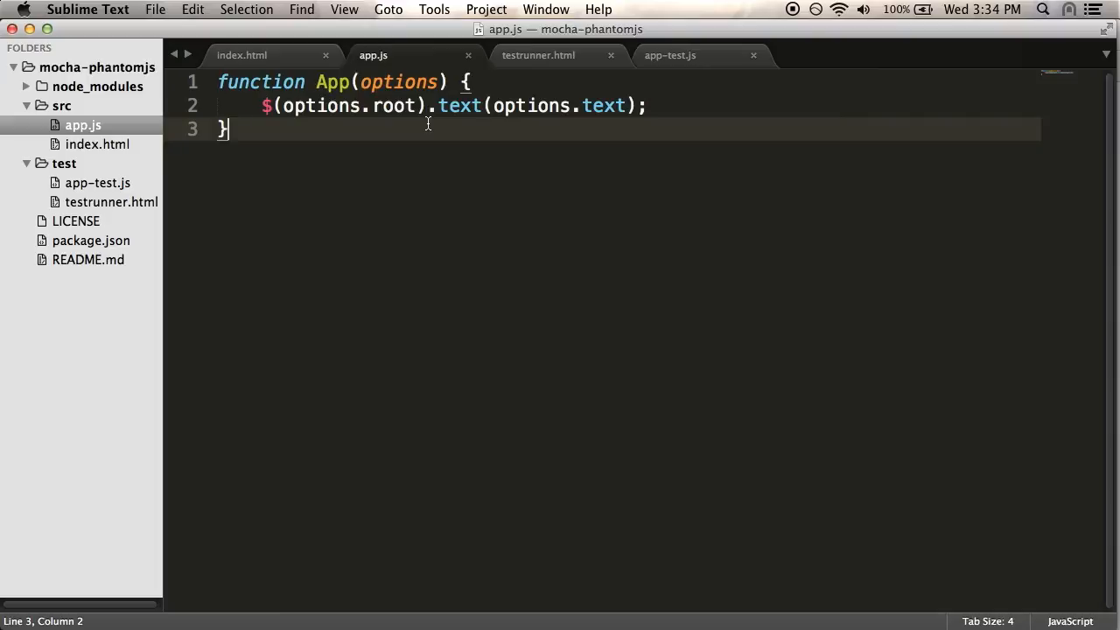
mouse_move(692, 69)
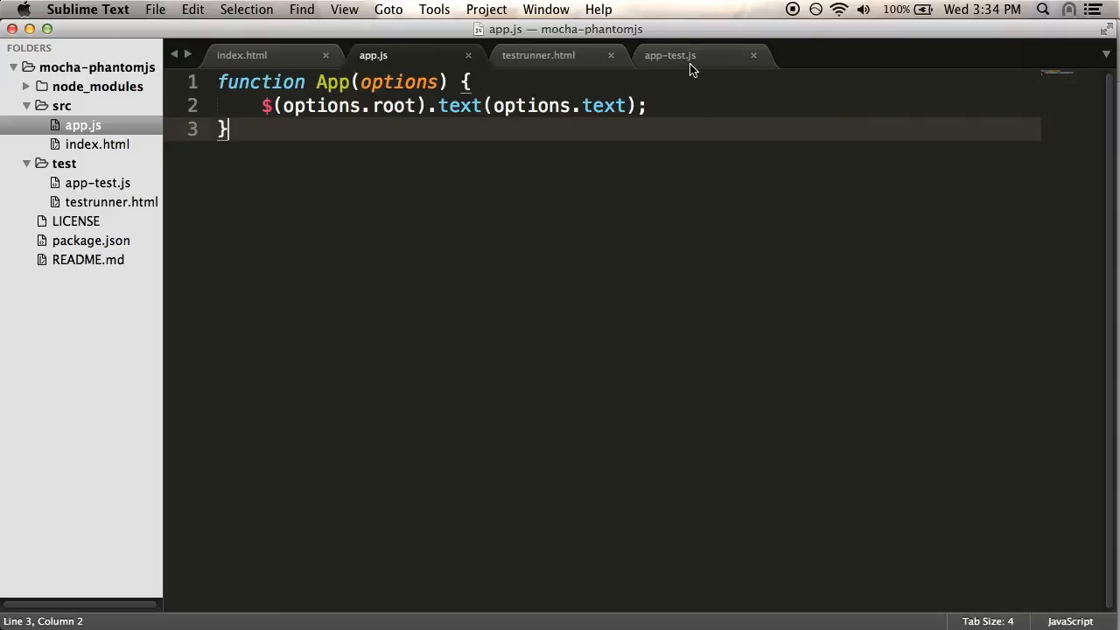
In app-test.js, clear the placeholder expect(true) assertion from the background-color test.
left_click(669, 54)
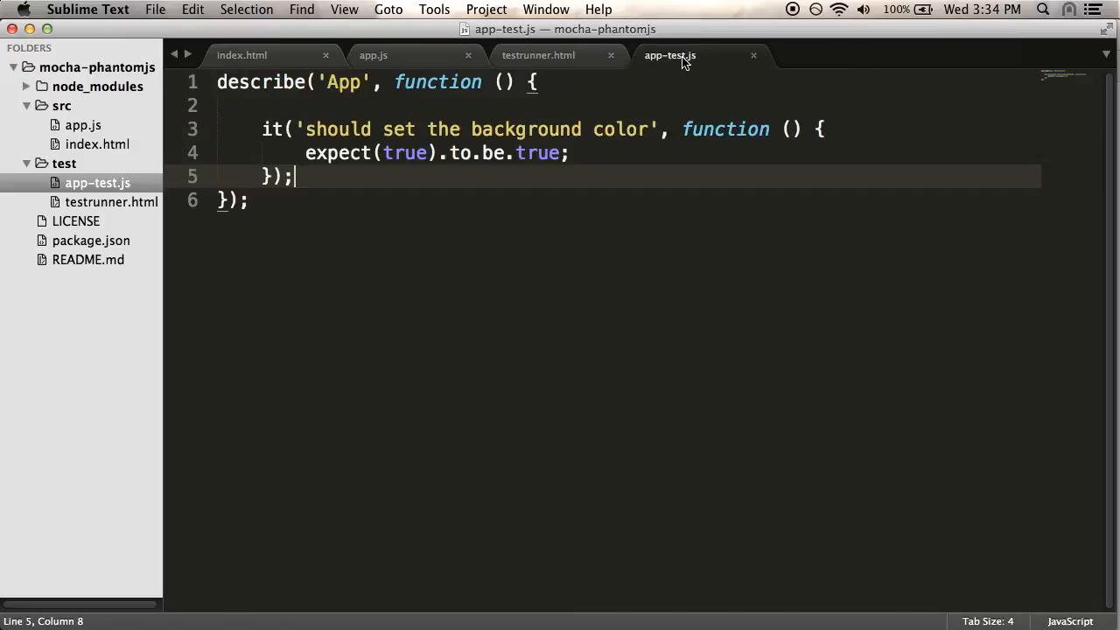
left_click(300, 153)
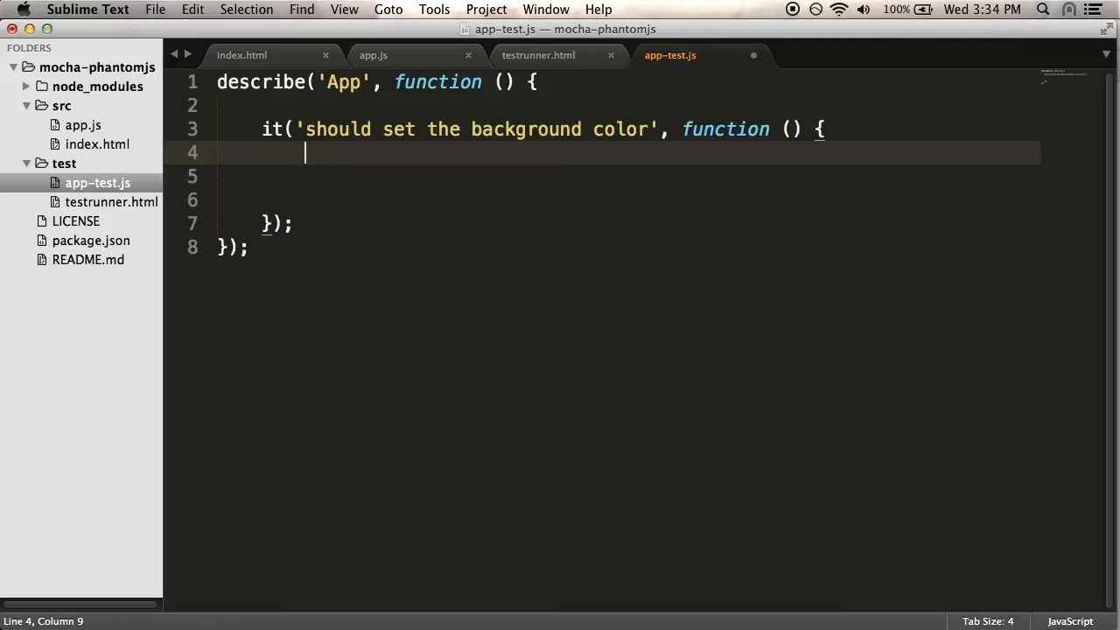
mouse_move(575, 146)
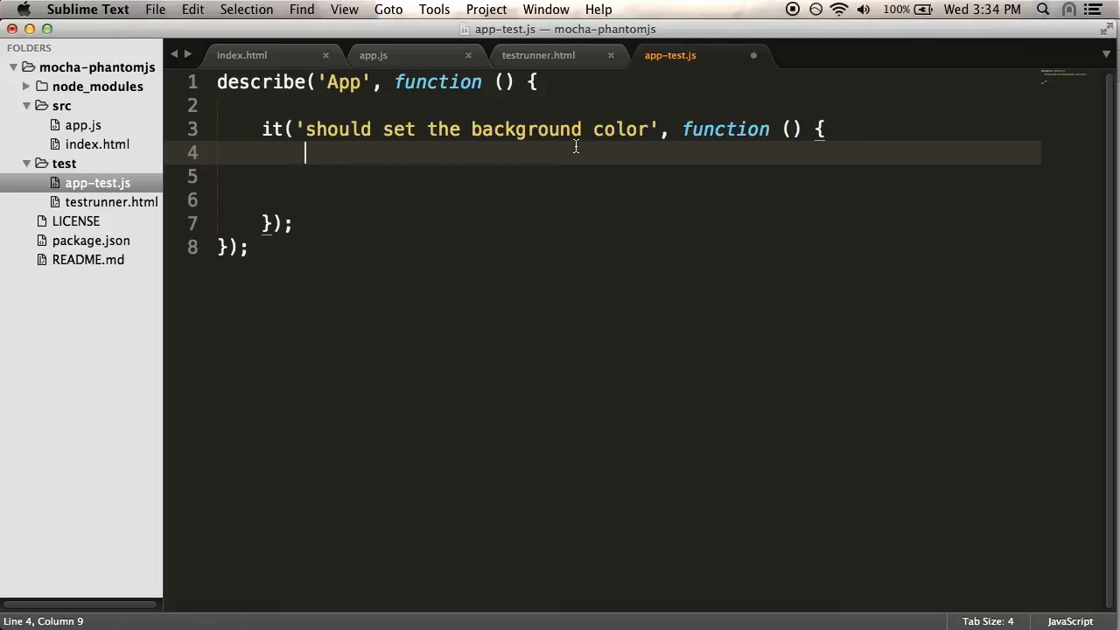
mouse_move(555, 170)
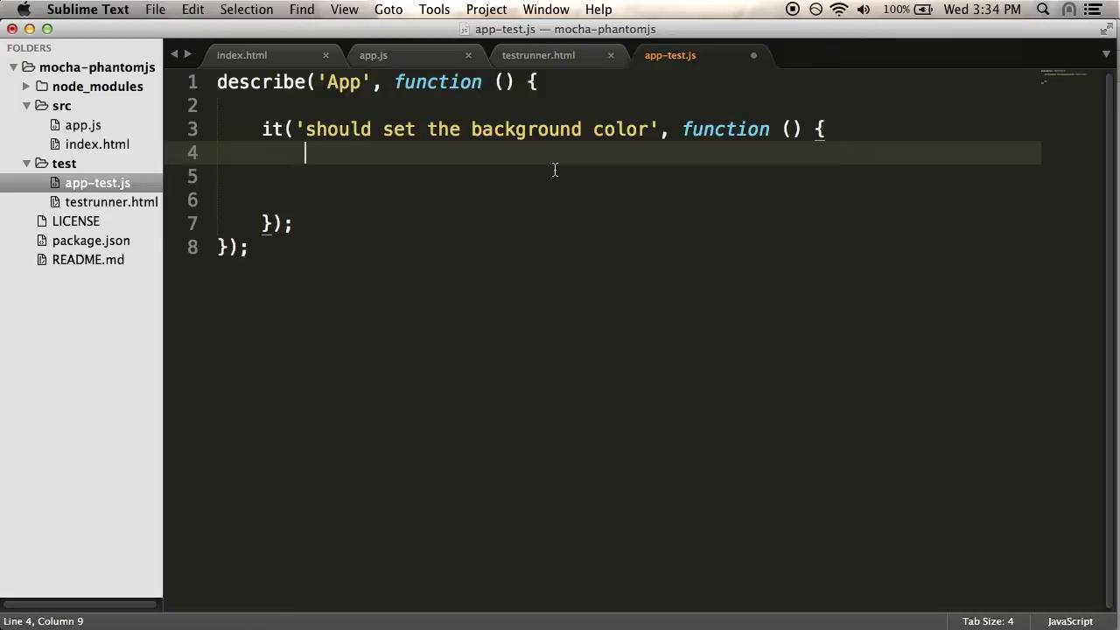
mouse_move(564, 170)
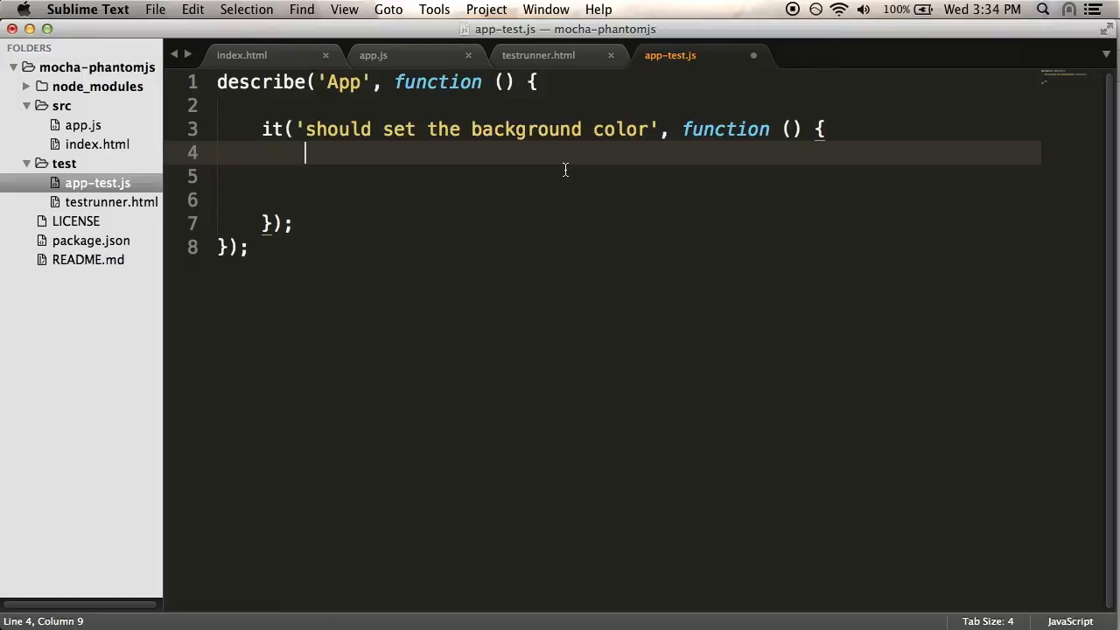
mouse_move(623, 166)
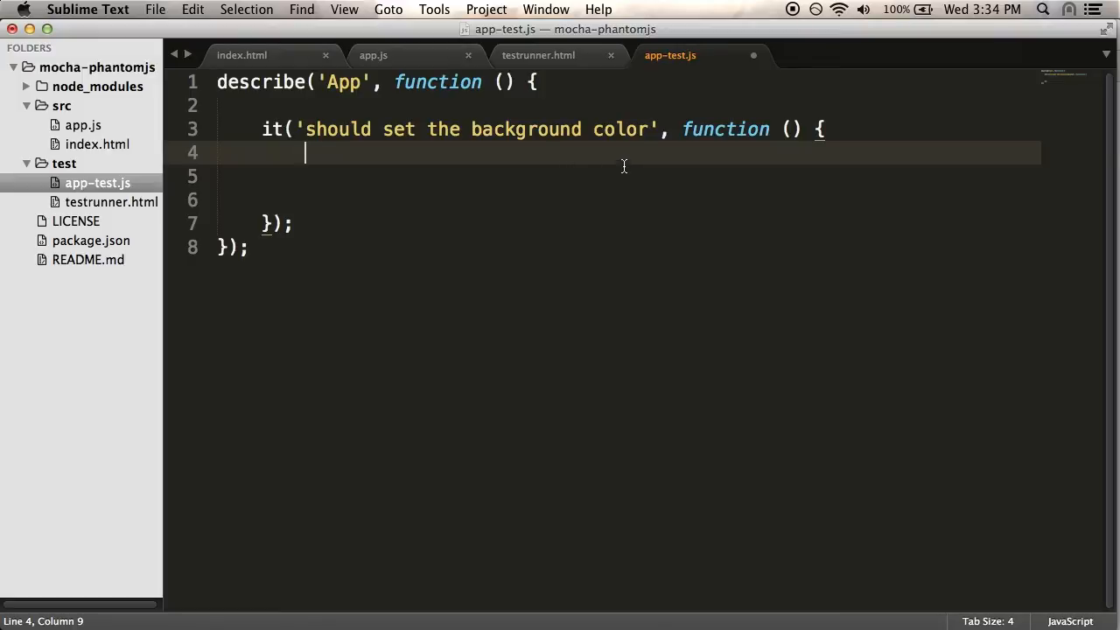
mouse_move(612, 162)
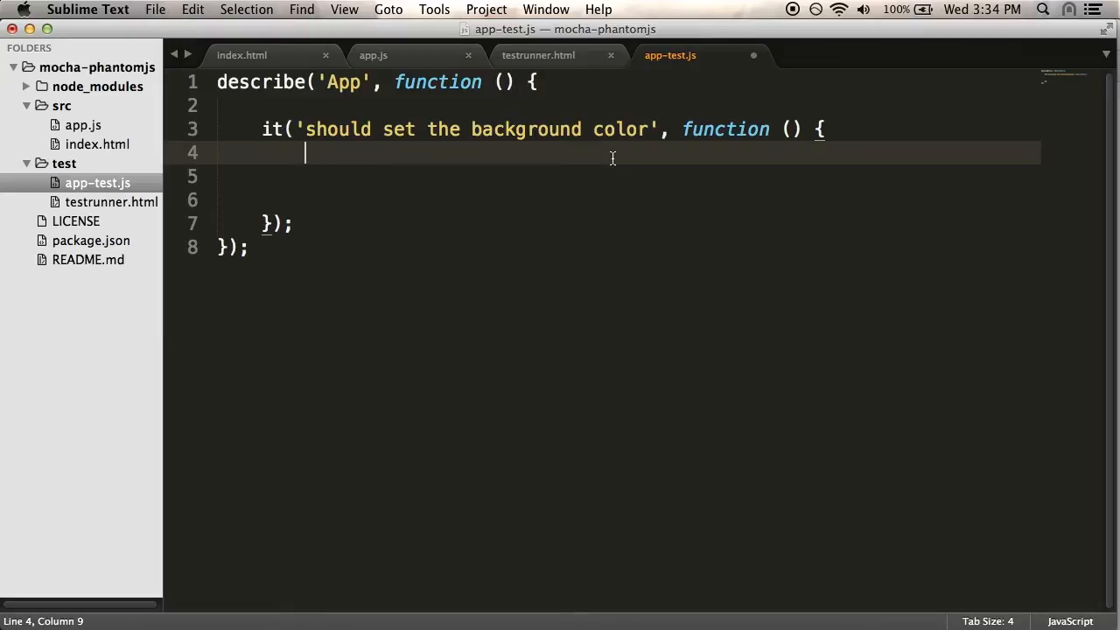
mouse_move(571, 154)
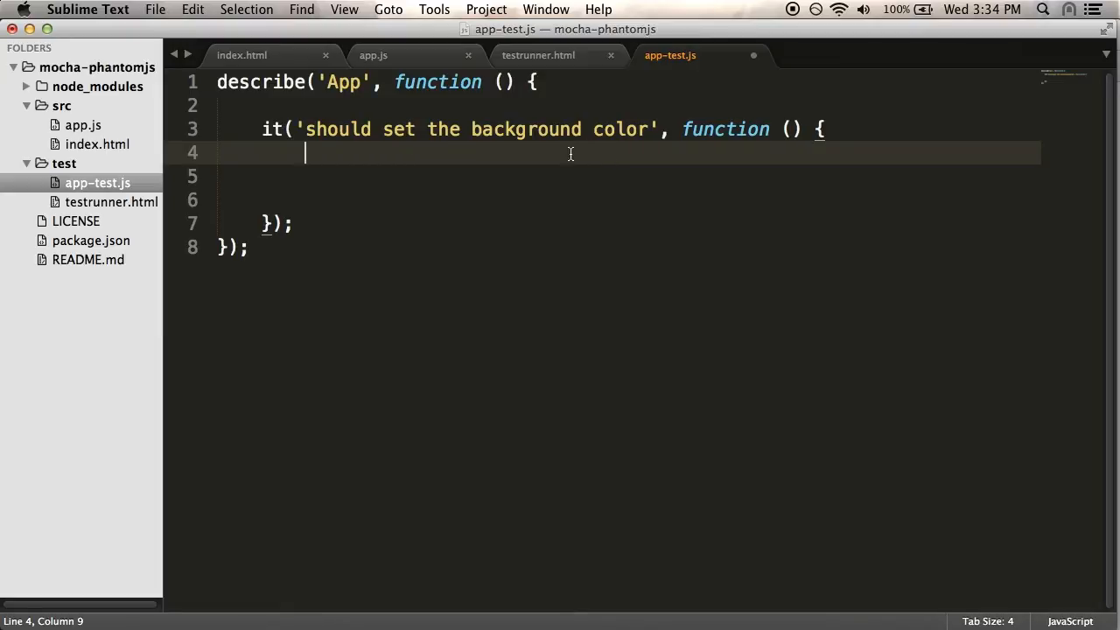
Create a div with document.createElement and call App with root: div and background 'green'.
type("v")
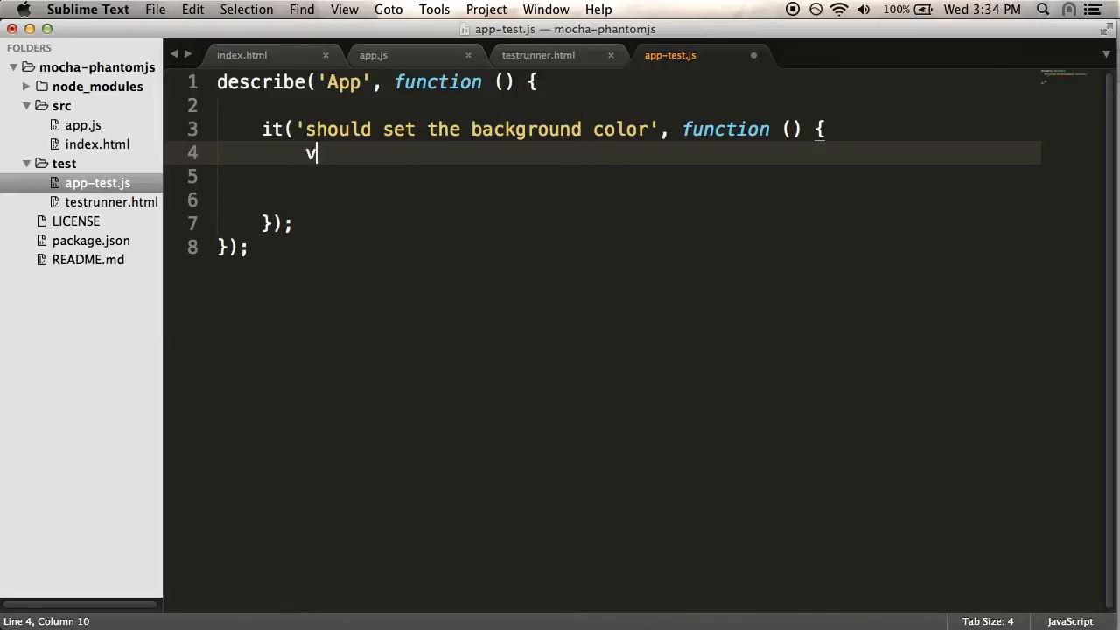
type("ar")
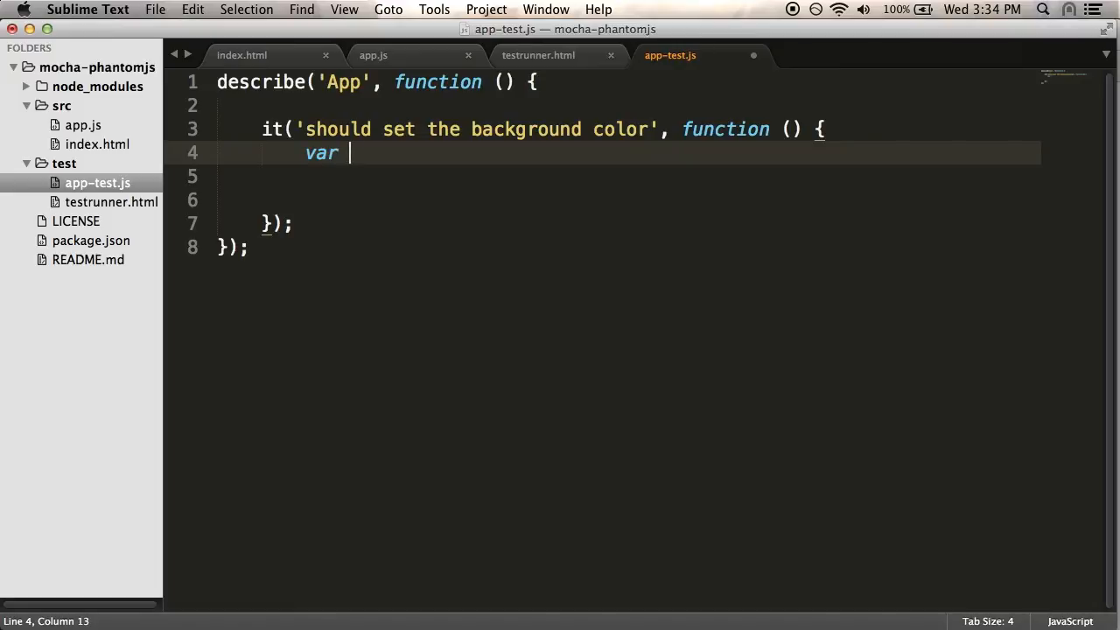
type("div =")
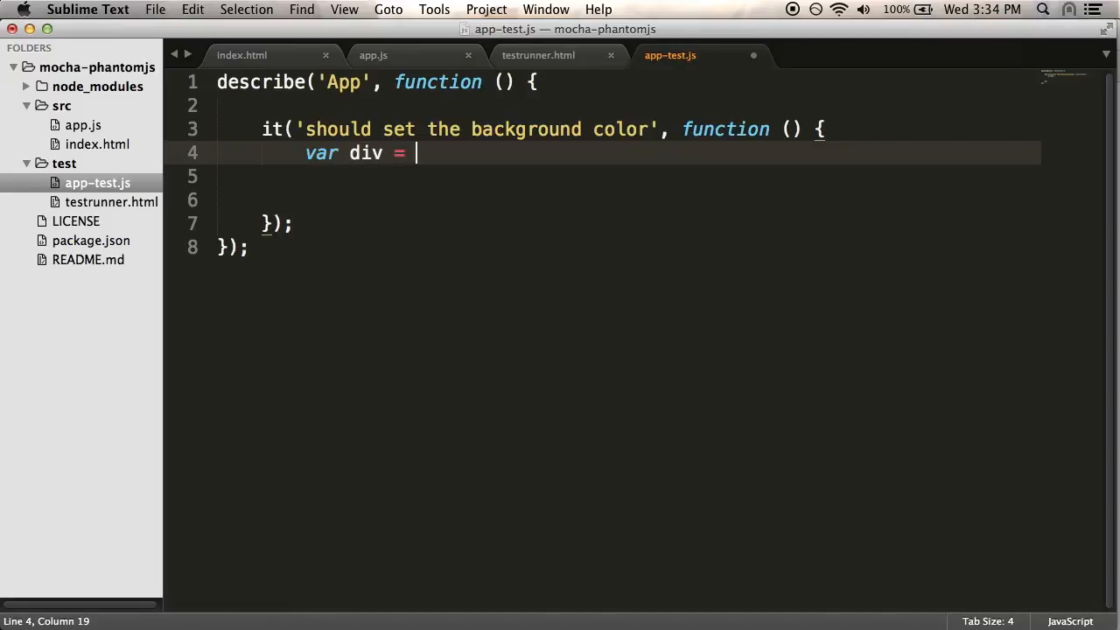
type("docu")
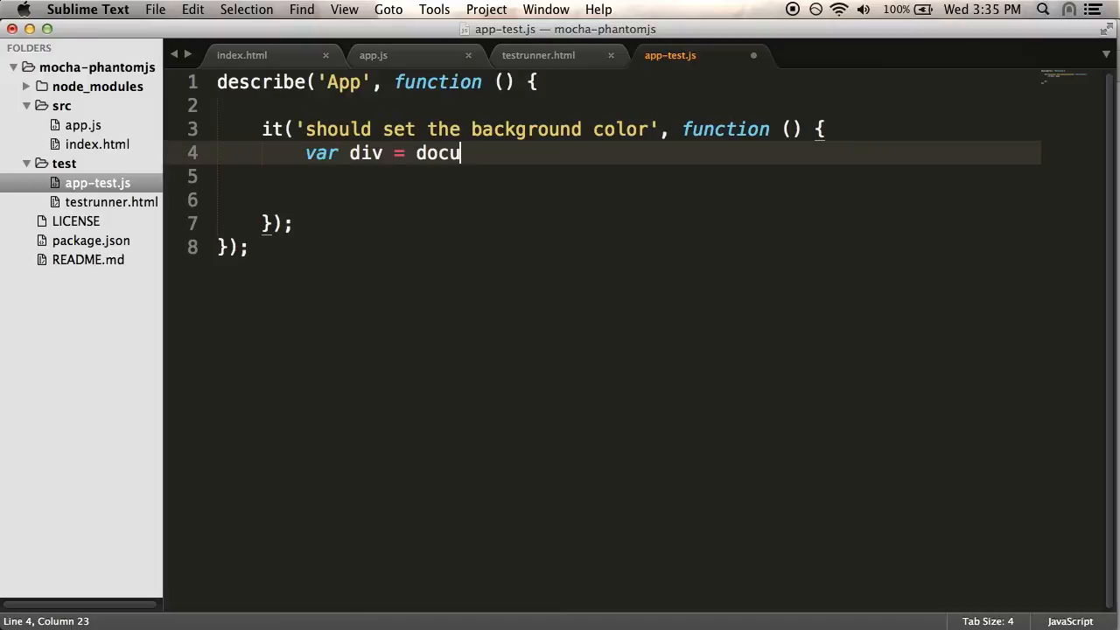
type("ment.createE")
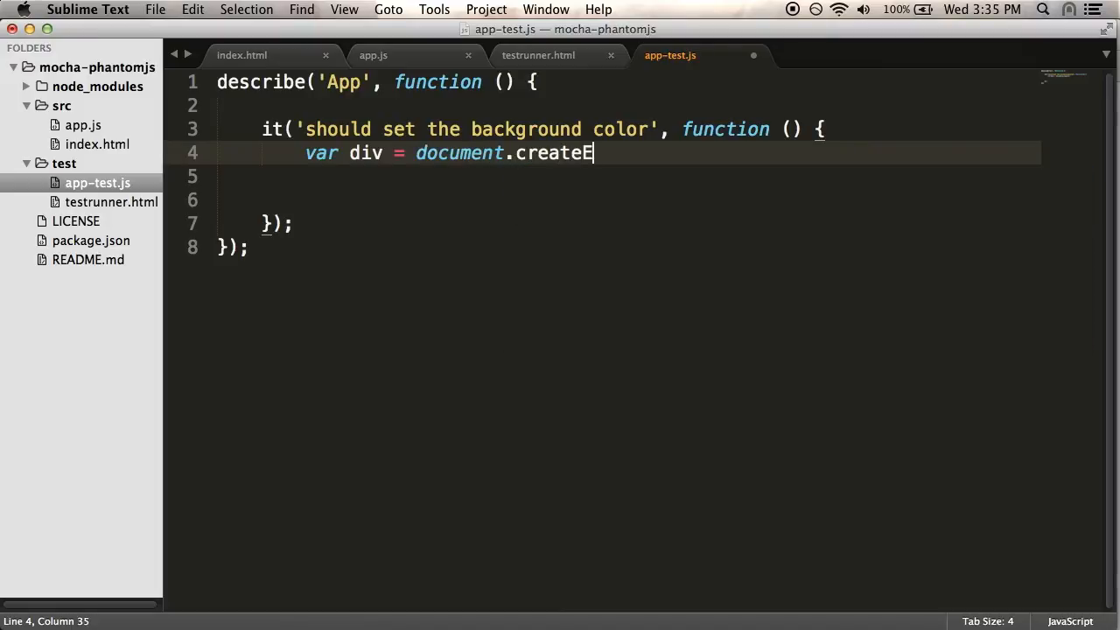
type("lement('div');")
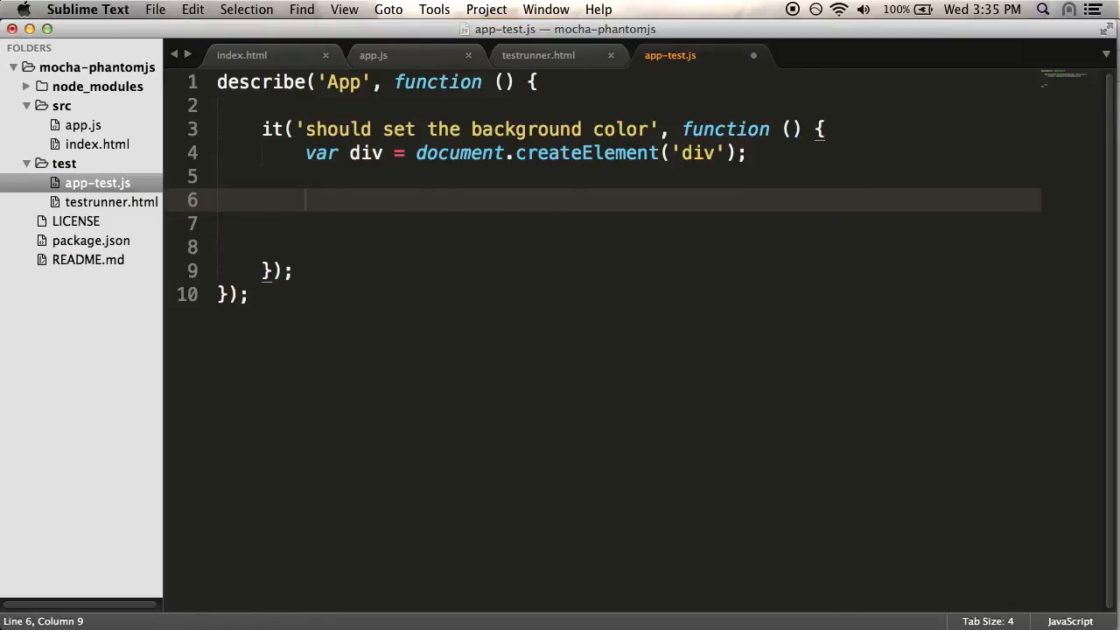
type("App({})")
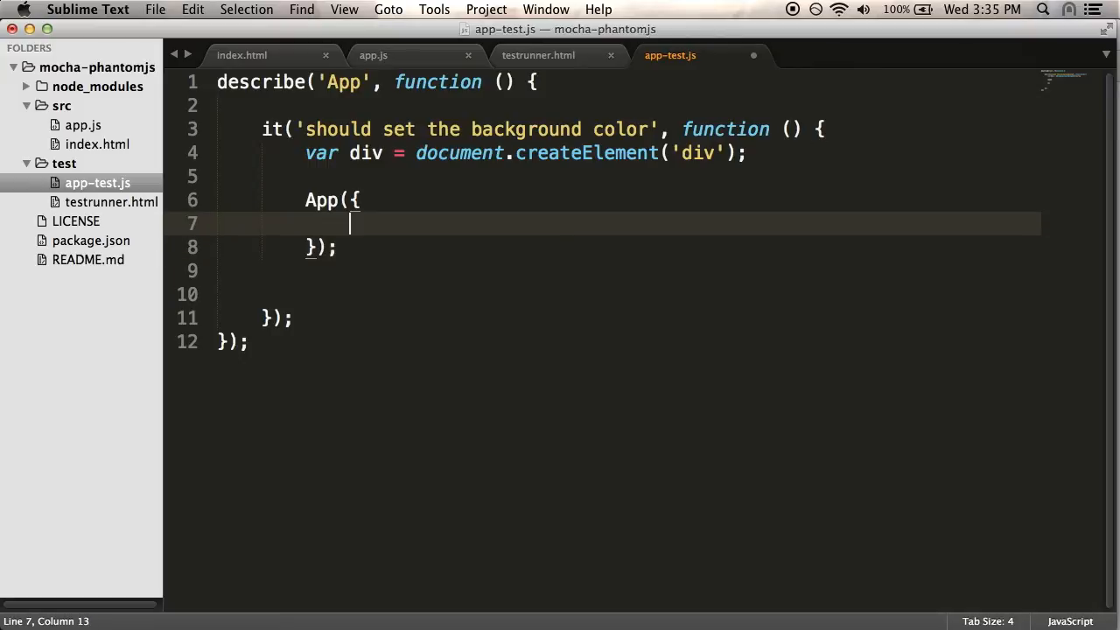
type("root: div")
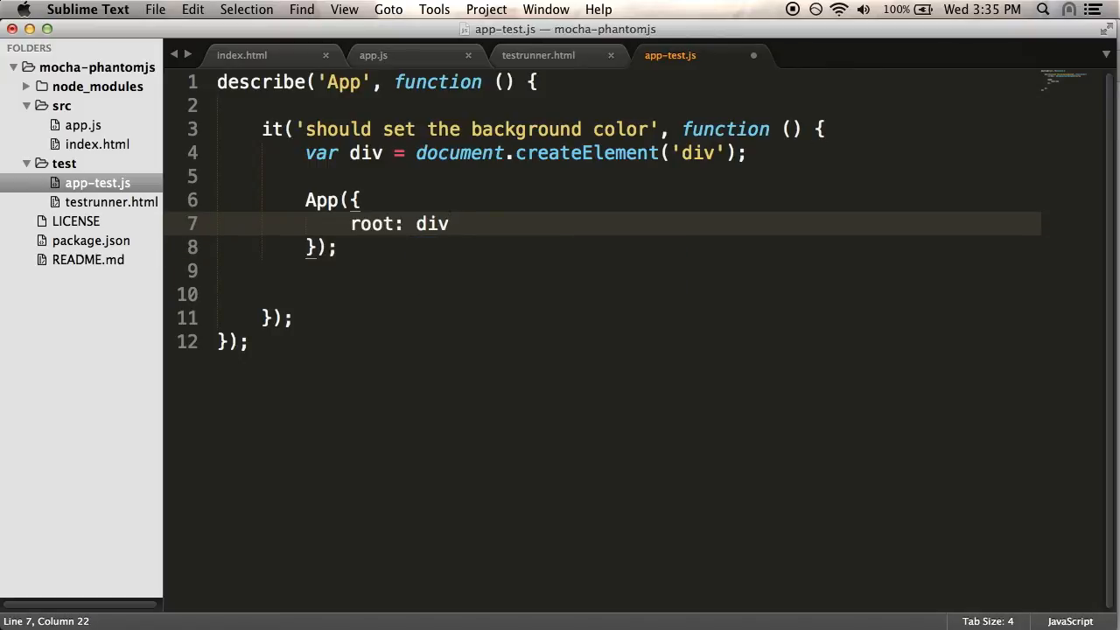
type(",")
type("background: '")
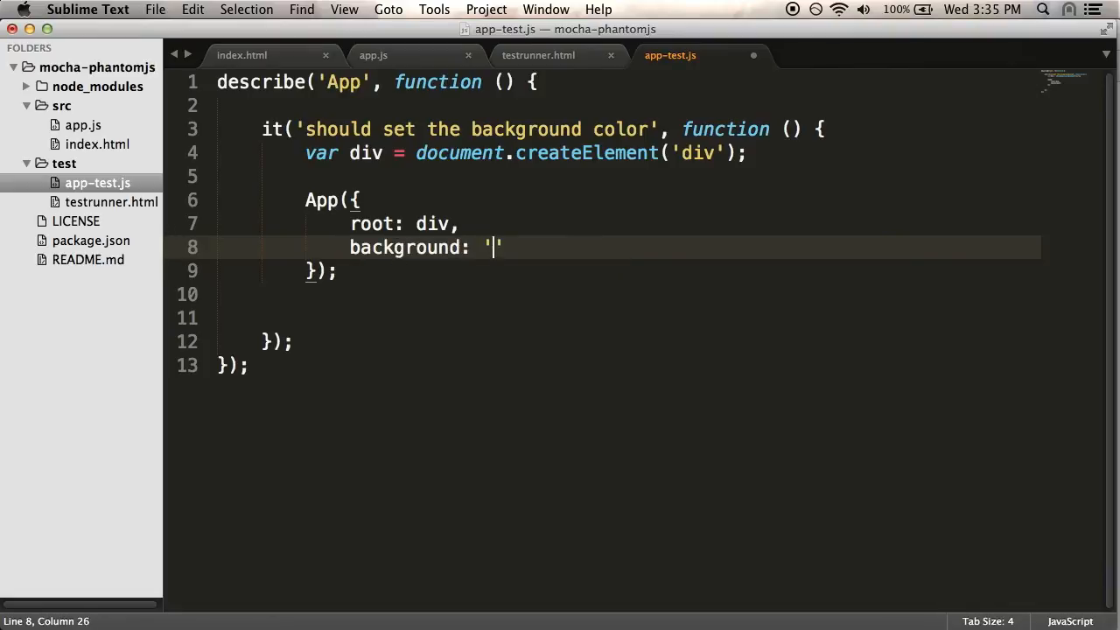
type("green")
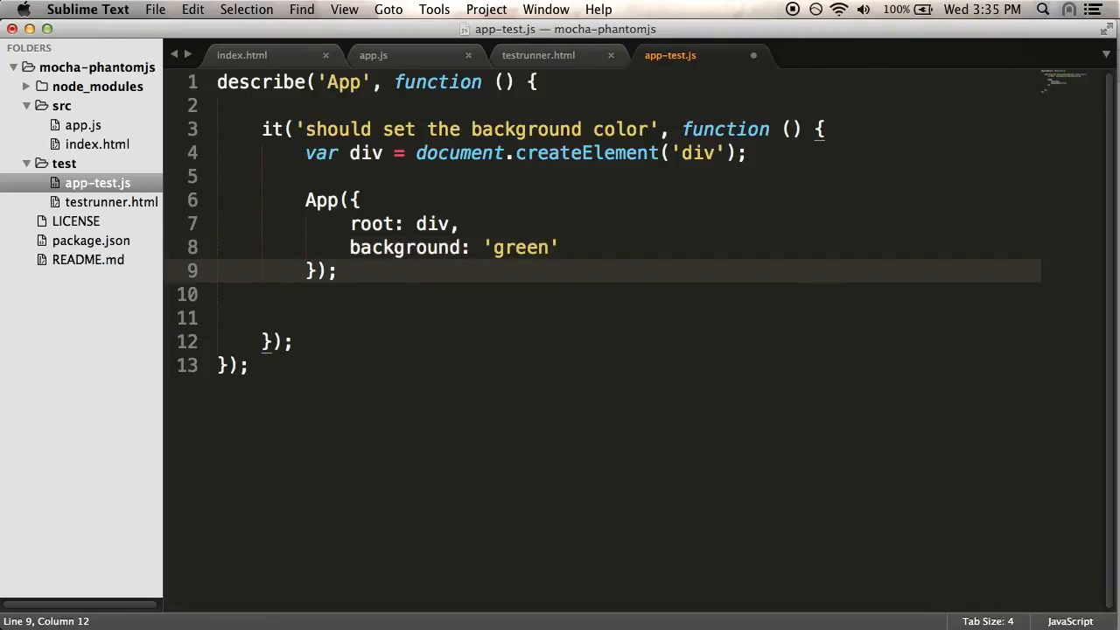
Add the assertion that div.style.background equals 'green'.
type("e")
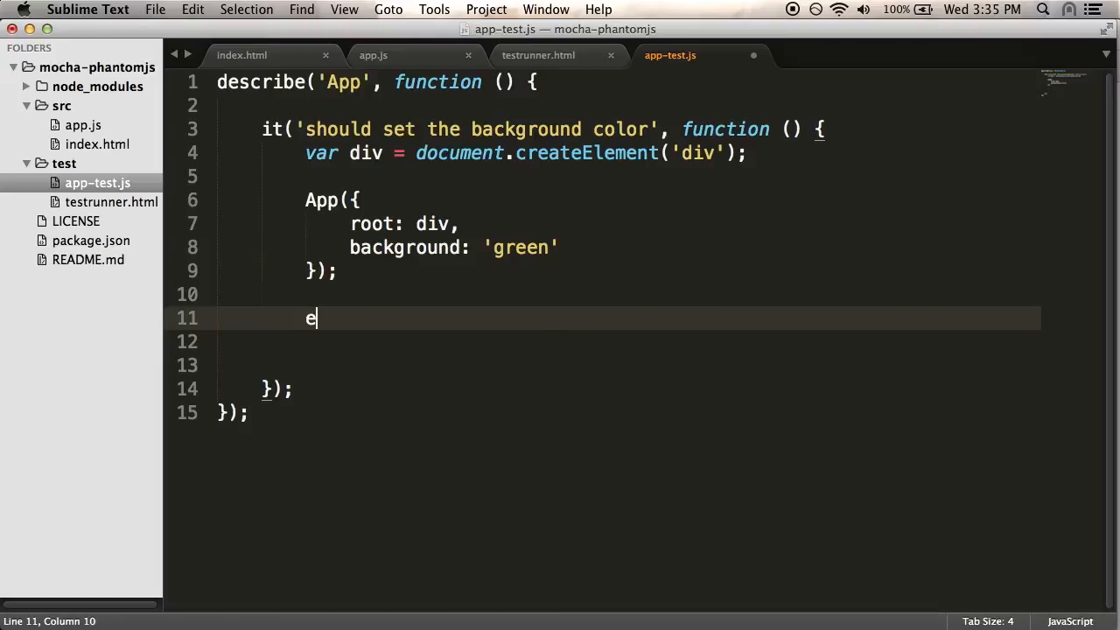
type("xpect()")
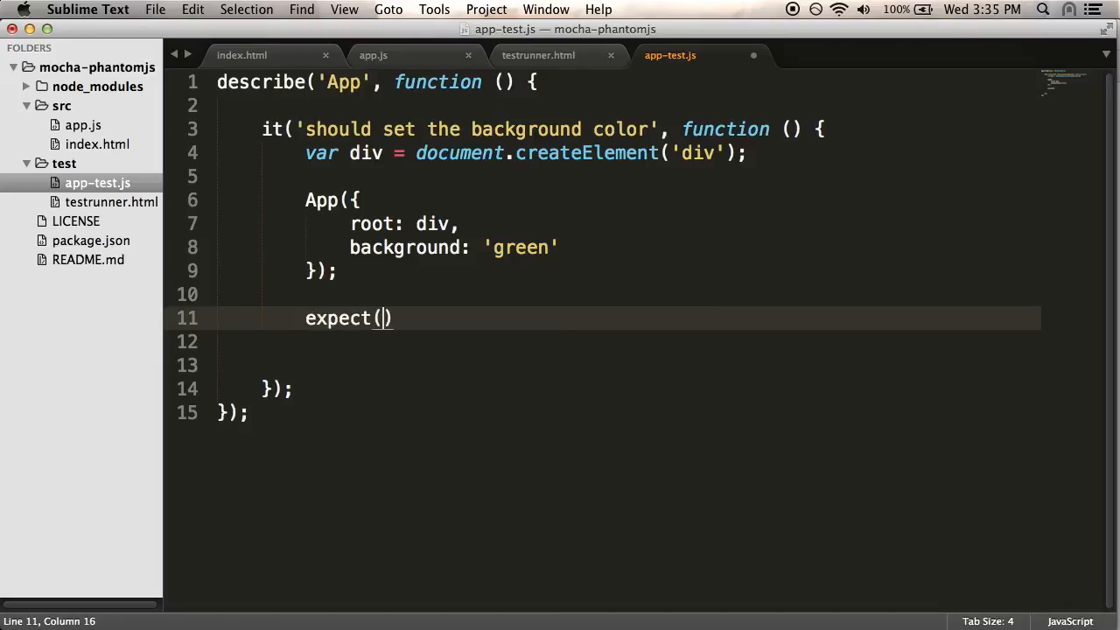
type("div")
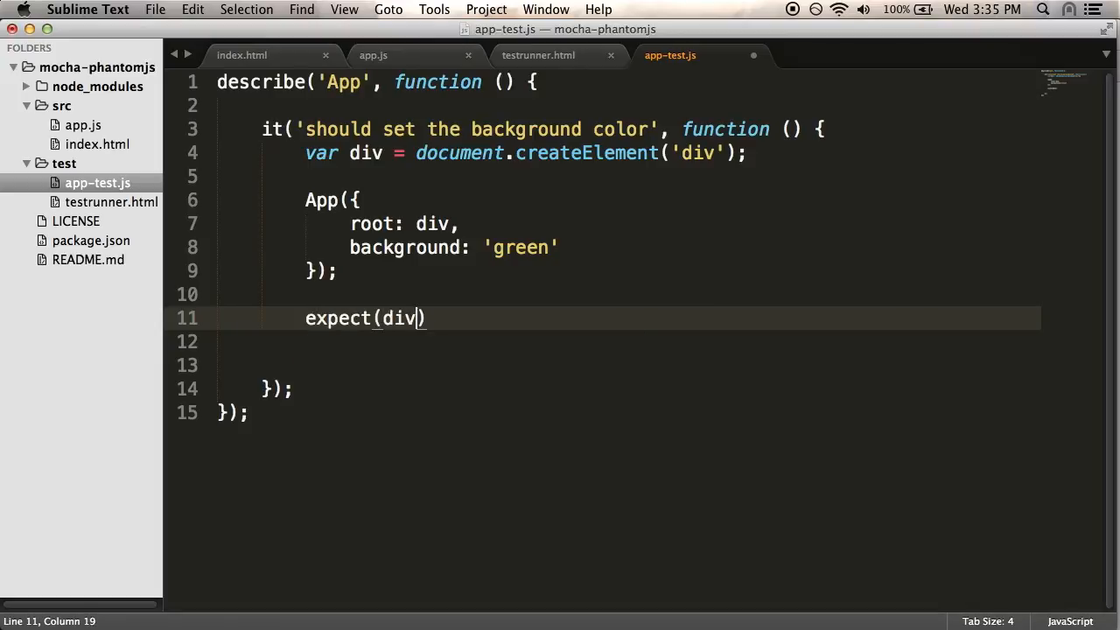
type(".style.background")
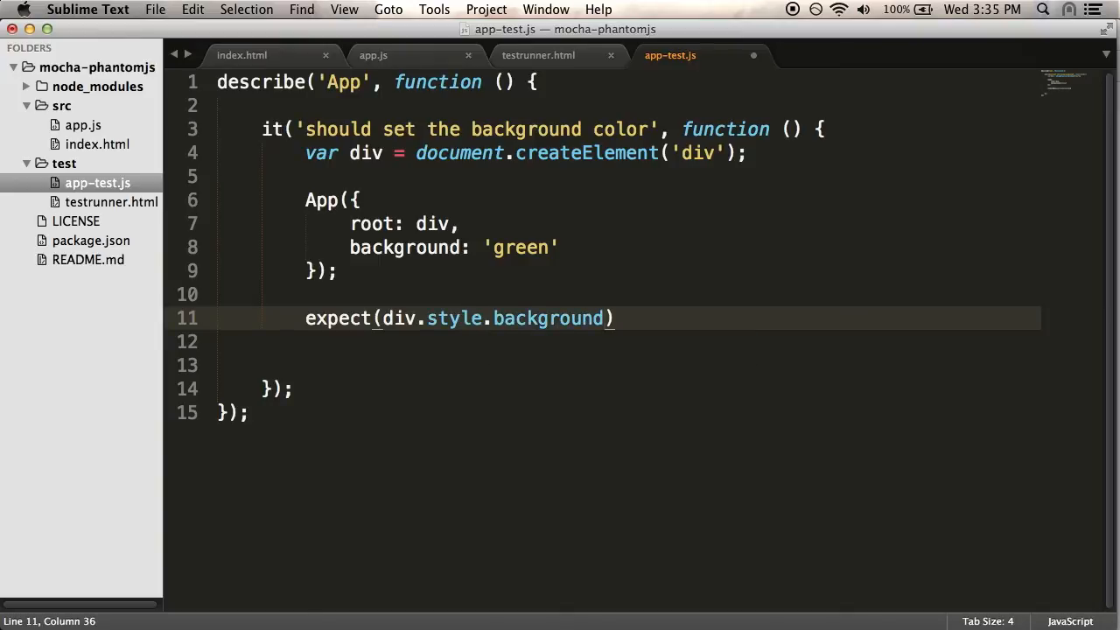
type(".to.be.")
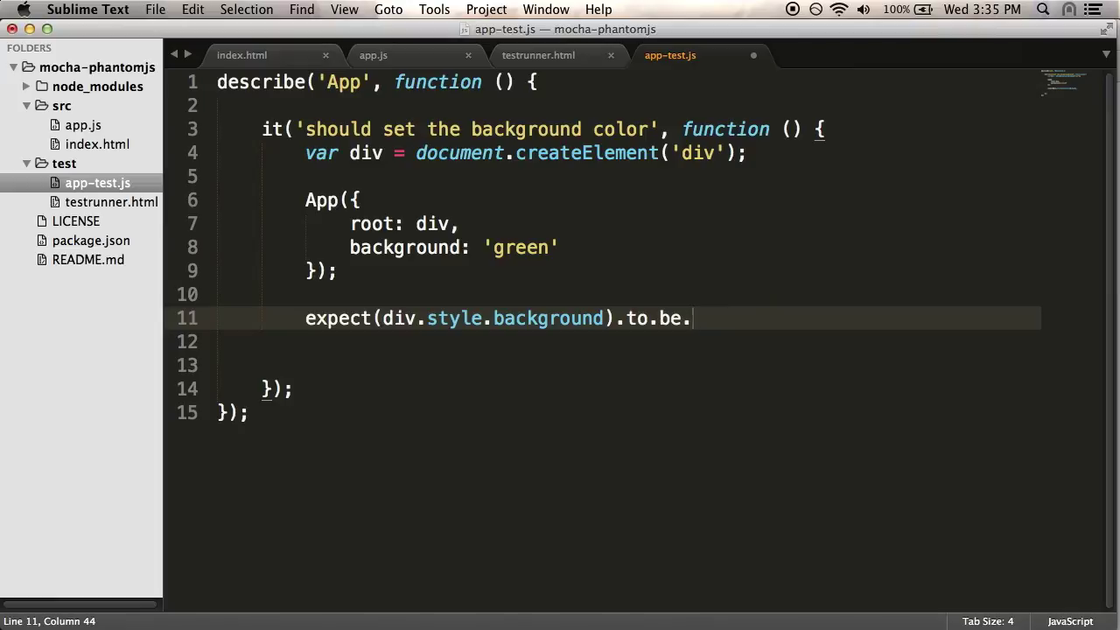
key("backspace")
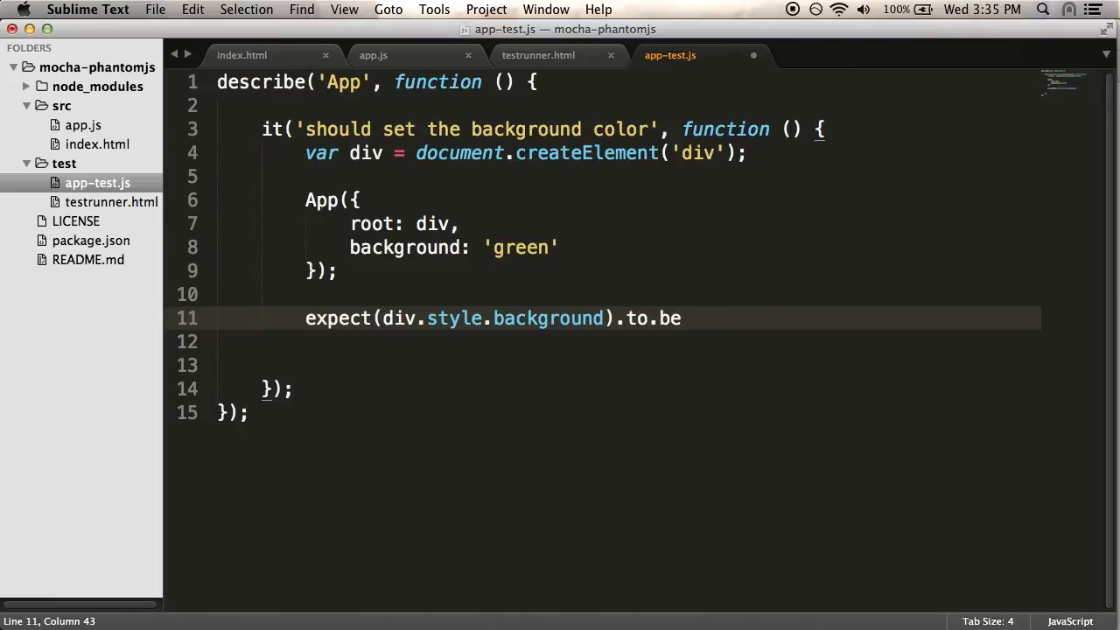
type("equal()")
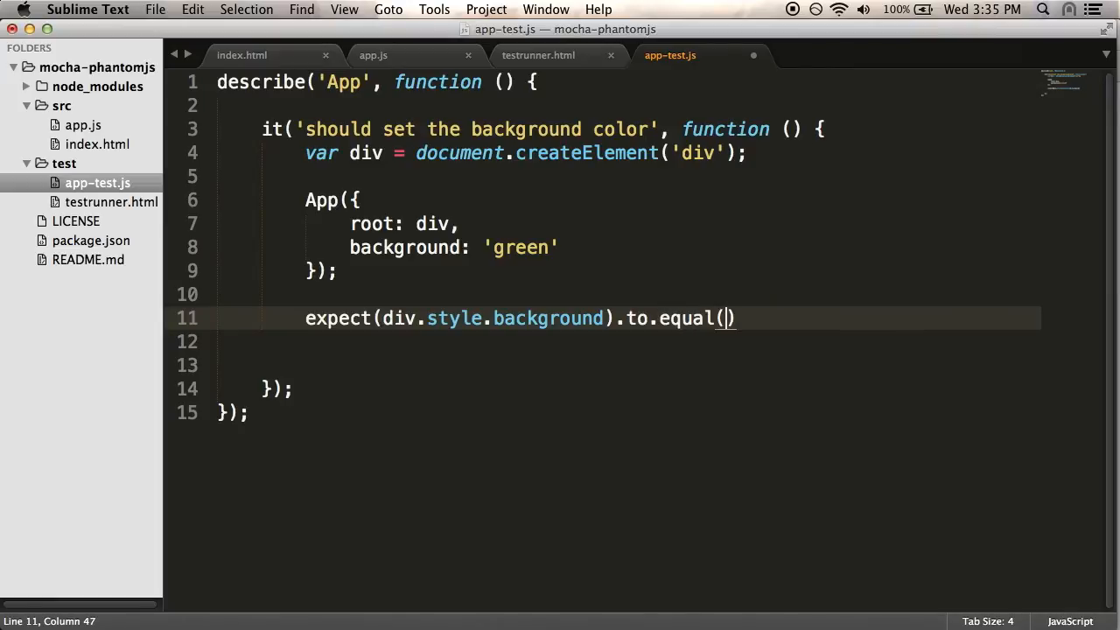
type("'green');")
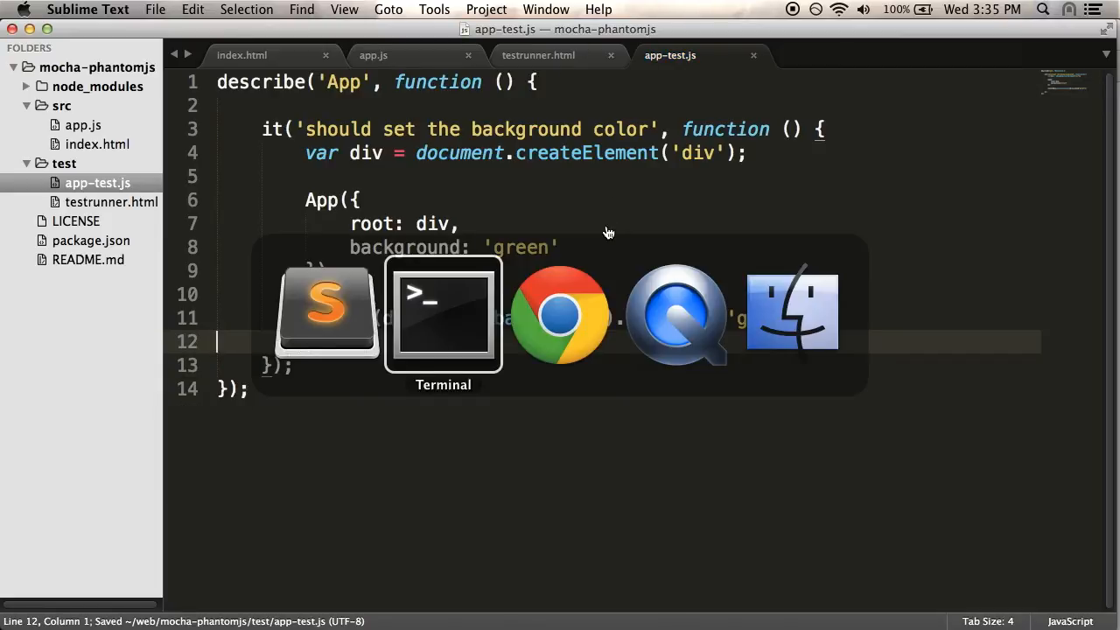
Rerun mocha-phantomjs in Terminal, getting ReferenceError: Can't find variable: App.
left_click(442, 312)
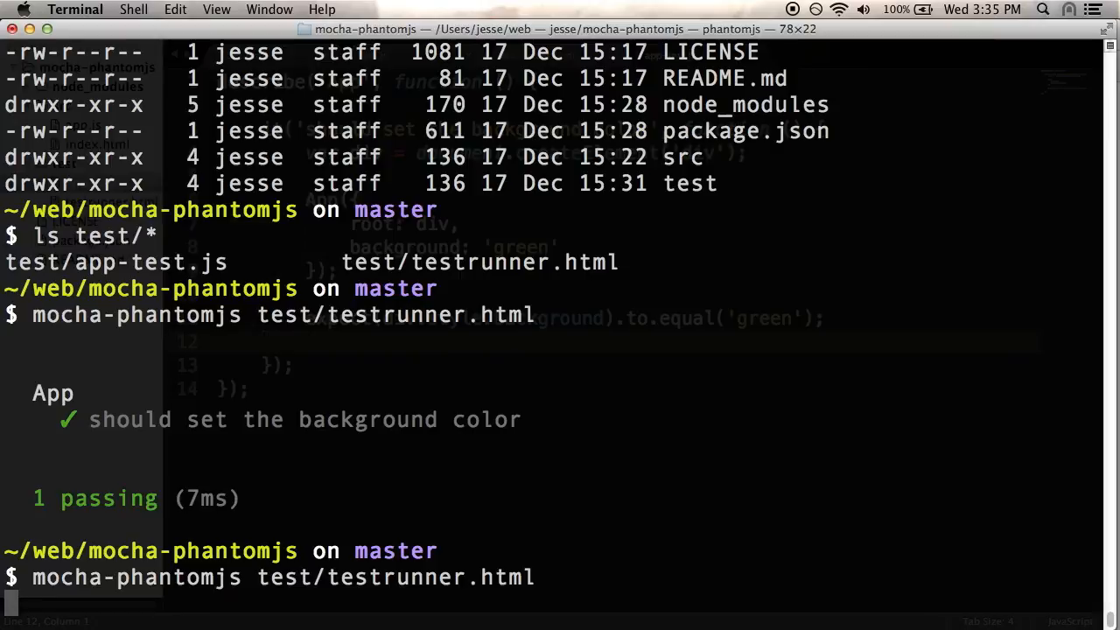
key("Return")
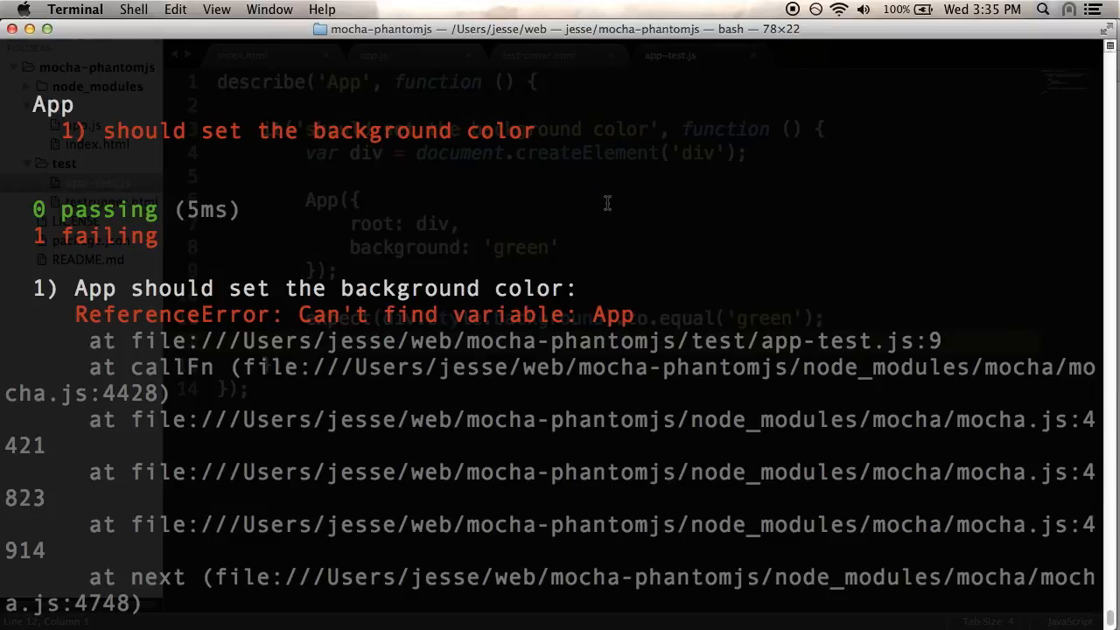
mouse_move(305, 318)
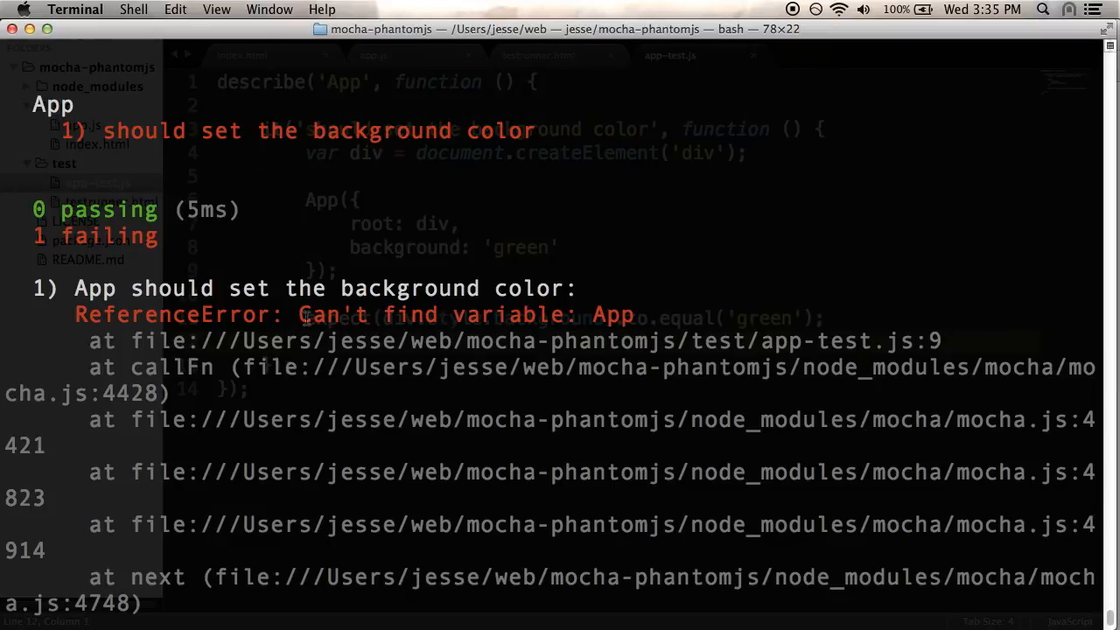
mouse_move(665, 294)
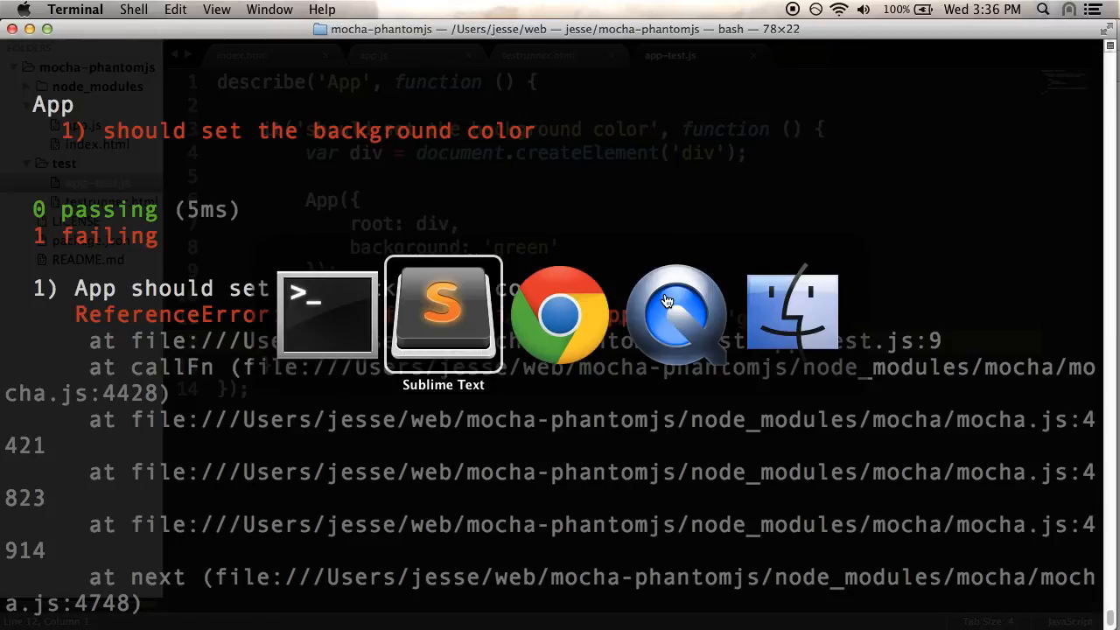
In testrunner.html, duplicate the app-test.js script line and point it to ../src/app.js.
left_click(442, 311)
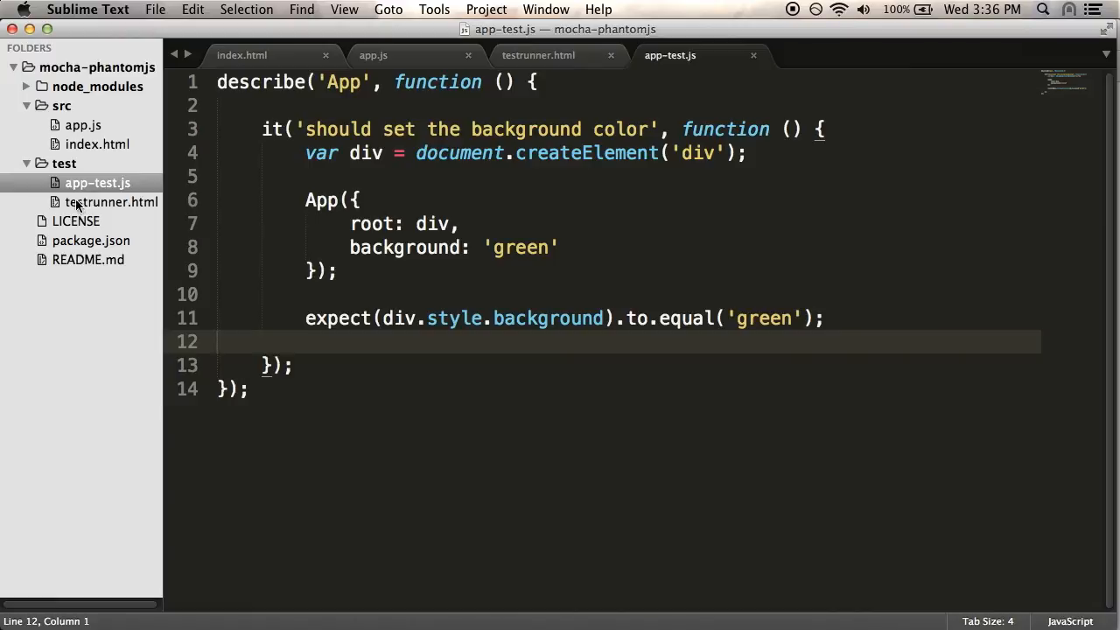
left_click(538, 54)
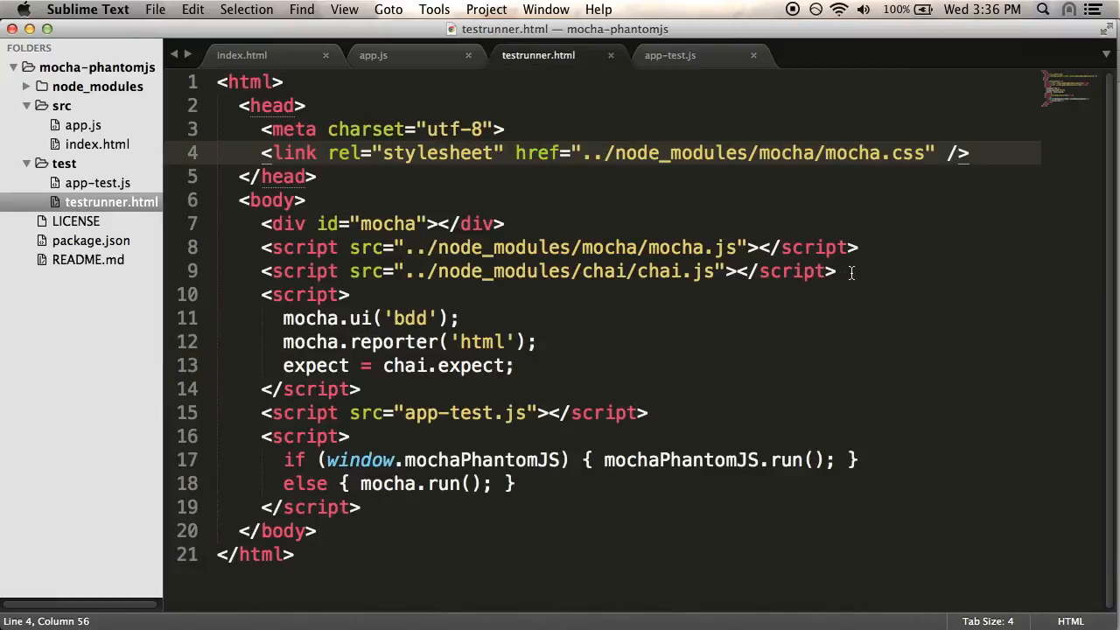
left_click(458, 318)
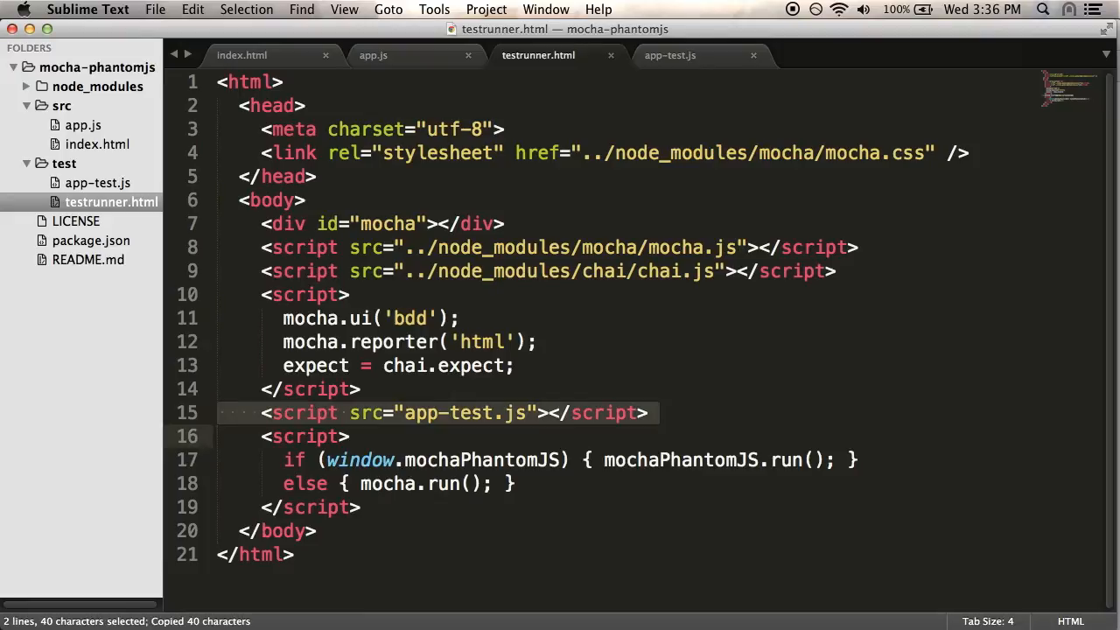
key("cmd+v")
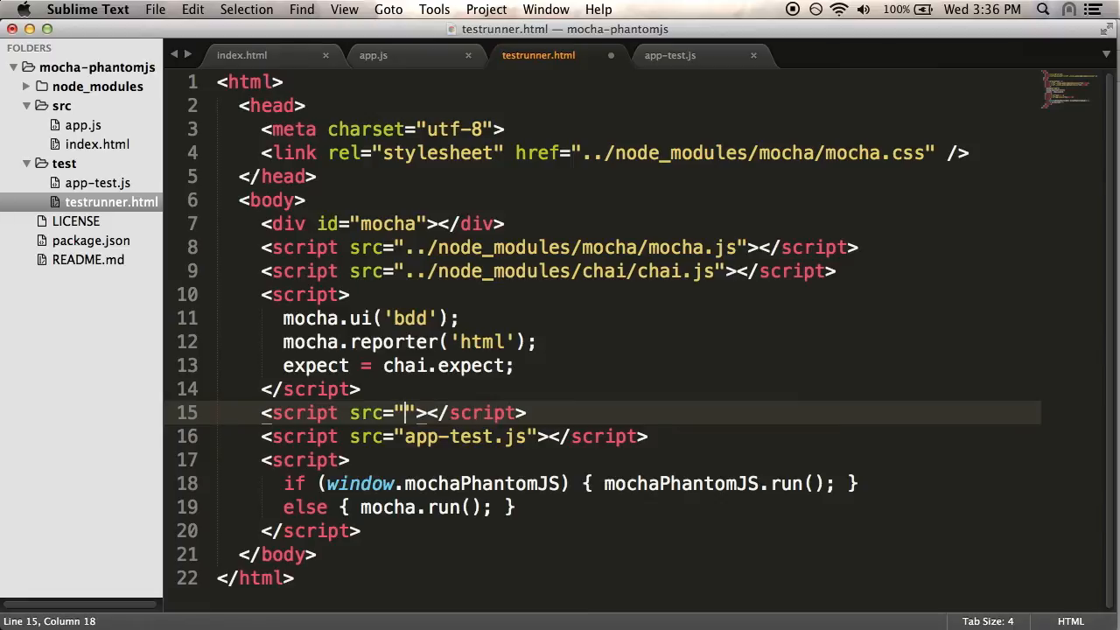
type("../src")
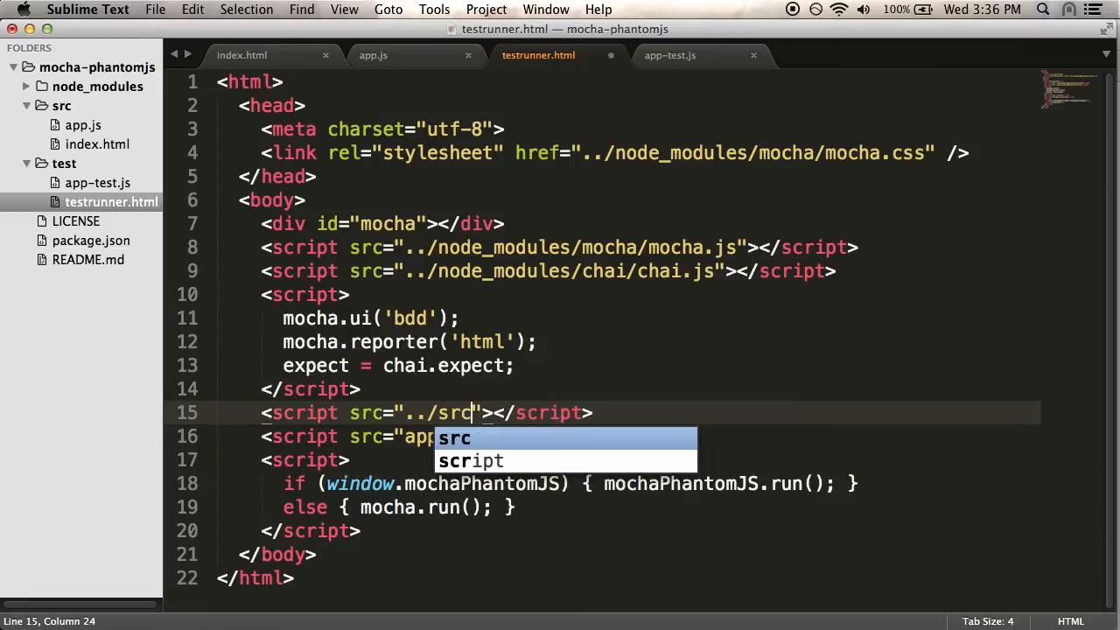
type("/app.js")
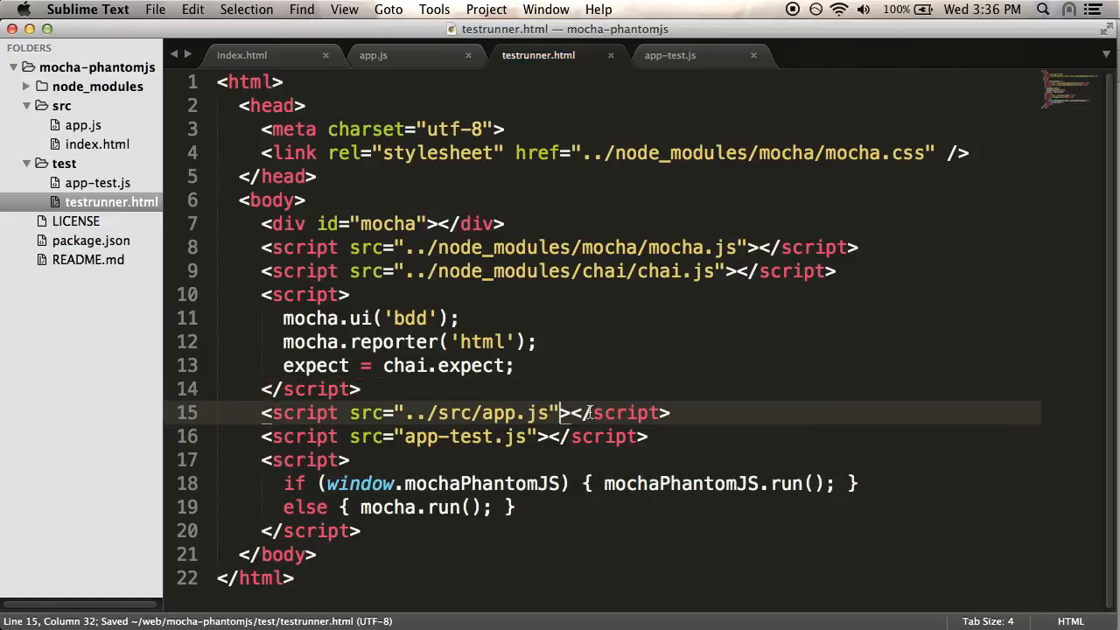
mouse_move(607, 360)
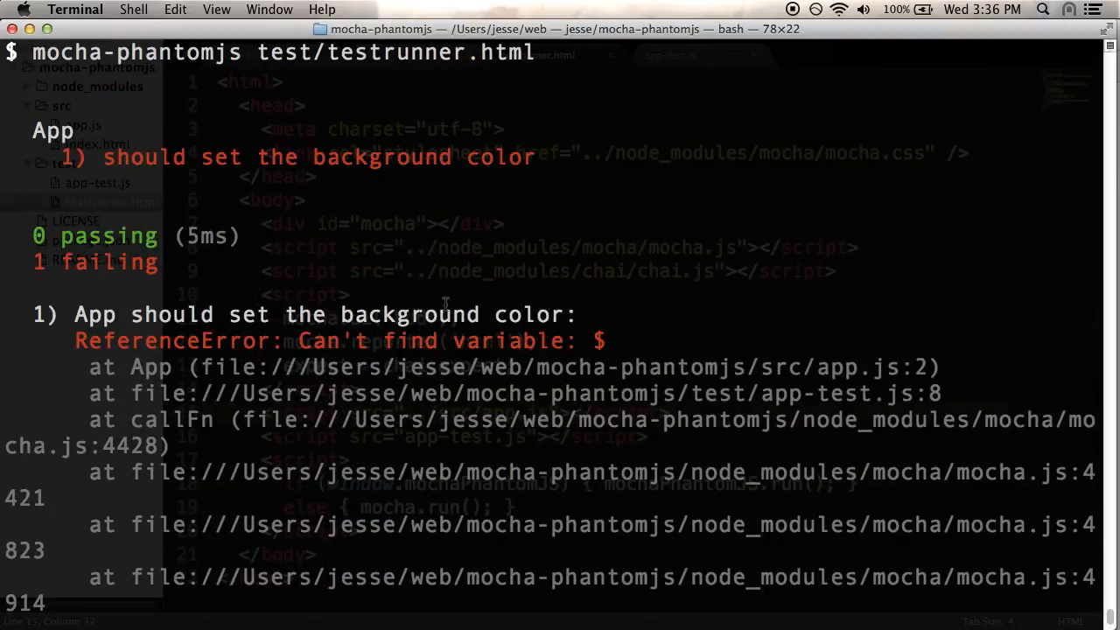
mouse_move(602, 340)
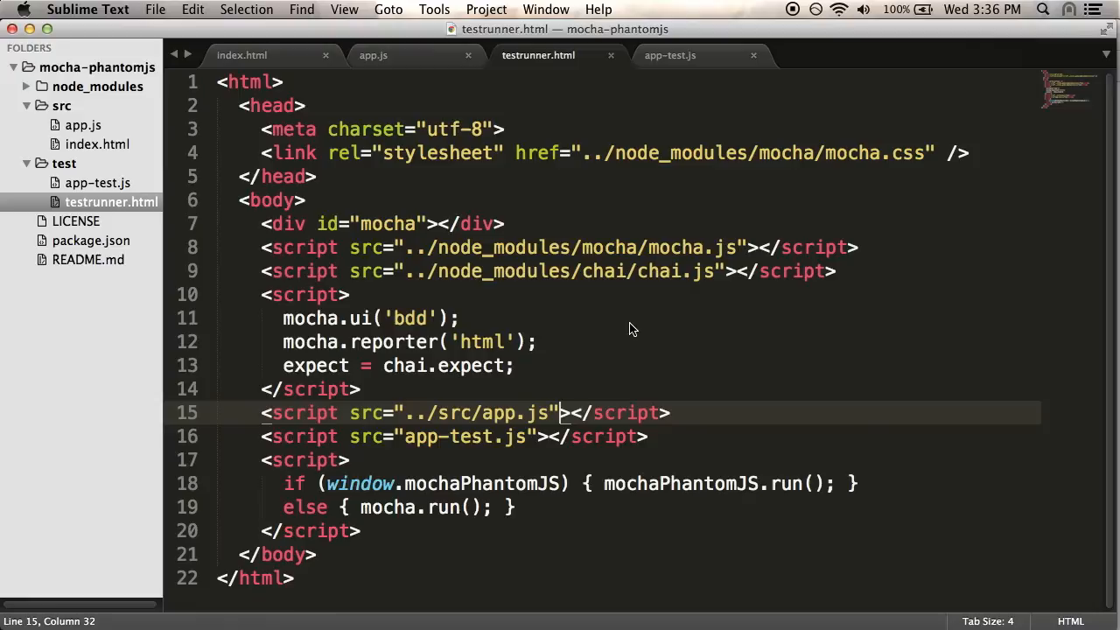
Paste index.html's jquery-2.1.2.min.js CDN script tag into testrunner.html before app.js.
left_click(241, 55)
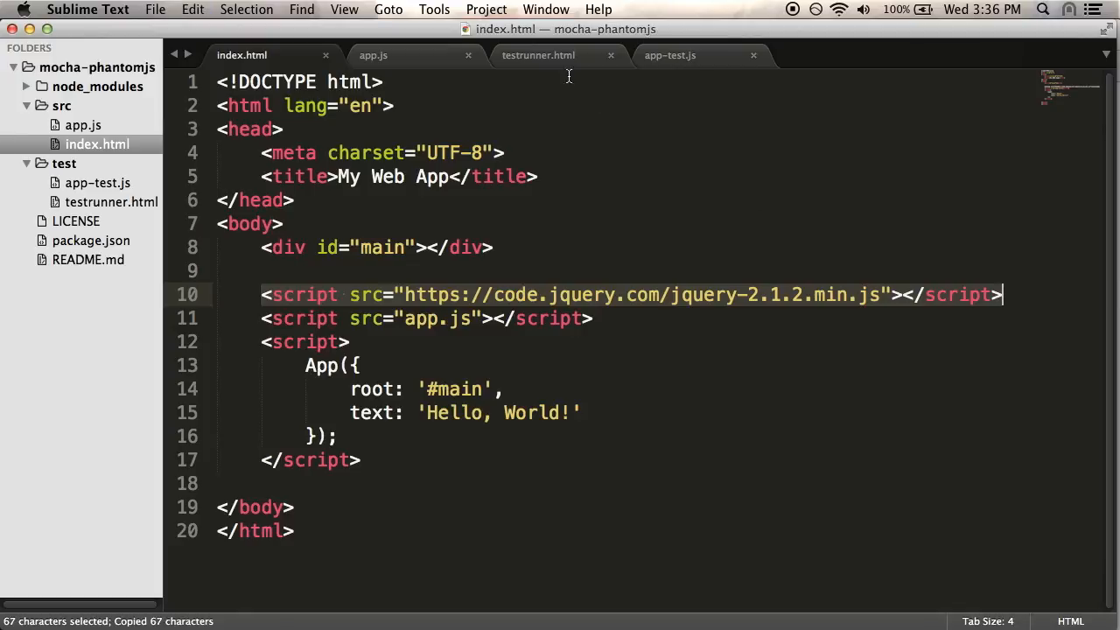
left_click(538, 55)
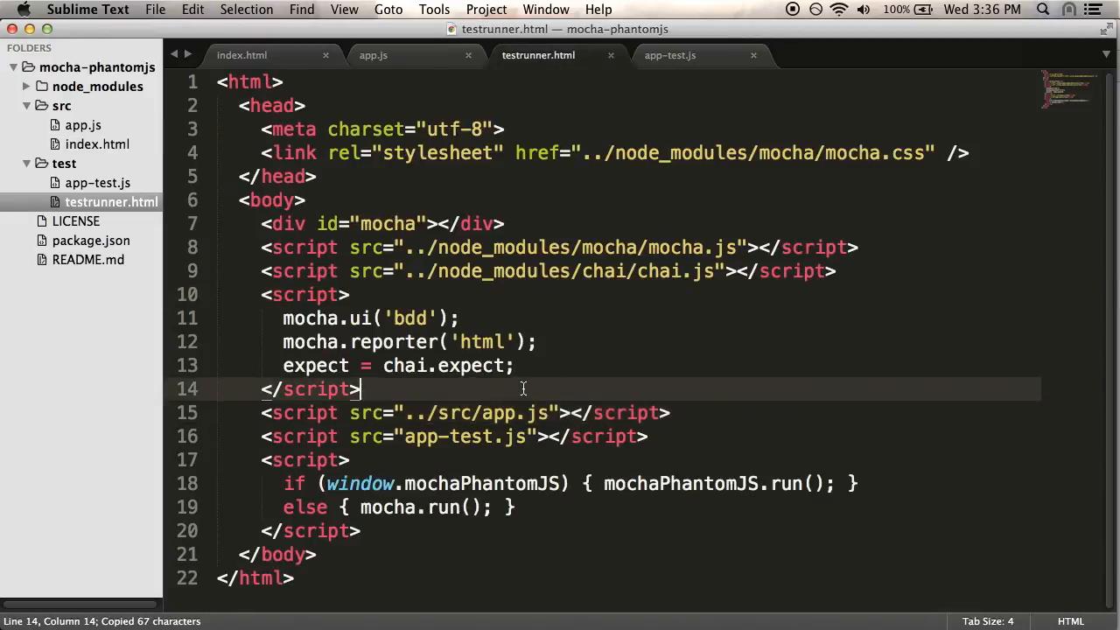
type("<script src=\"https://code.jquery.com/jquery-2.1.2.min.js\"></script>")
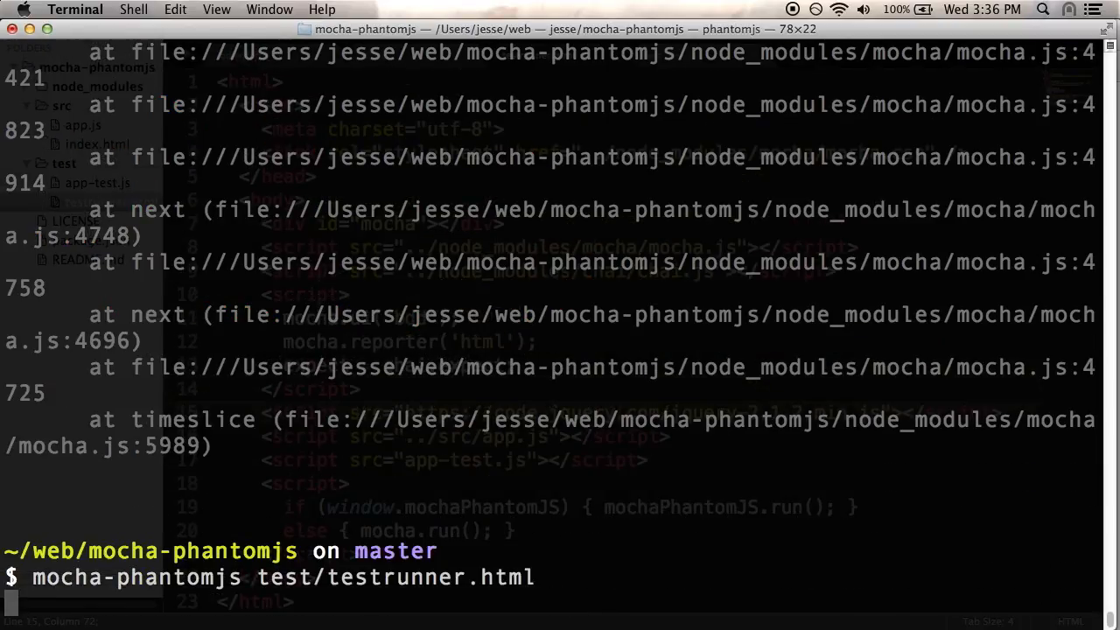
Rerun the tests, which fail loading jQuery from the CDN with an SSL handshake error.
key("Return")
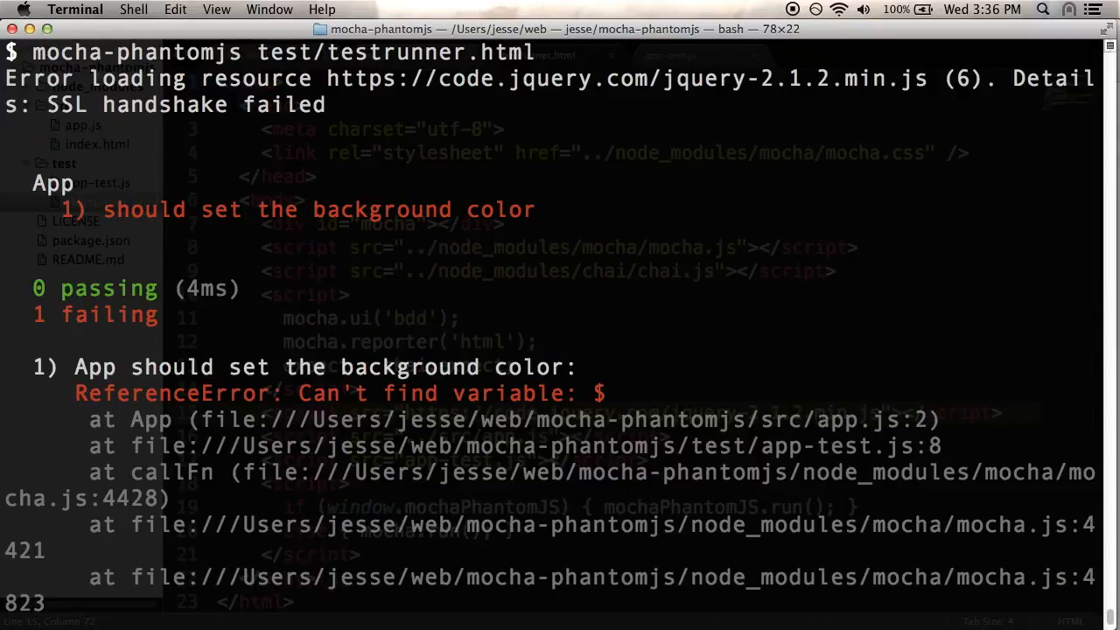
mouse_move(658, 370)
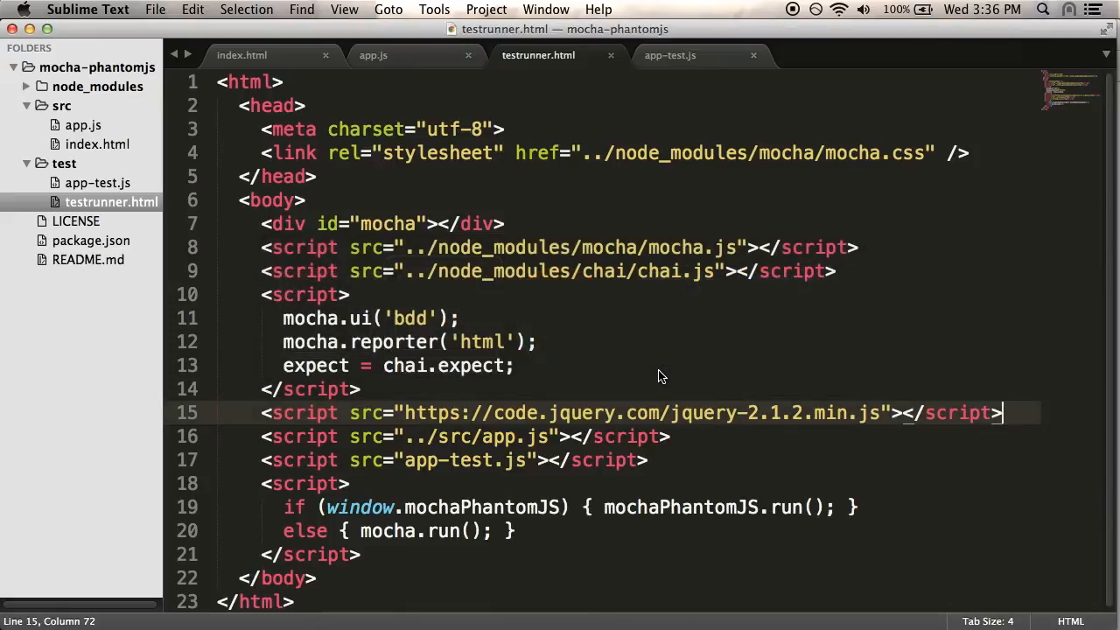
mouse_move(429, 440)
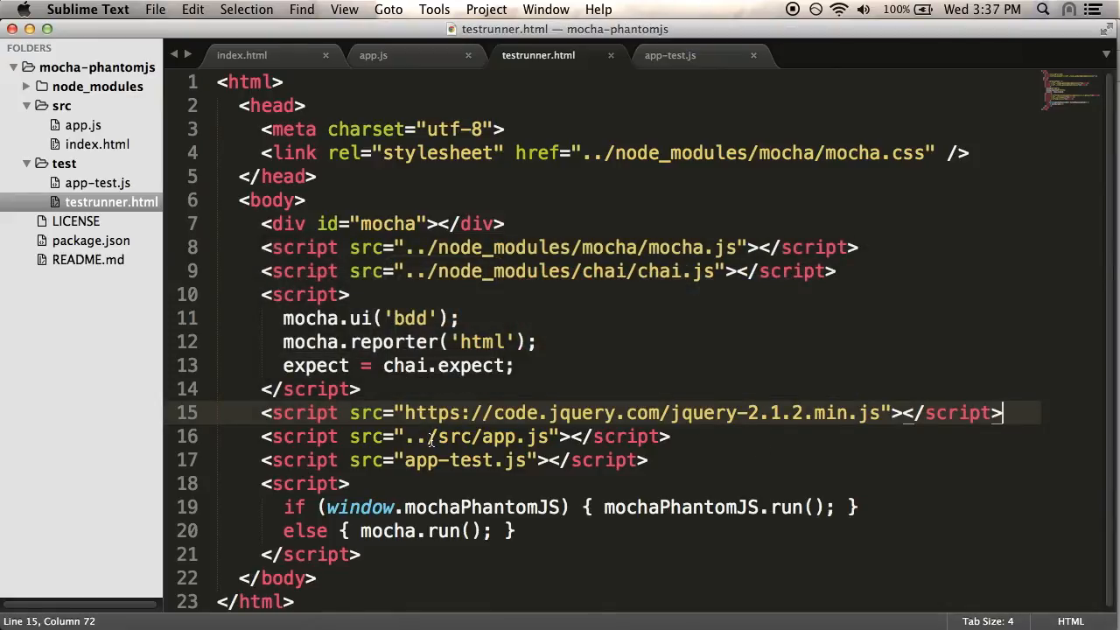
mouse_move(425, 412)
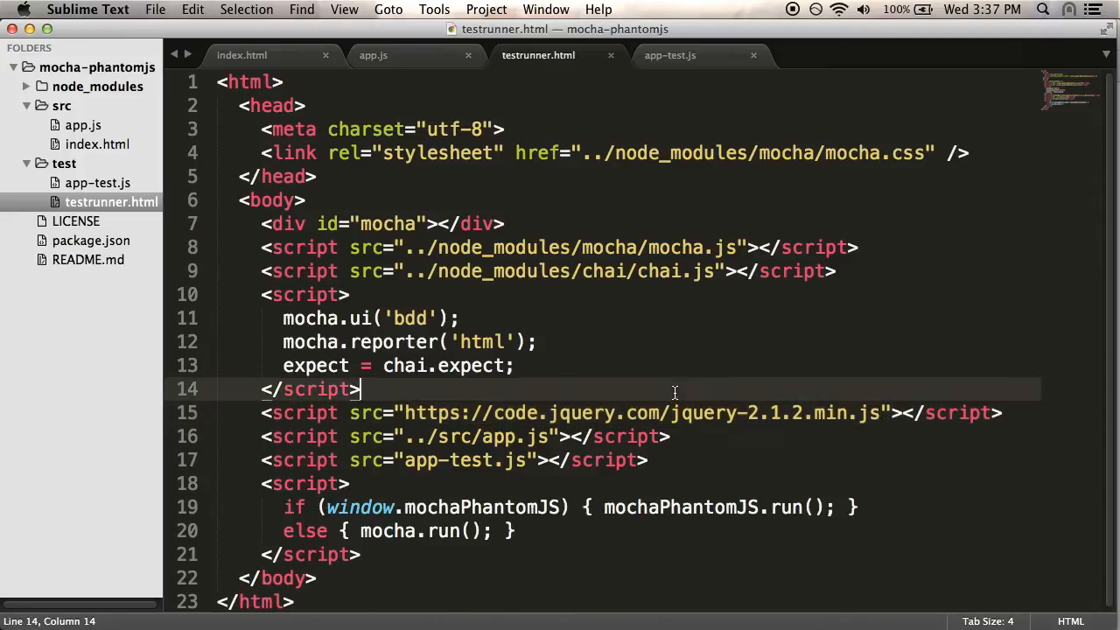
mouse_move(131, 92)
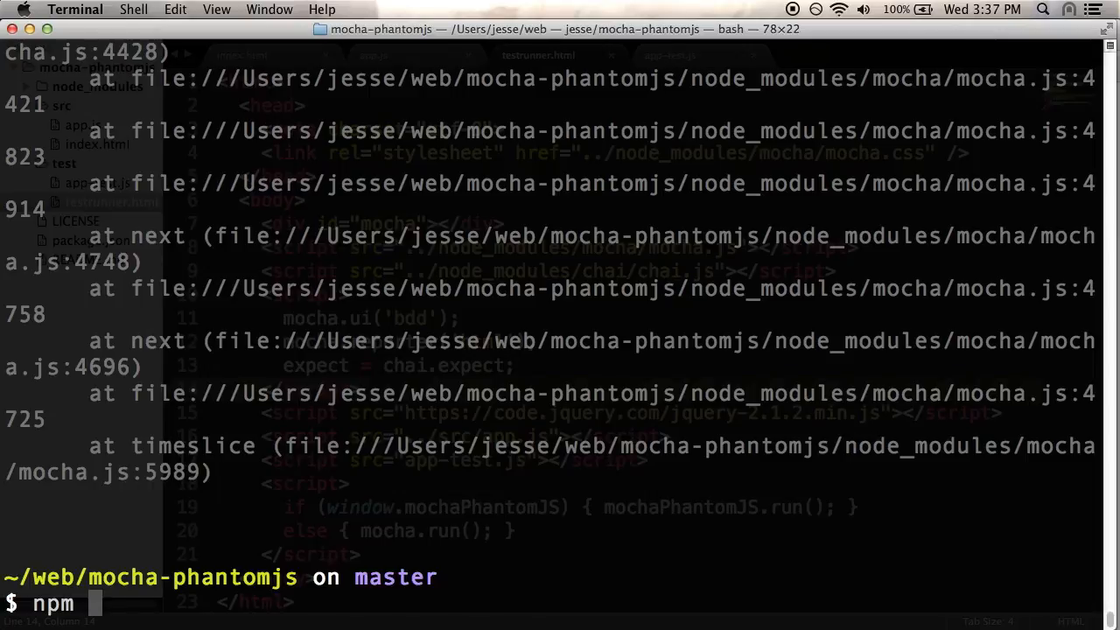
Run npm install jquery --save-dev in Terminal.
type("install jquery")
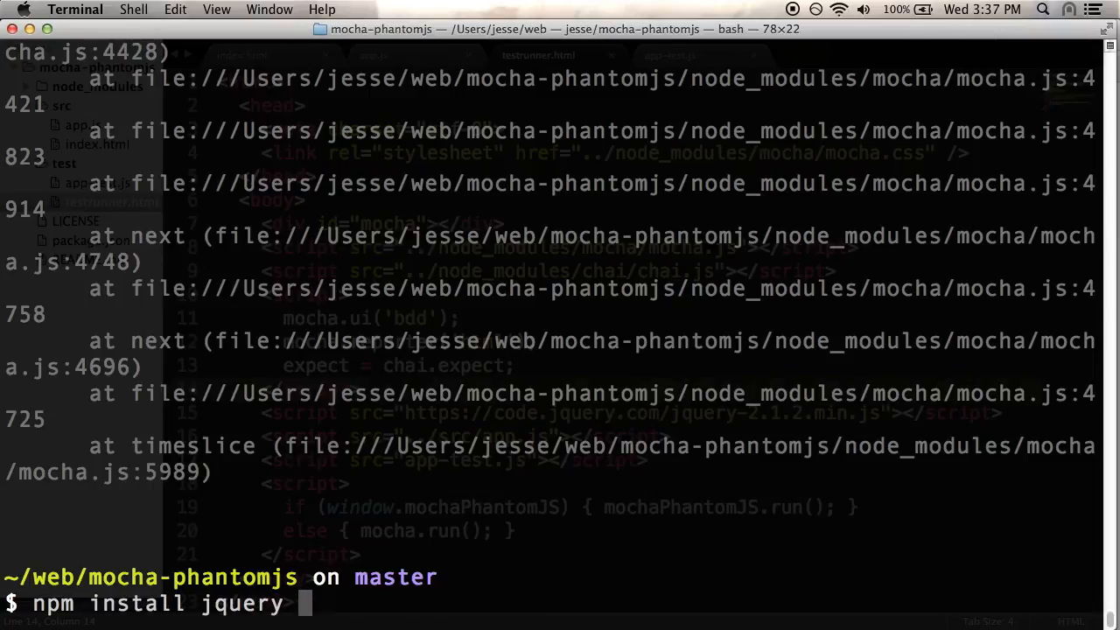
type("--save-dev")
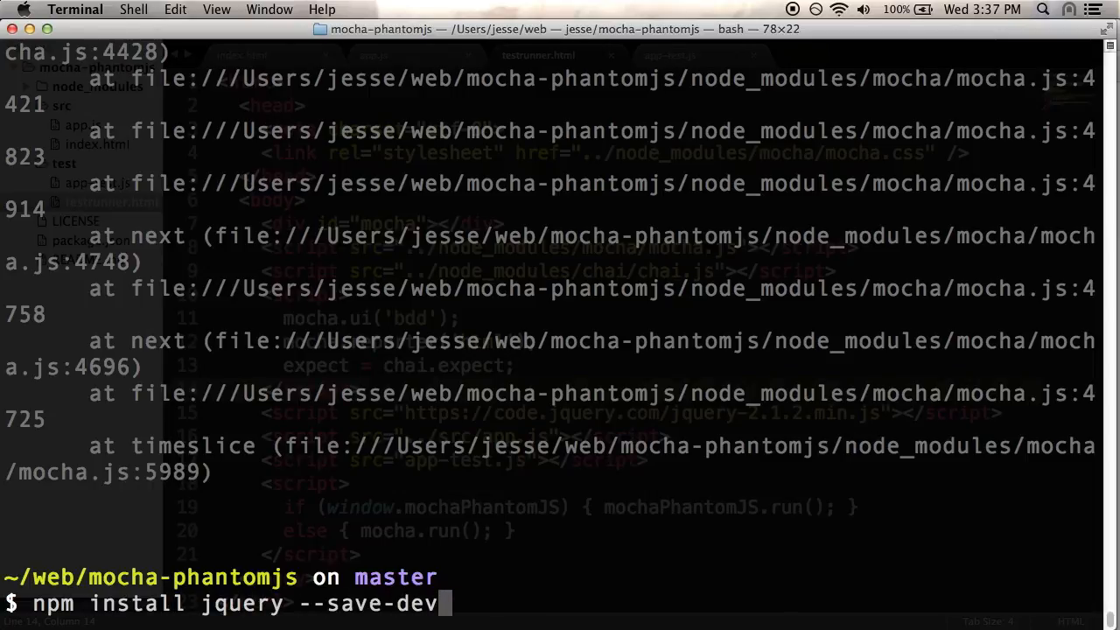
key("Return")
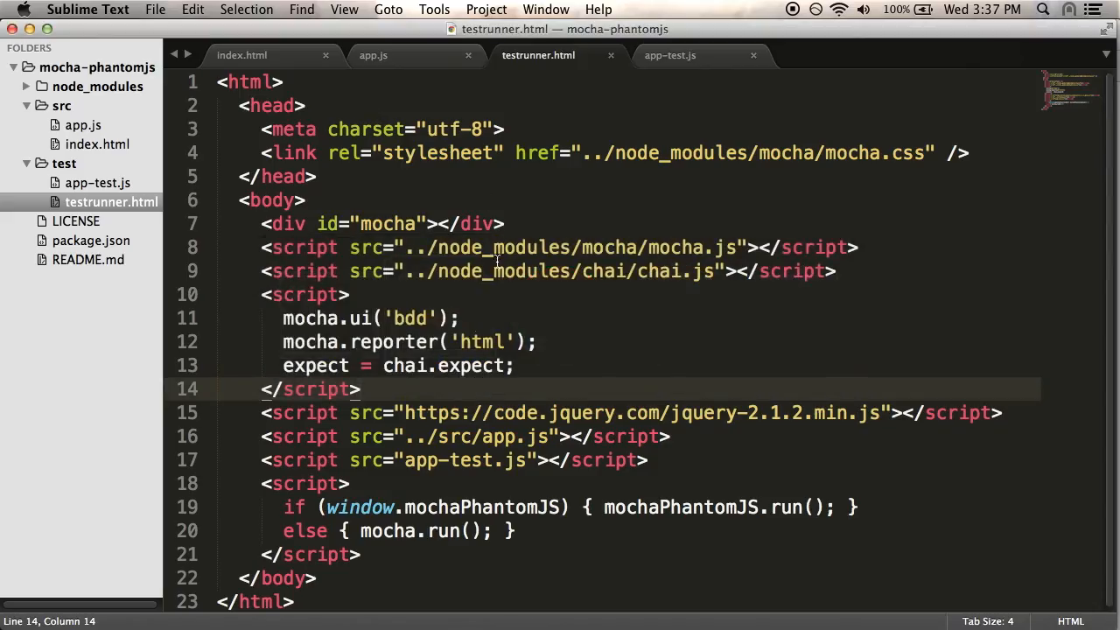
Replace the CDN URL in testrunner.html with ../node_modules/jquery/dist/jquery.js.
left_click_drag(359, 388, 877, 399)
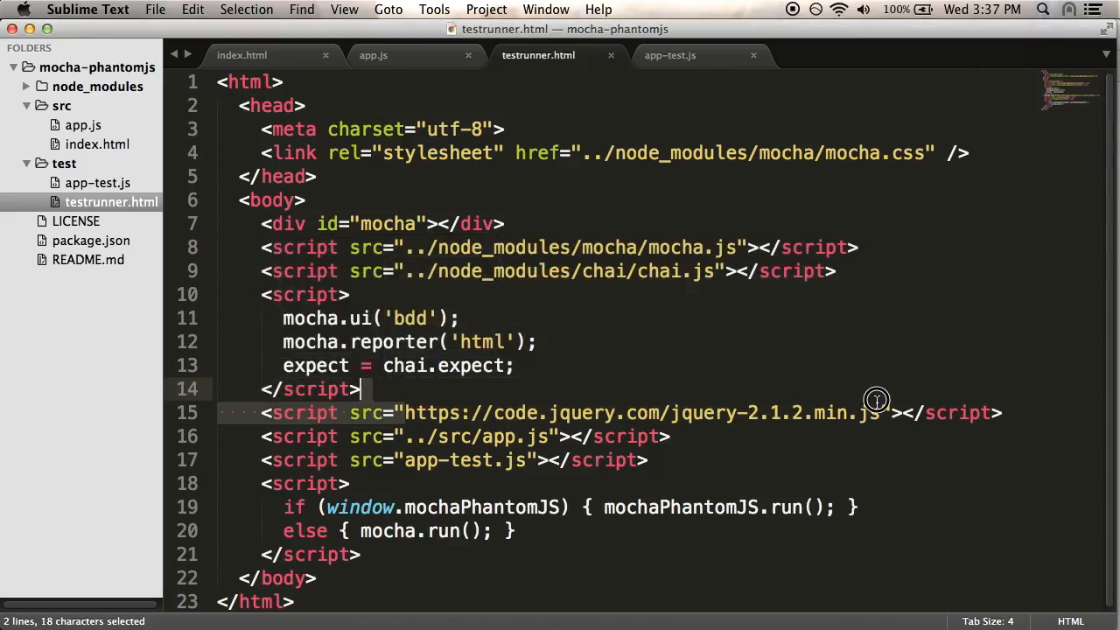
key("delete")
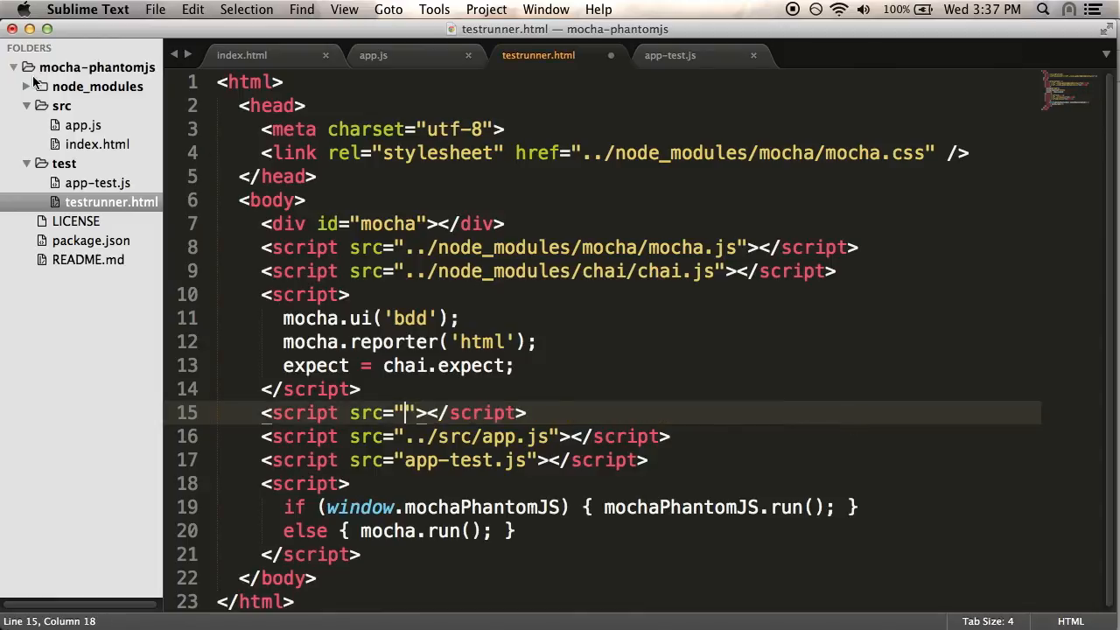
left_click(25, 86)
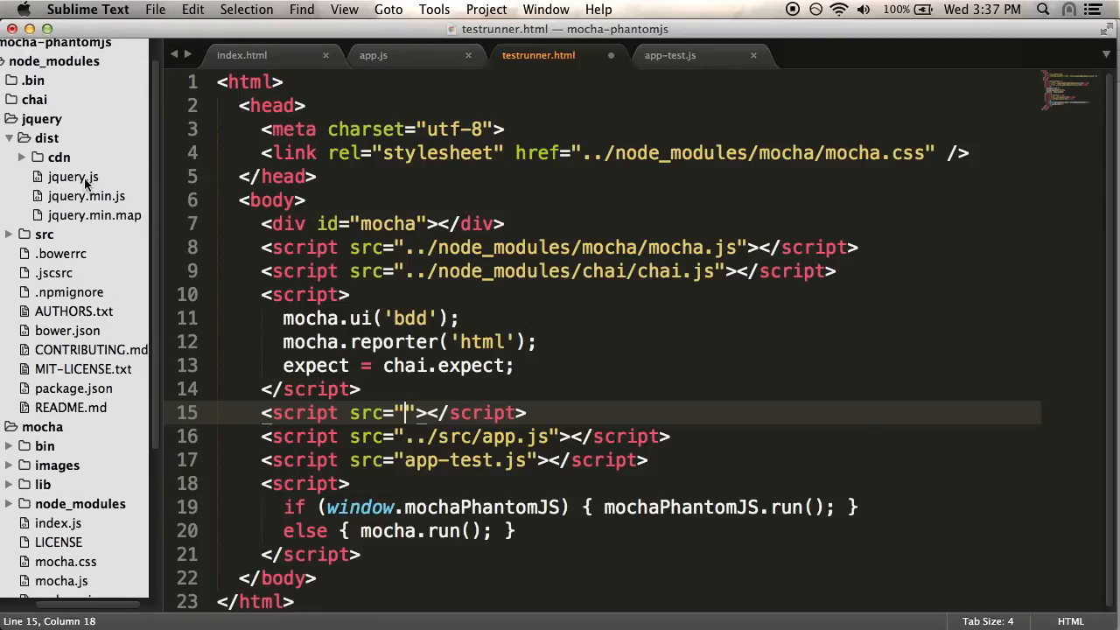
type("../")
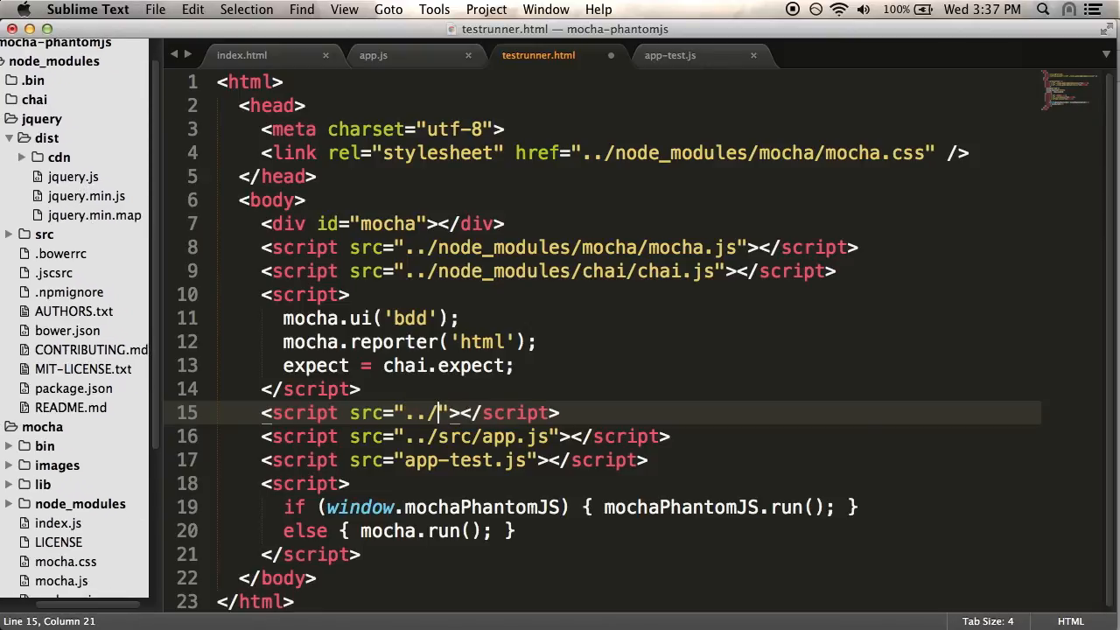
type("node_modules/jquery/")
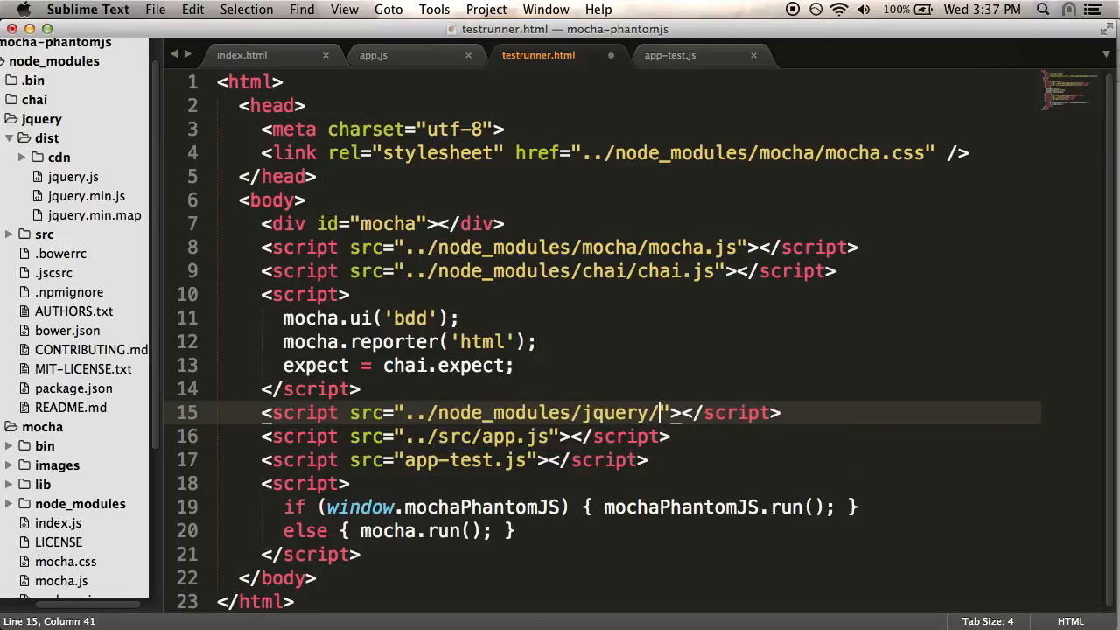
type("dist/jquery.js")
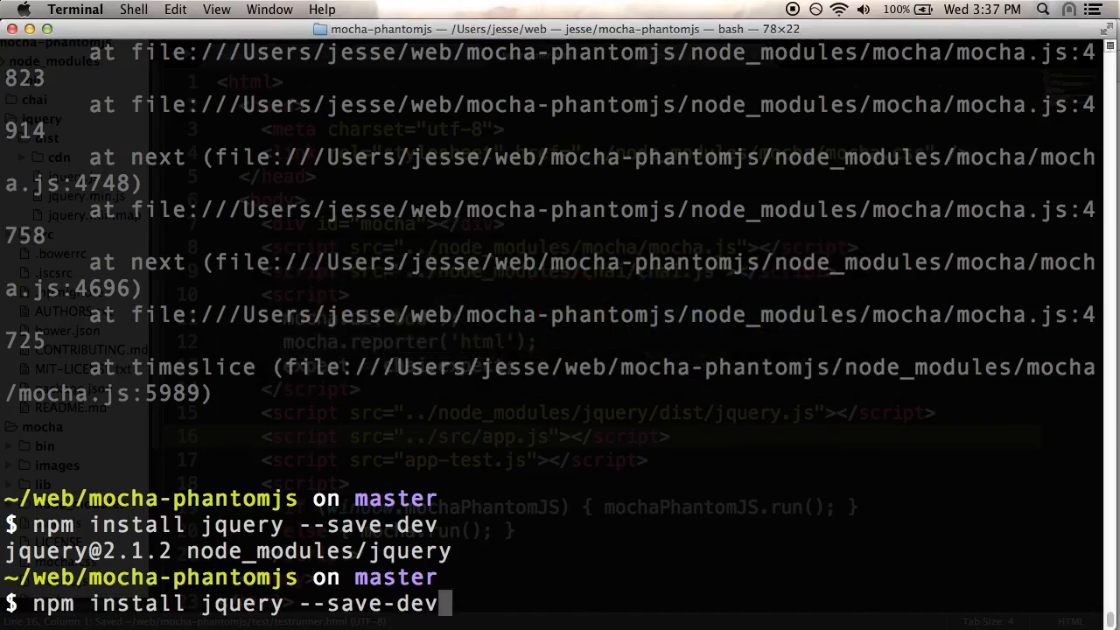
Rerun mocha-phantomjs test/testrunner.html; jQuery loads but it fails expecting '' to equal 'green'.
type("mocha-phantomjs test/testrunner.html")
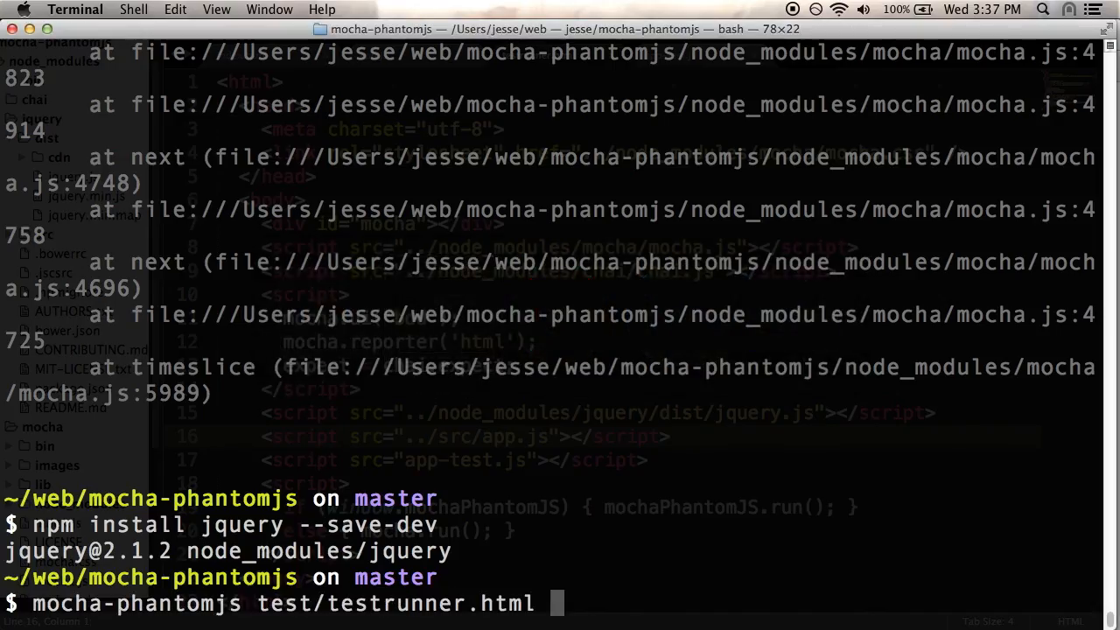
key("Return")
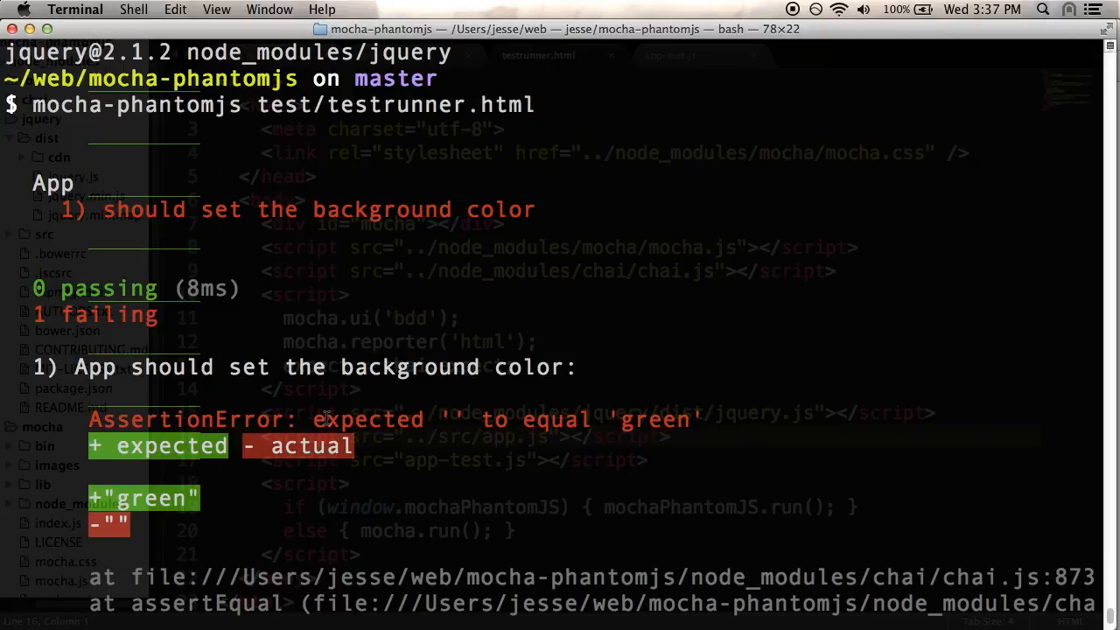
mouse_move(728, 420)
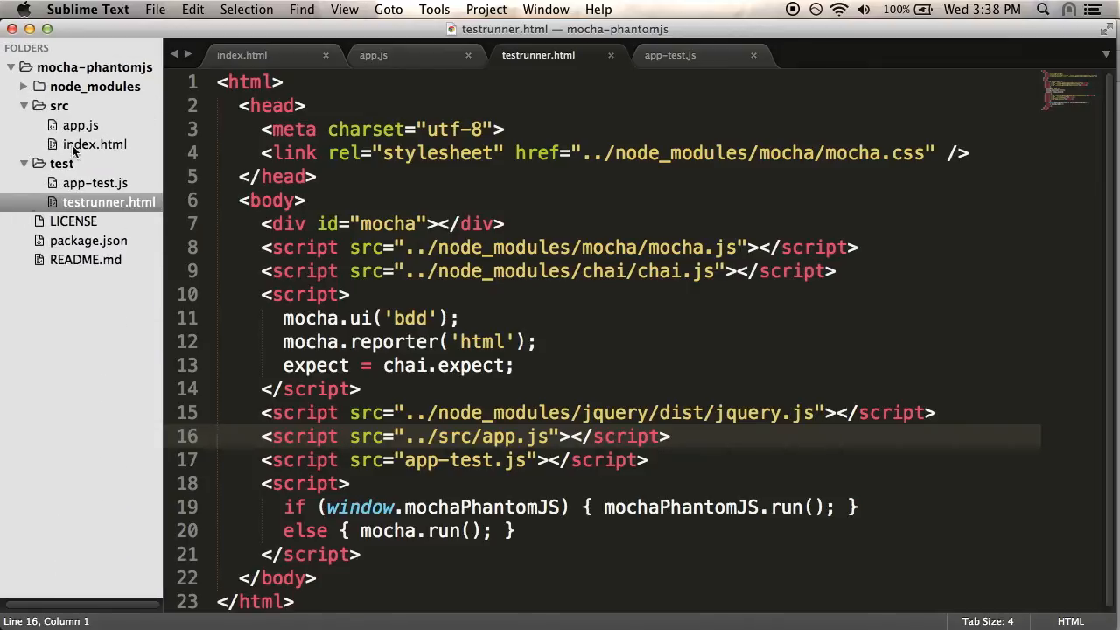
Add $(options.root).css('background', options.background) to app.js, then rerun tests to see 1 passing.
left_click(374, 55)
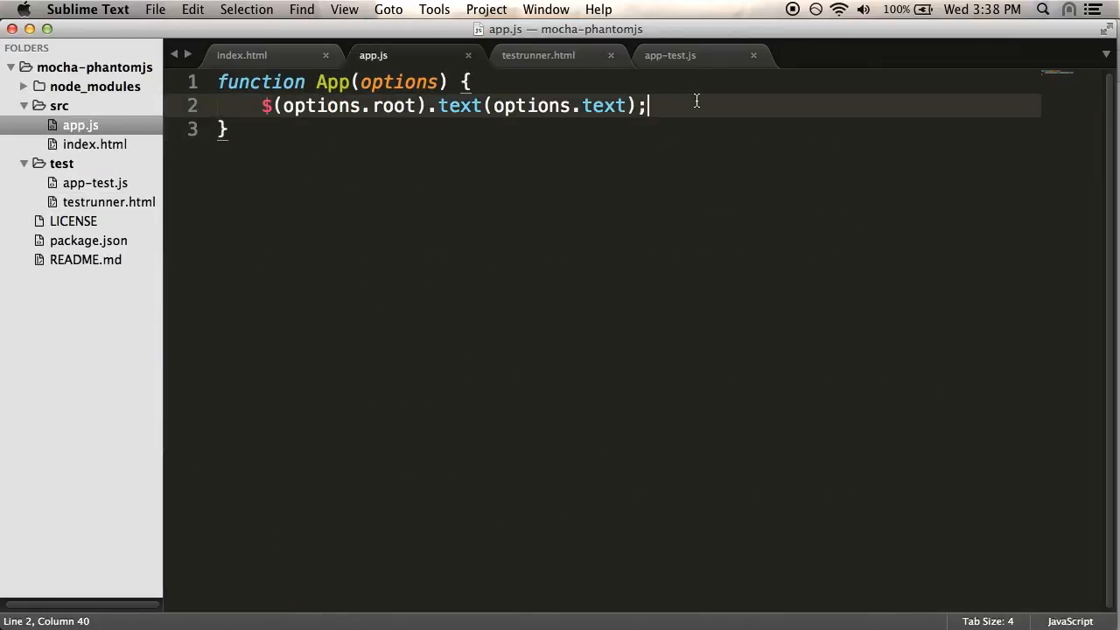
key("enter")
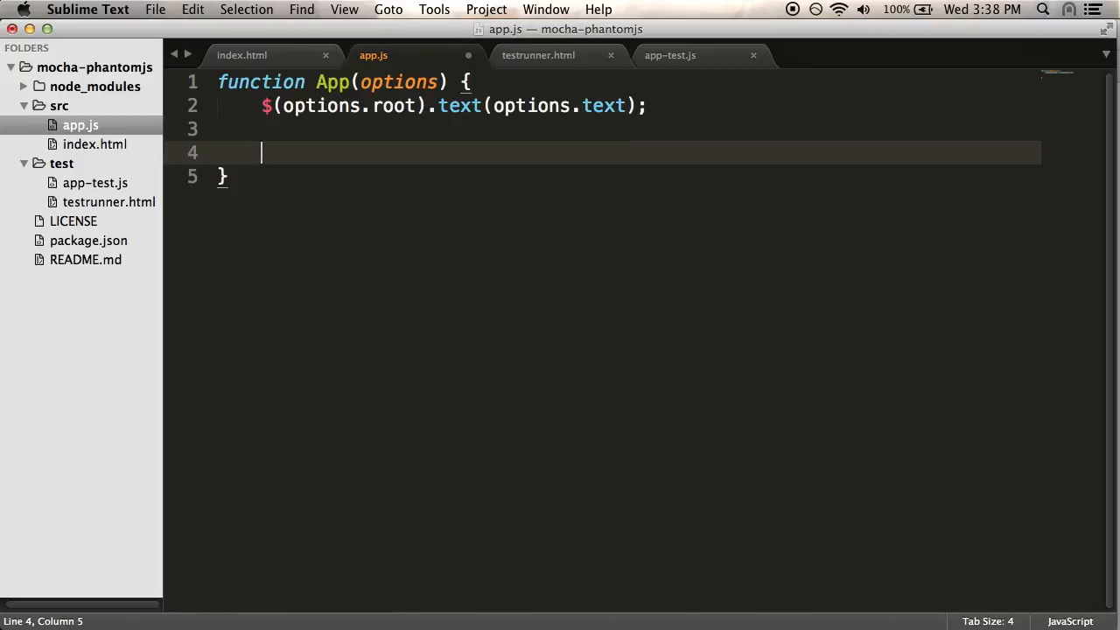
type("$(options.root).")
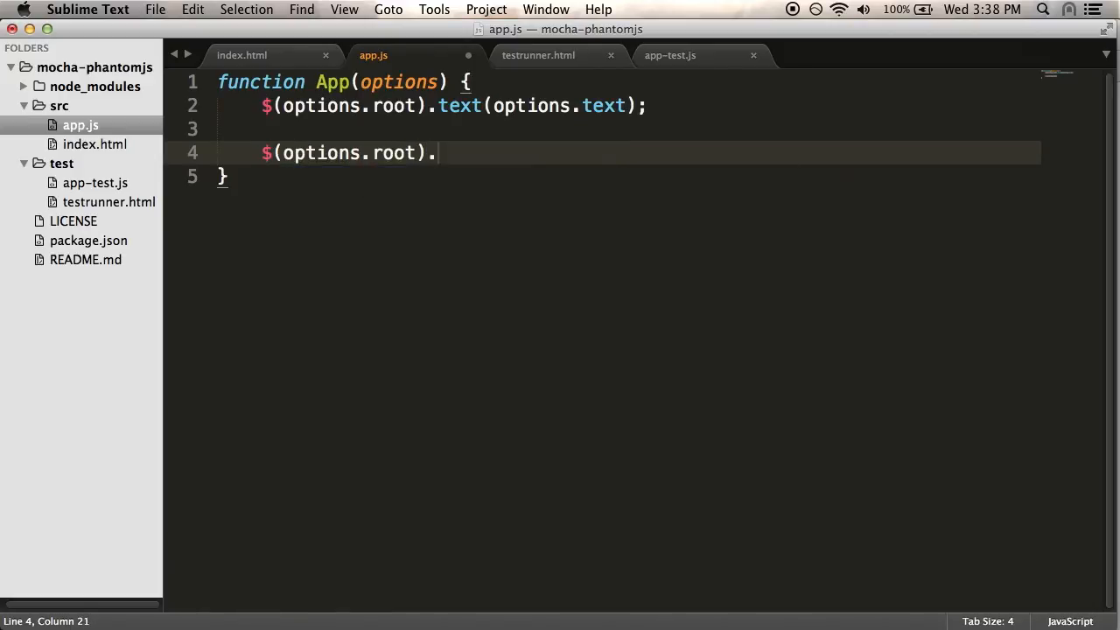
type("css('background')")
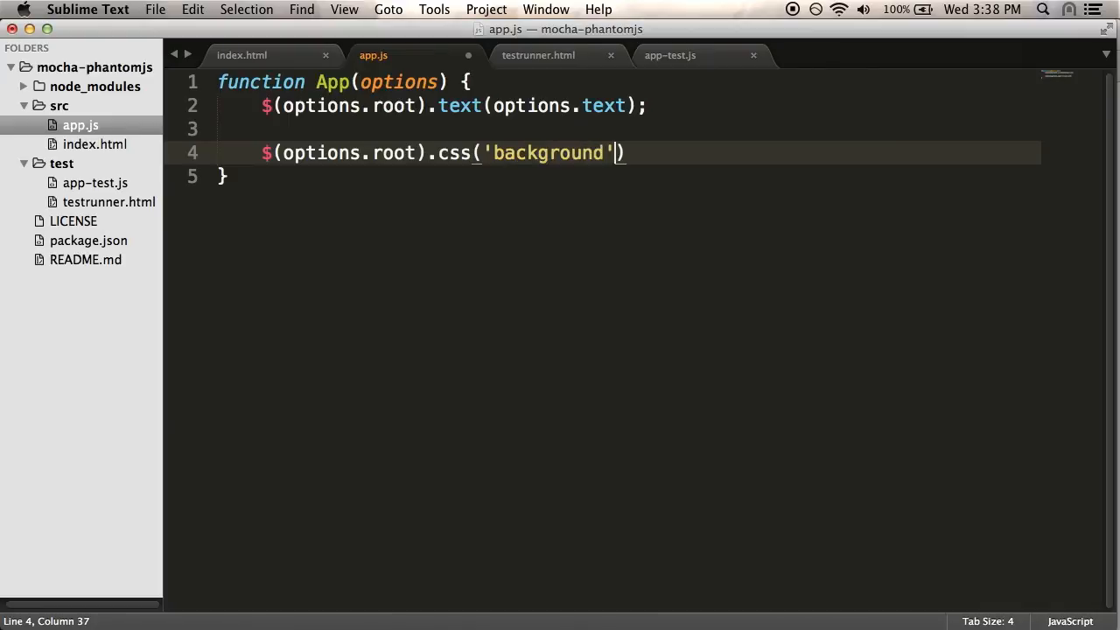
type(", options.background")
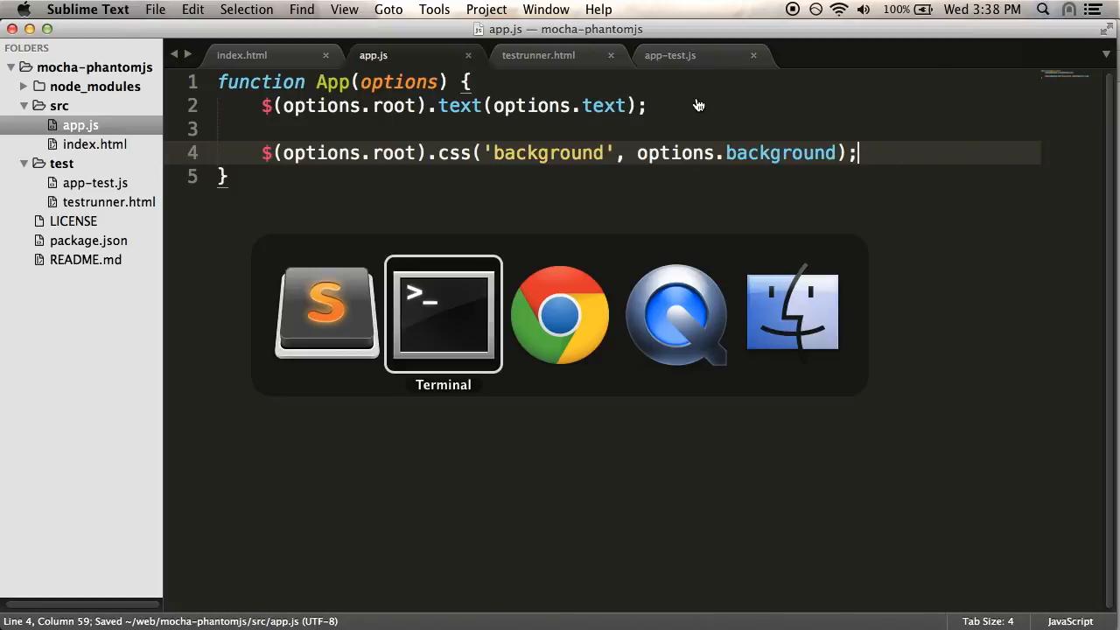
left_click(443, 314)
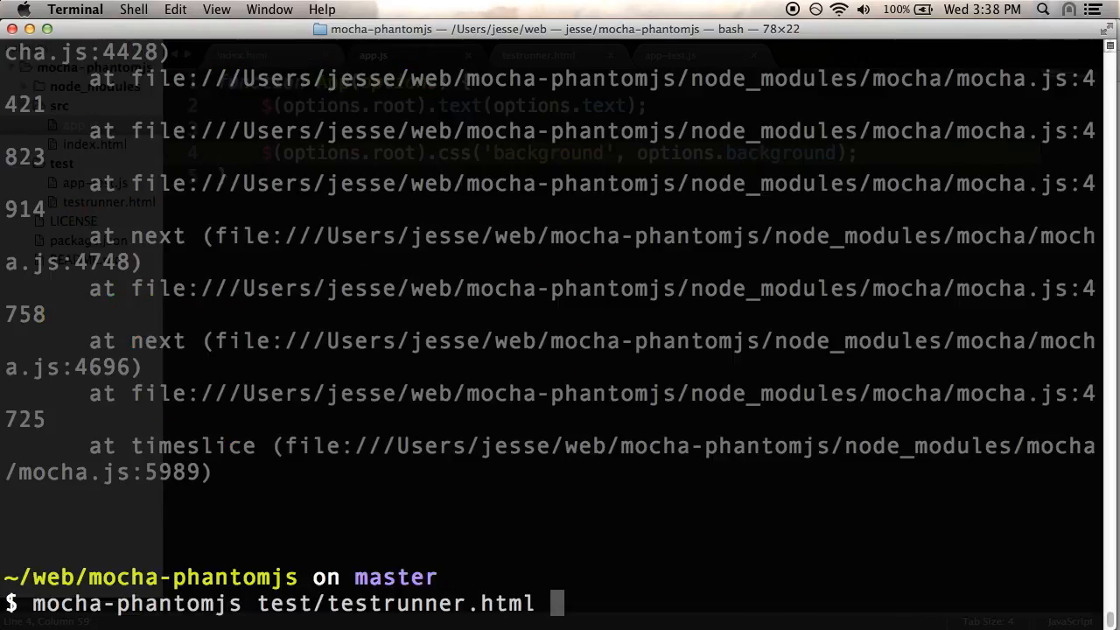
key("Return")
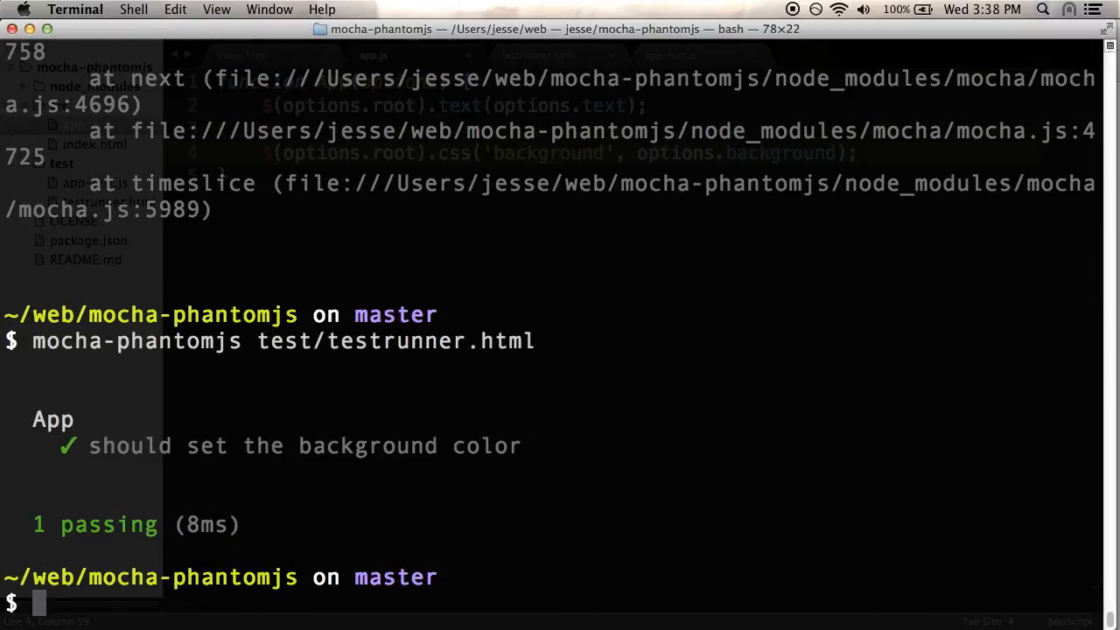